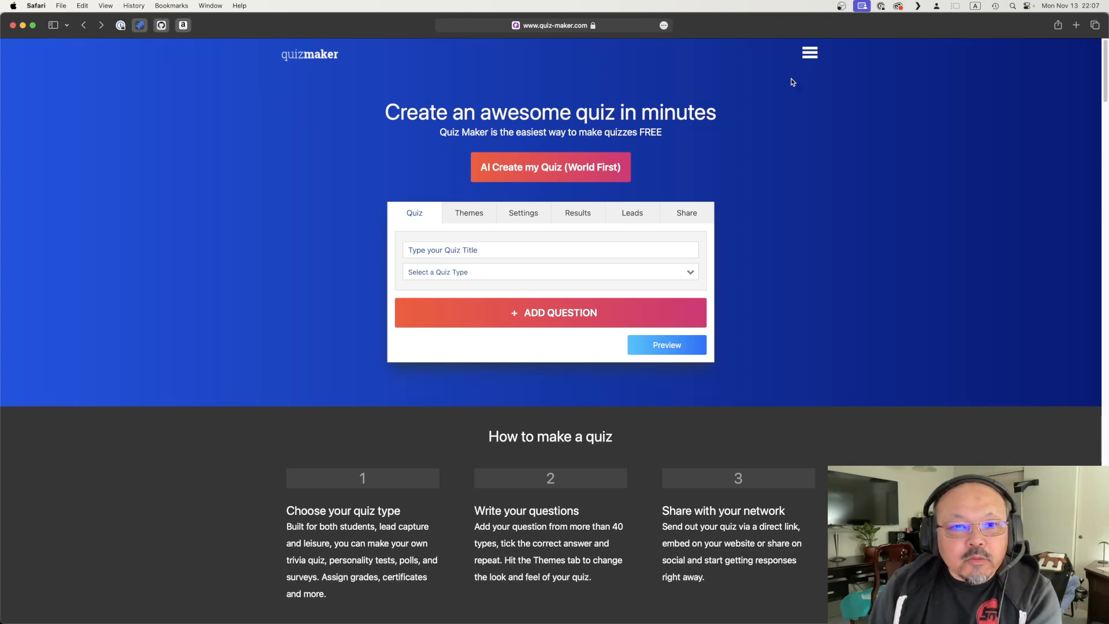
mouse_move(761, 87)
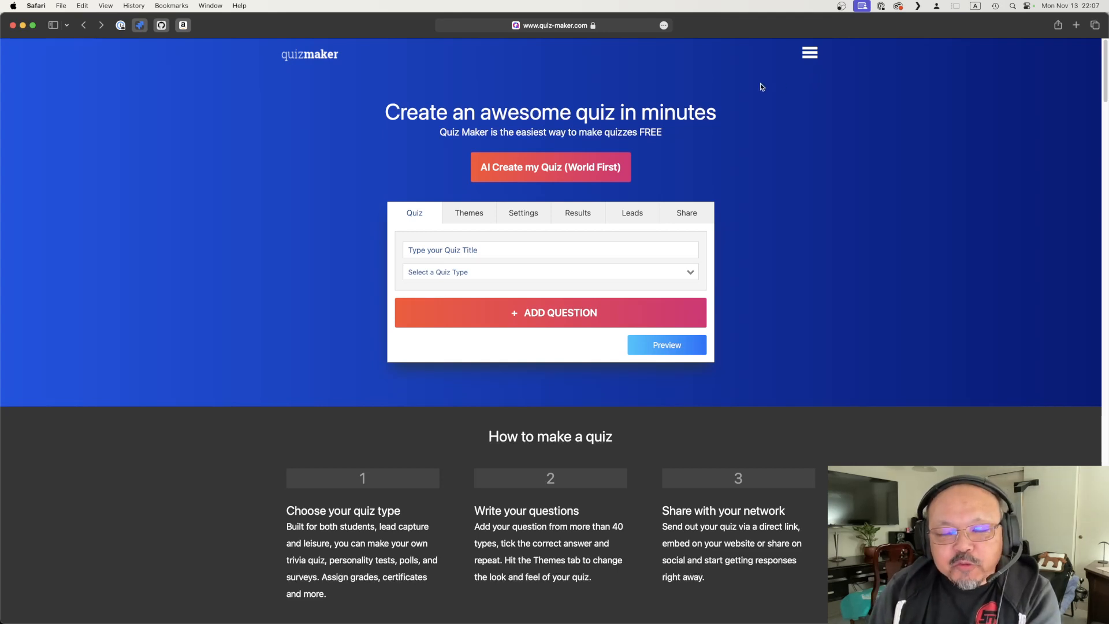
mouse_move(624, 79)
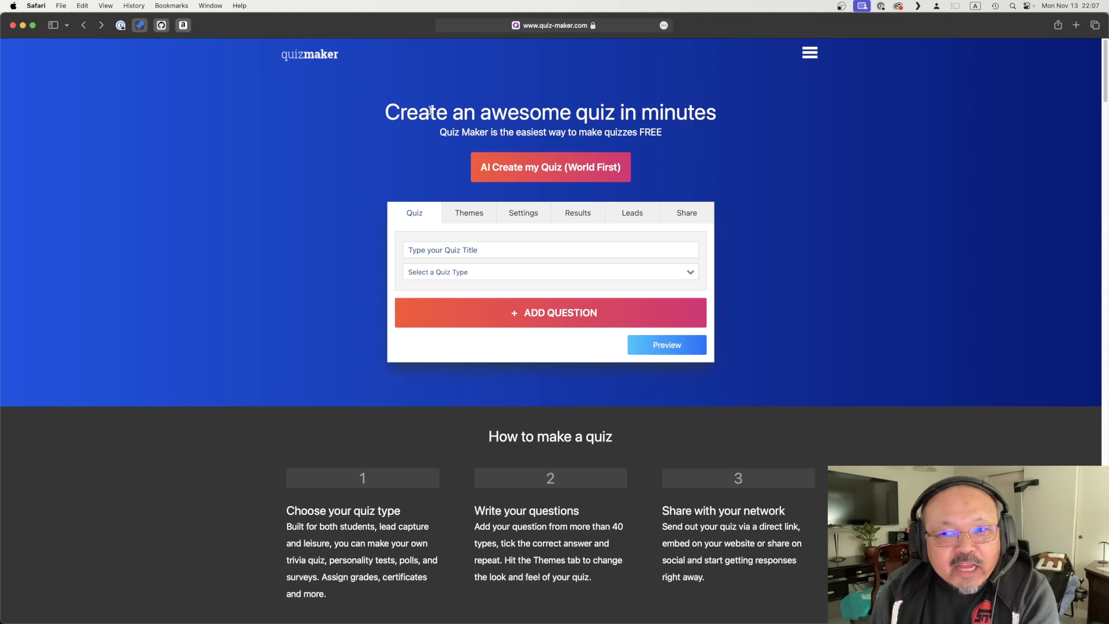
mouse_move(472, 106)
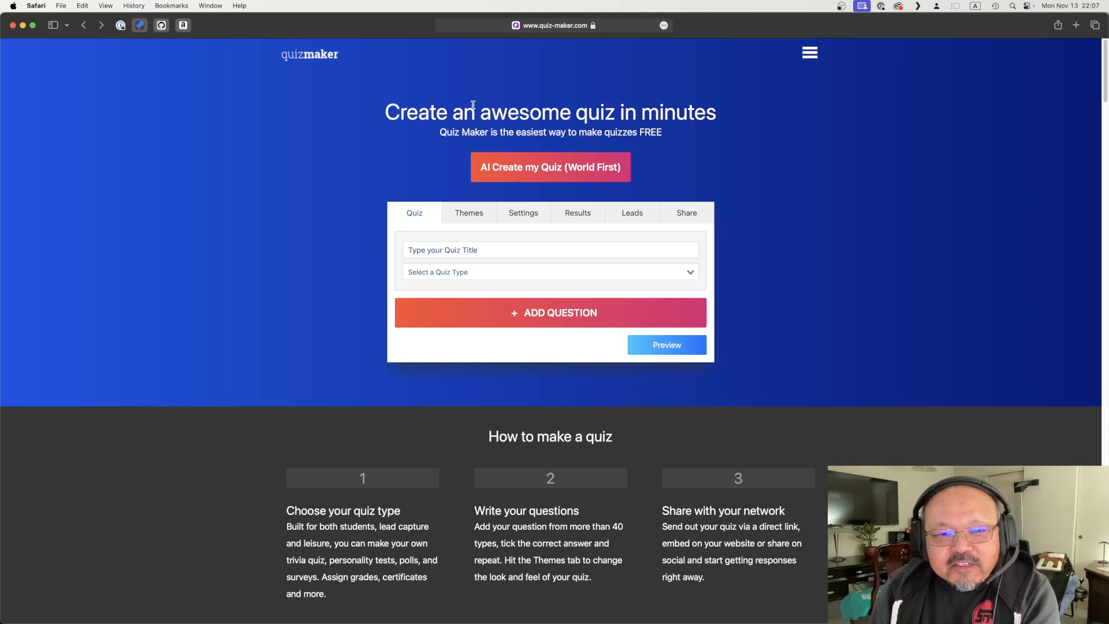
mouse_move(109, 47)
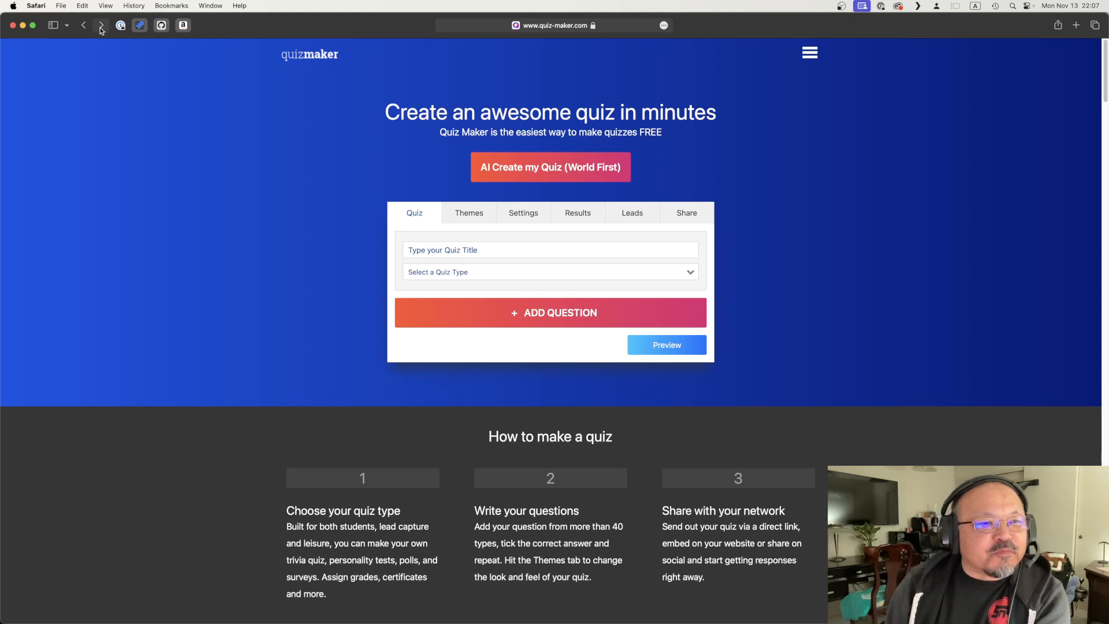
mouse_move(100, 25)
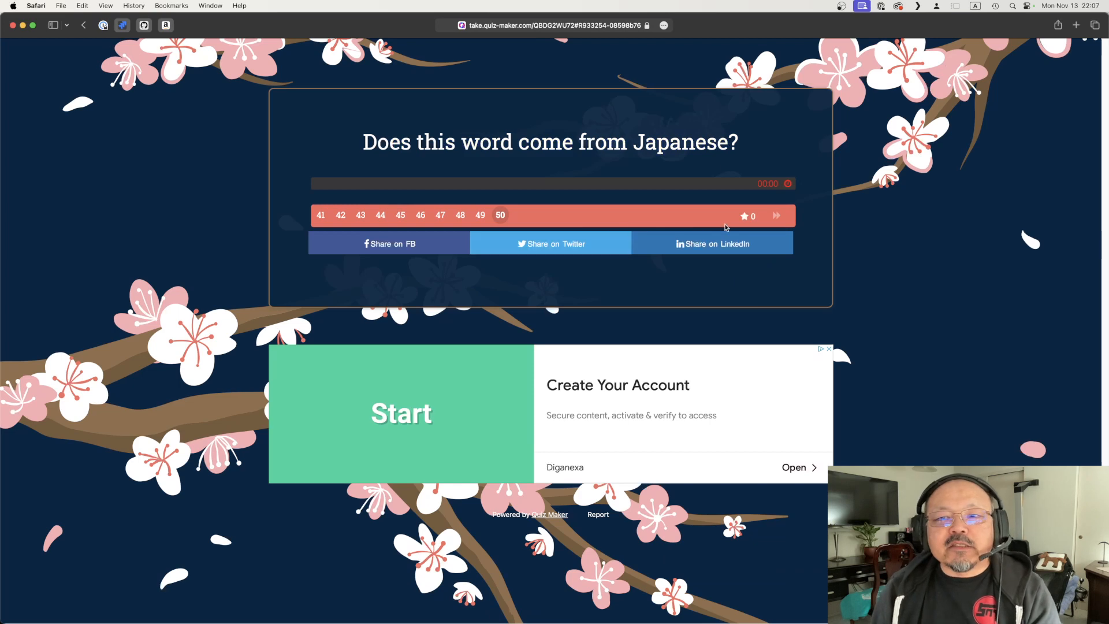
mouse_move(592, 305)
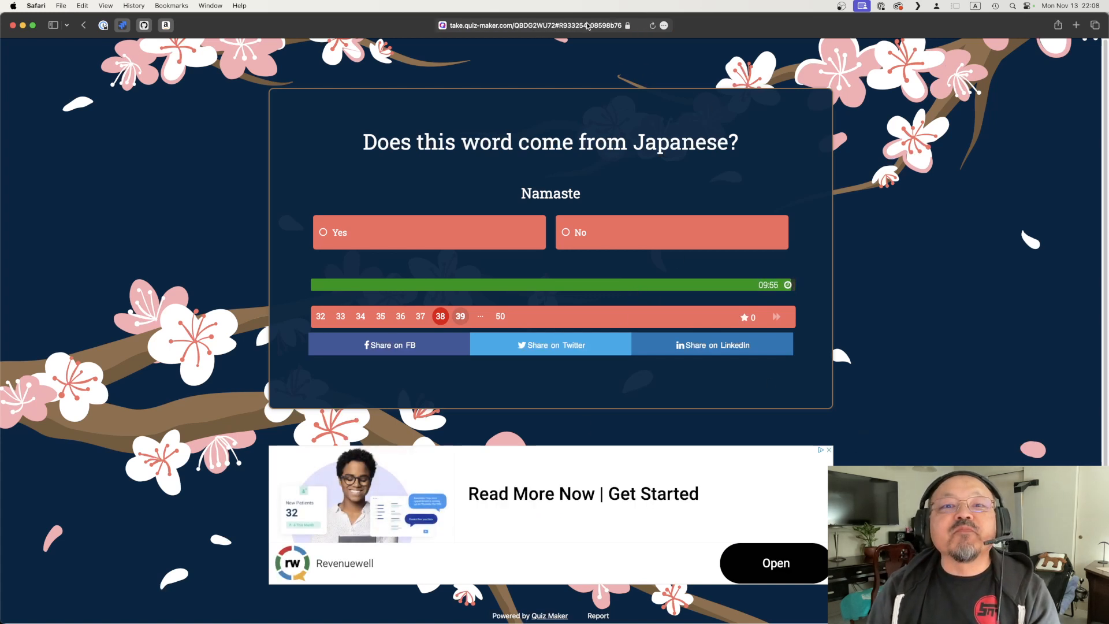
Step: Reload the quiz page so it restarts at question 1, Safari
click(535, 25)
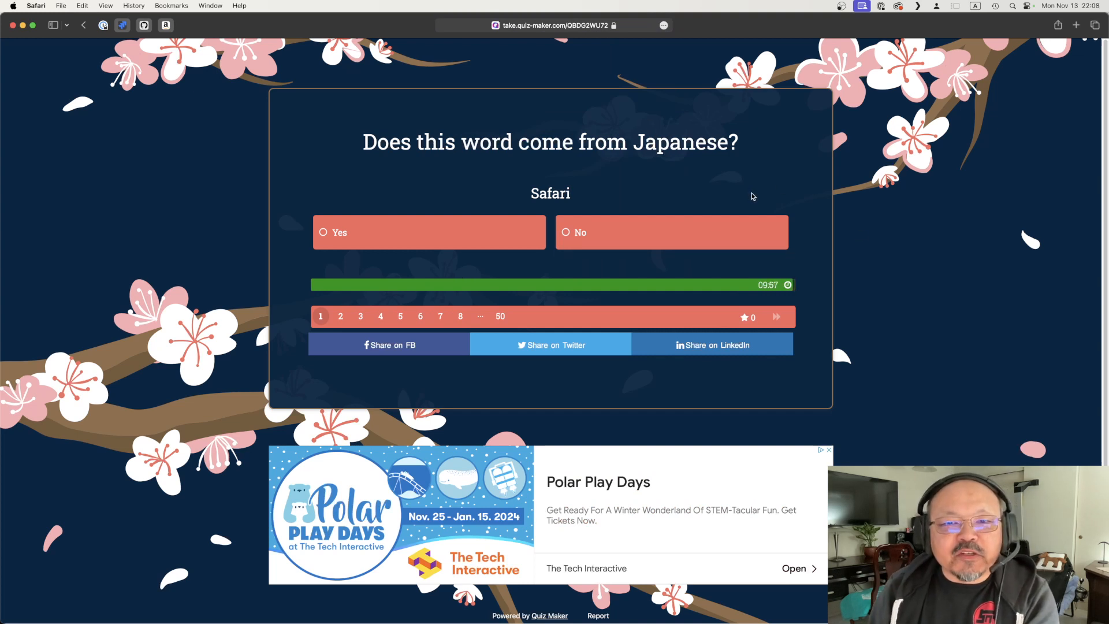
mouse_move(741, 207)
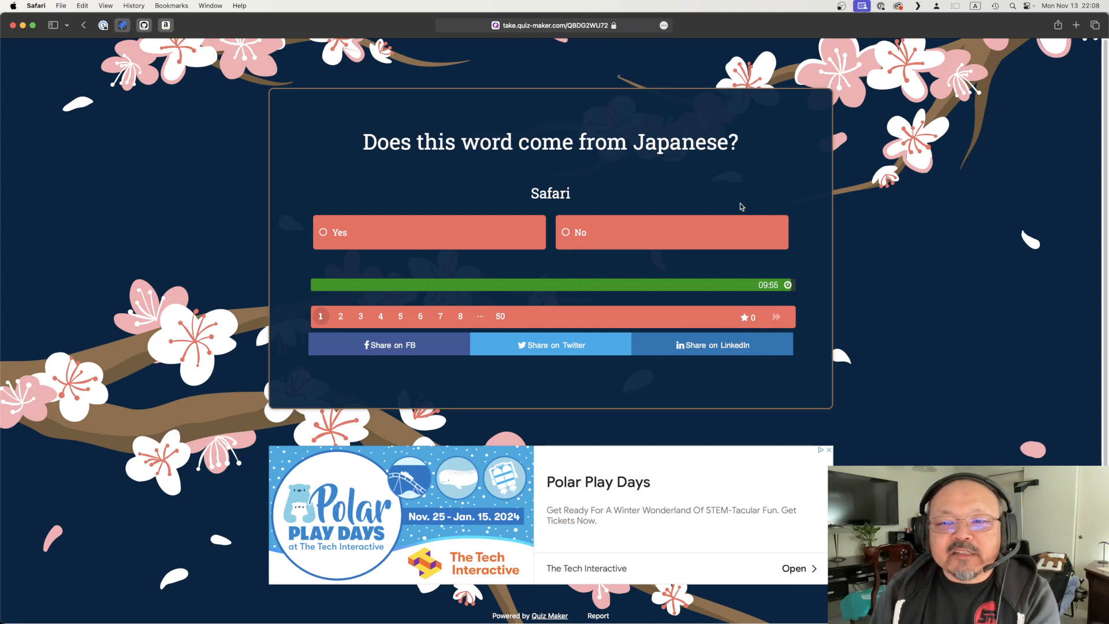
Step: Answer No for Safari, Tuna and SAMSUNG
click(671, 232)
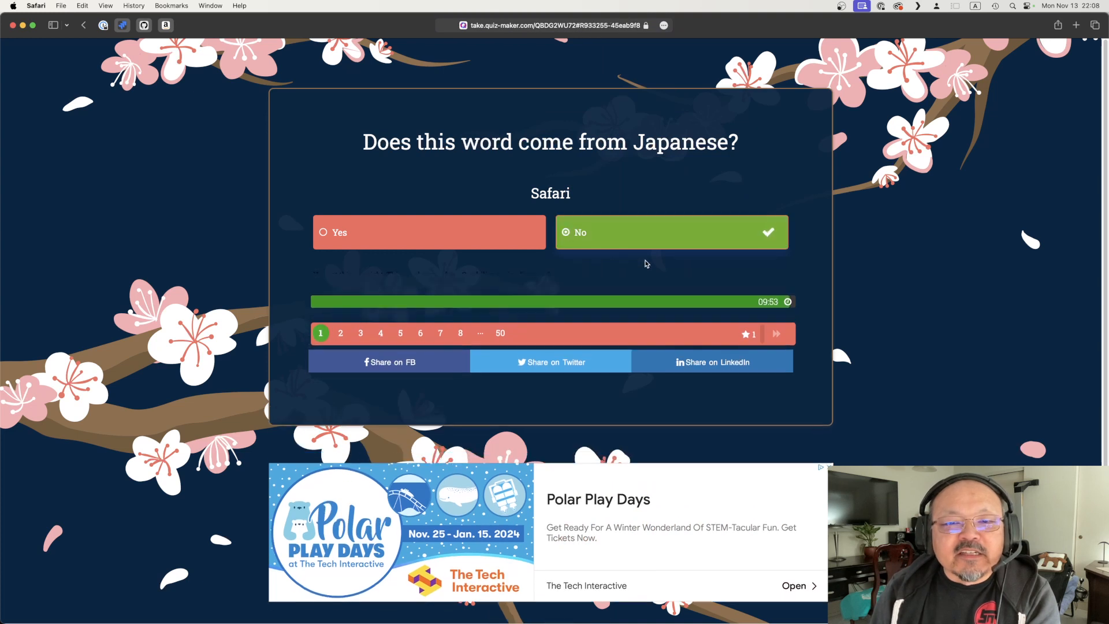
click(671, 232)
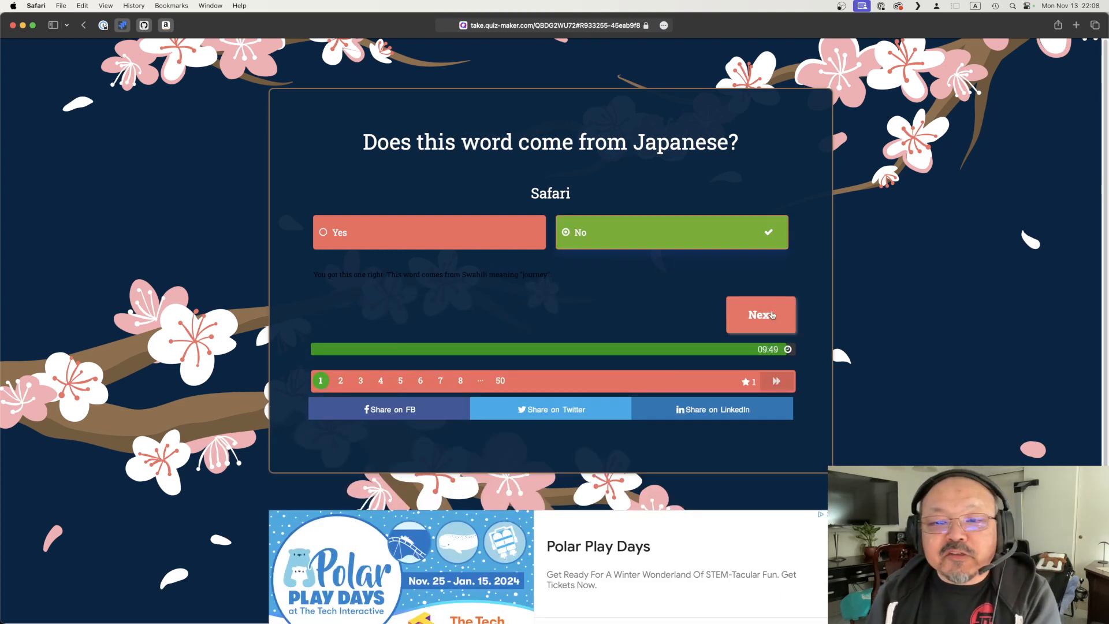
click(761, 315)
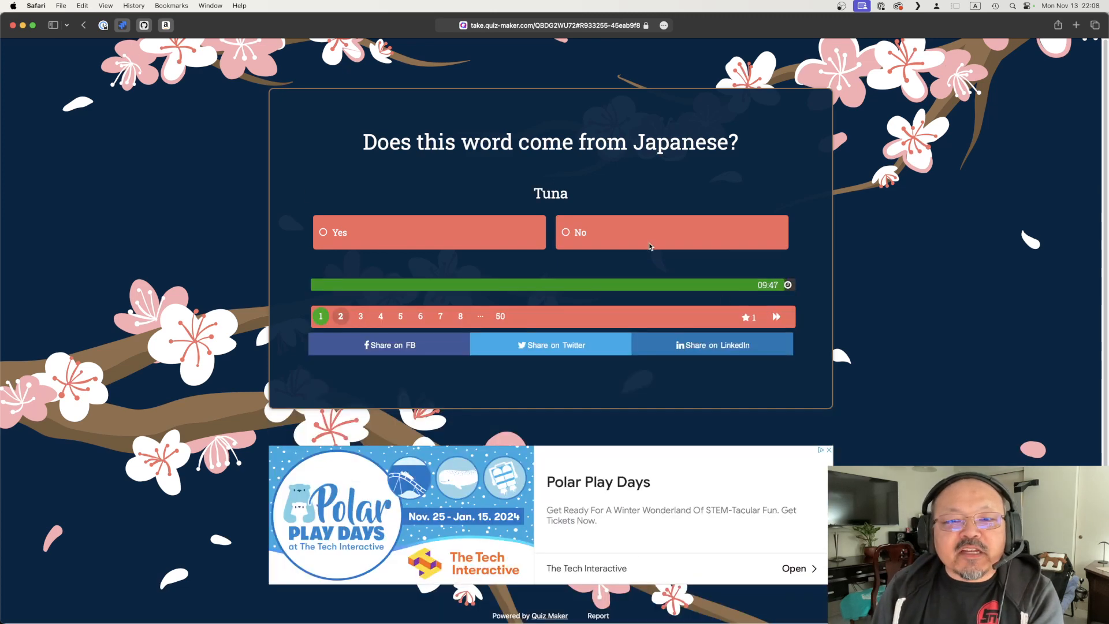
click(670, 233)
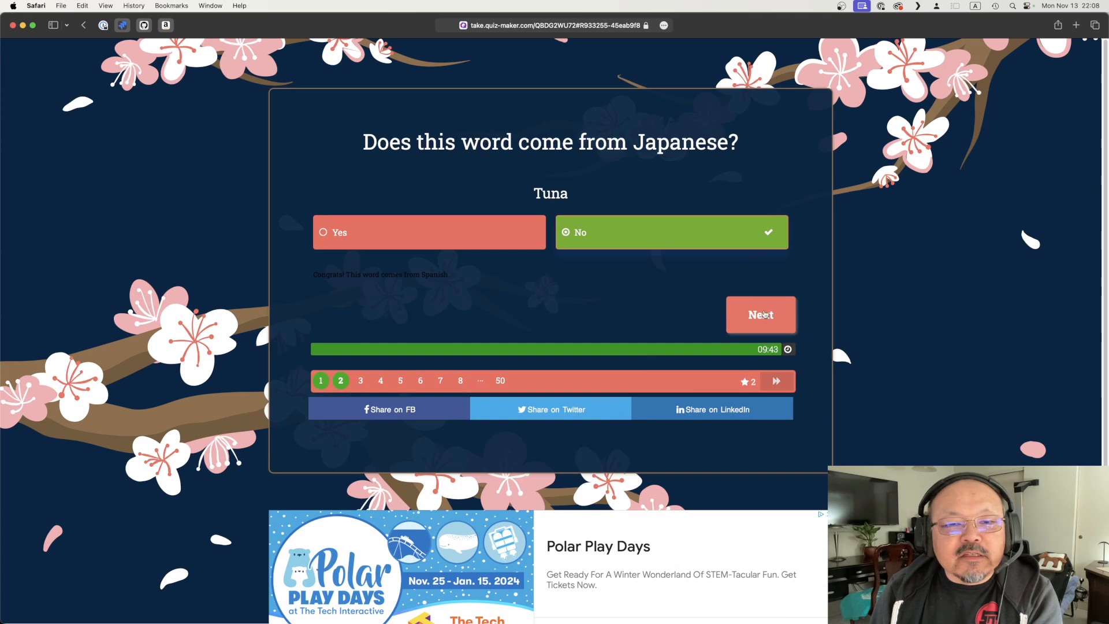
click(760, 315)
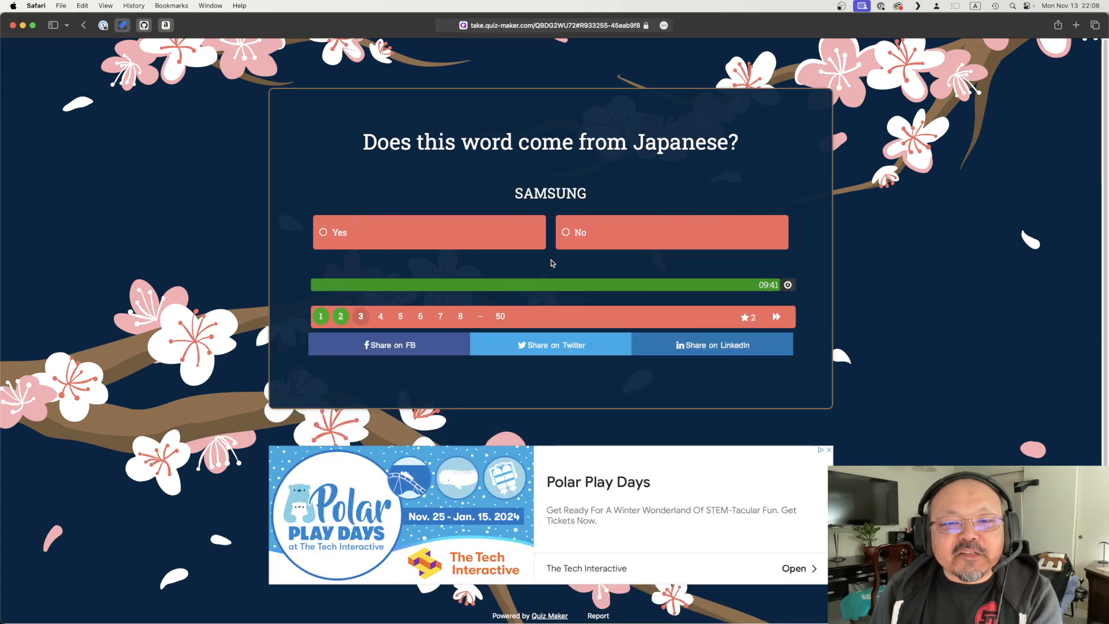
click(671, 232)
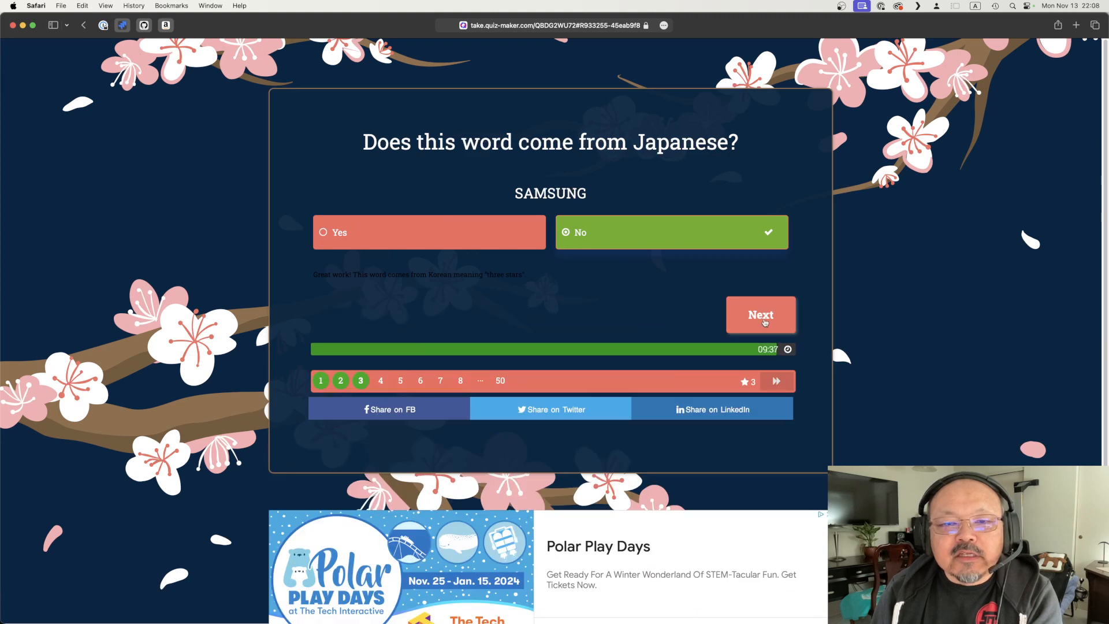
Step: Answer No for Salmon and Yes for Nintendo, then advance
click(761, 315)
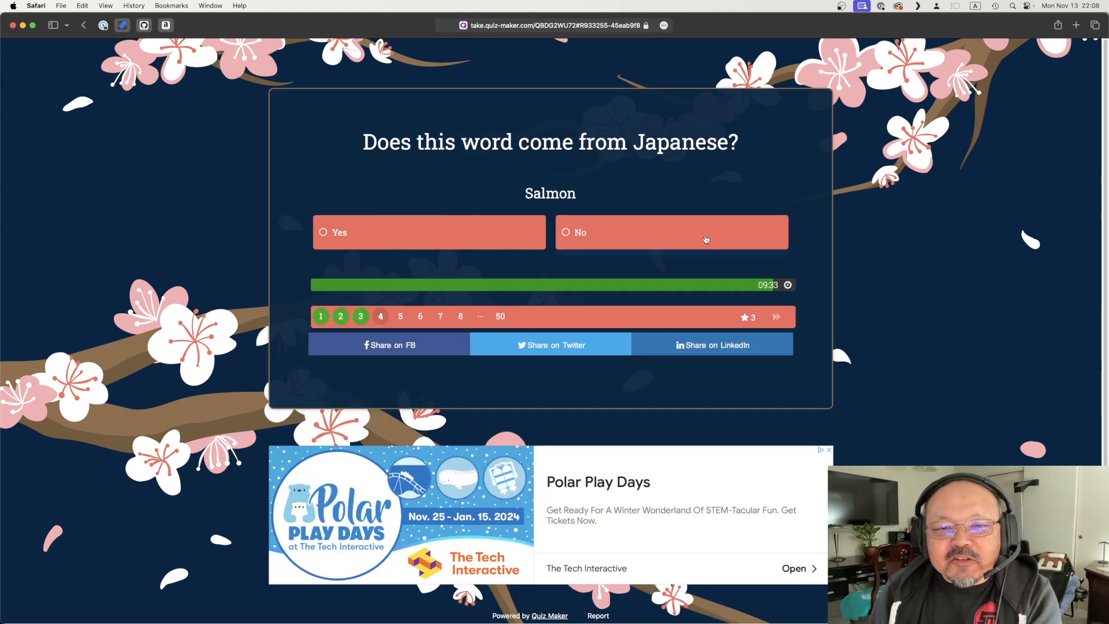
click(671, 232)
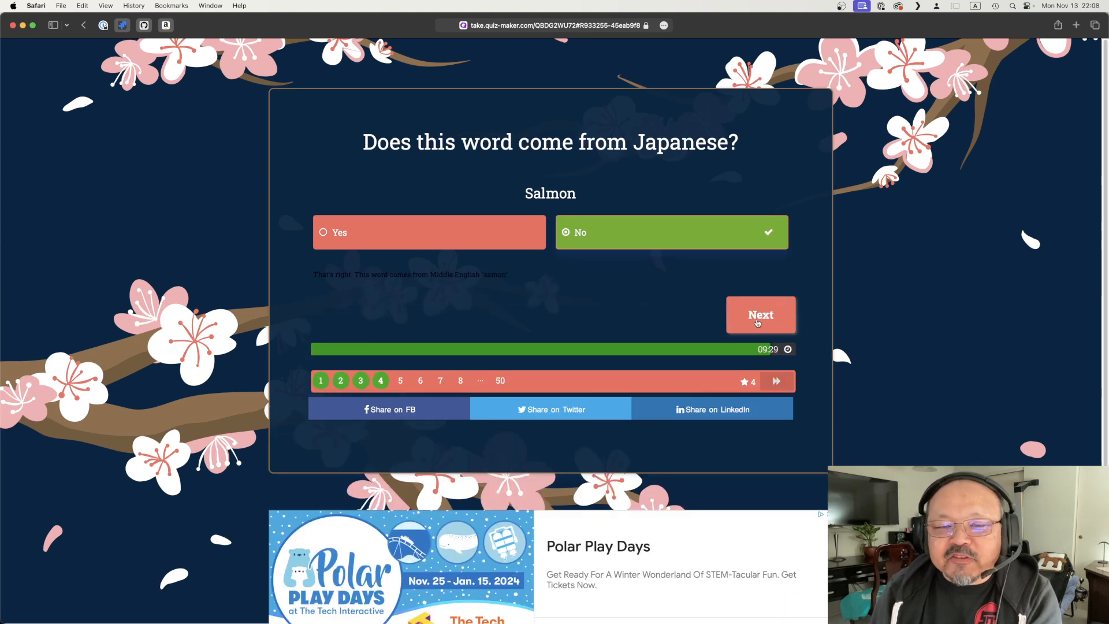
click(761, 314)
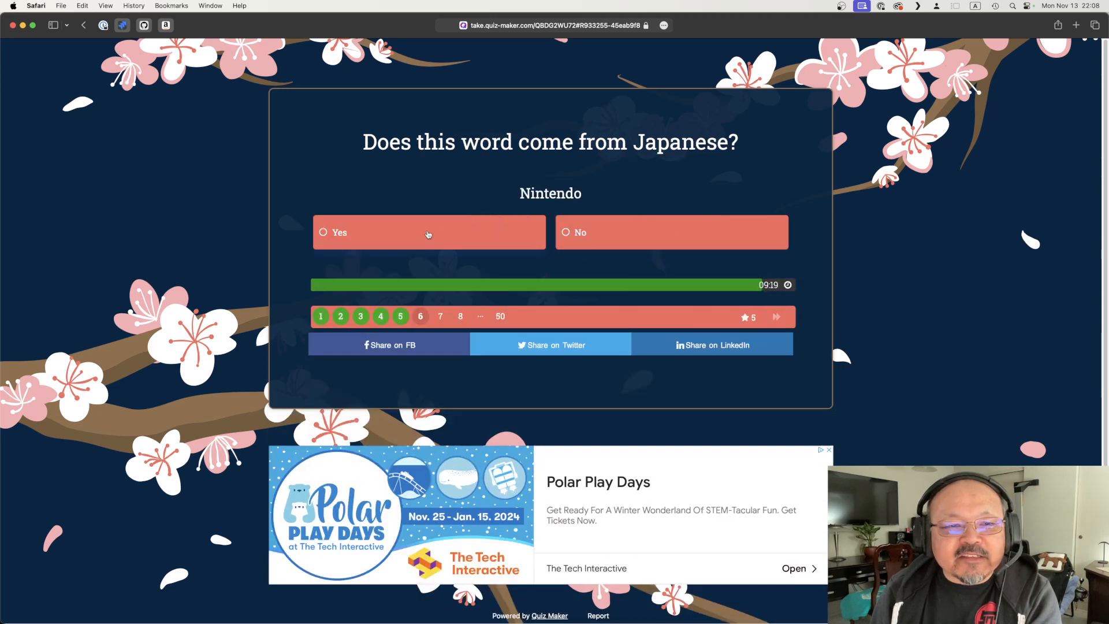
click(428, 233)
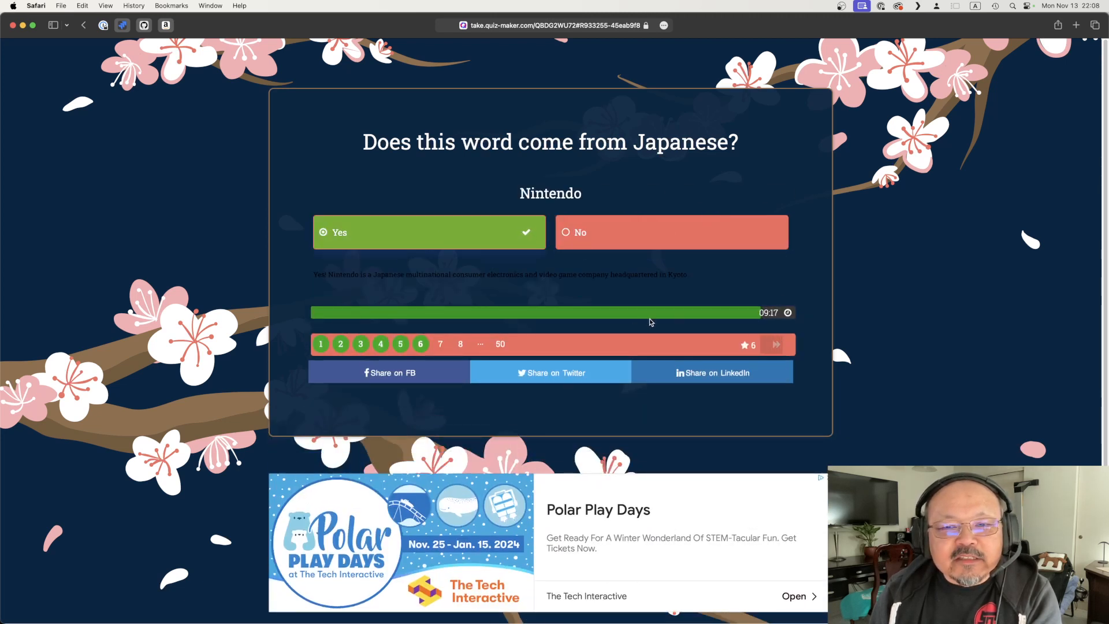
click(428, 232)
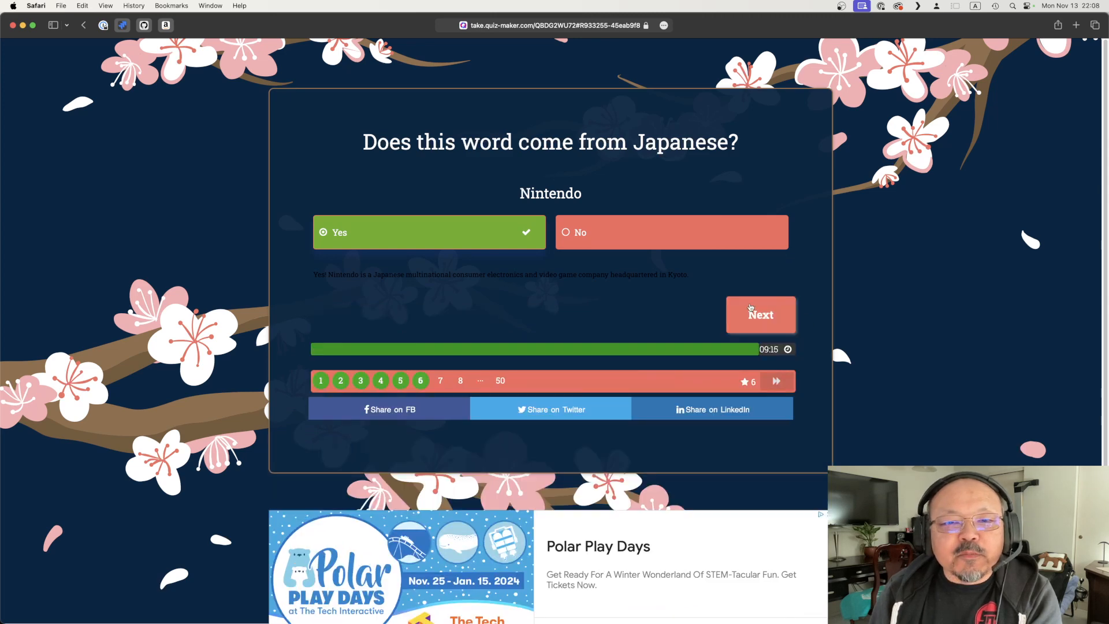
click(760, 314)
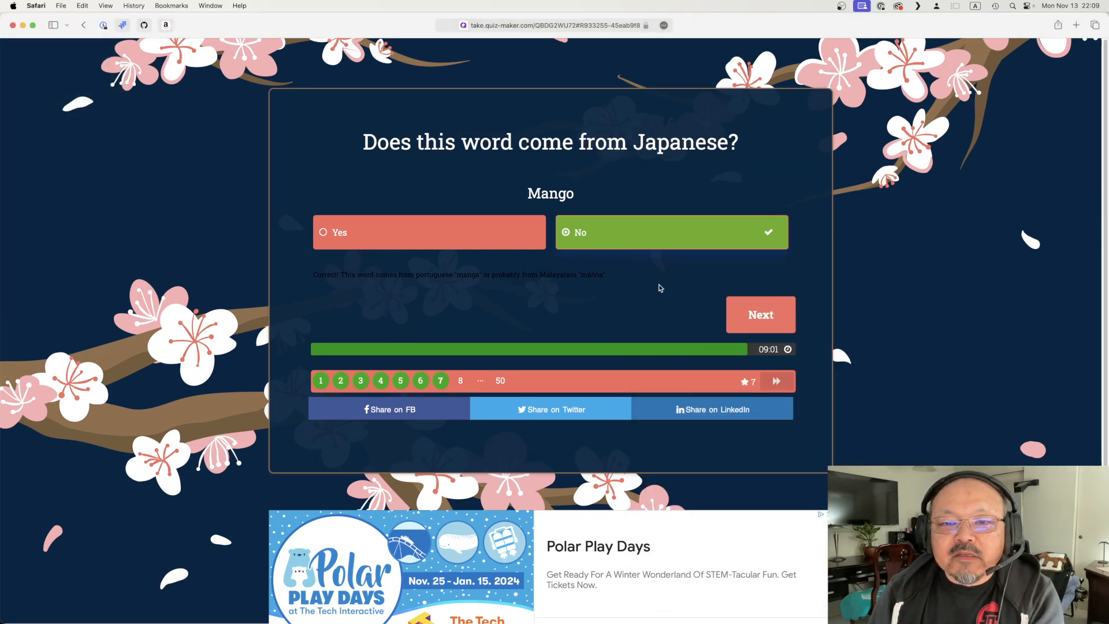
mouse_move(760, 315)
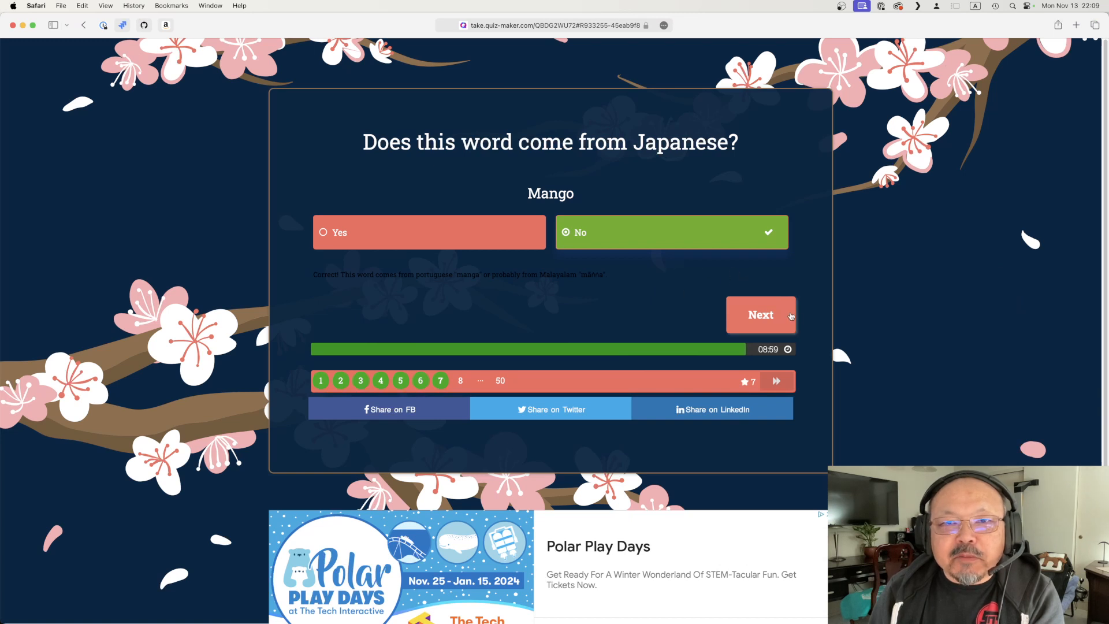
Step: Answer Yes for Sake, No for Pen and Bamboo, then advance
click(760, 314)
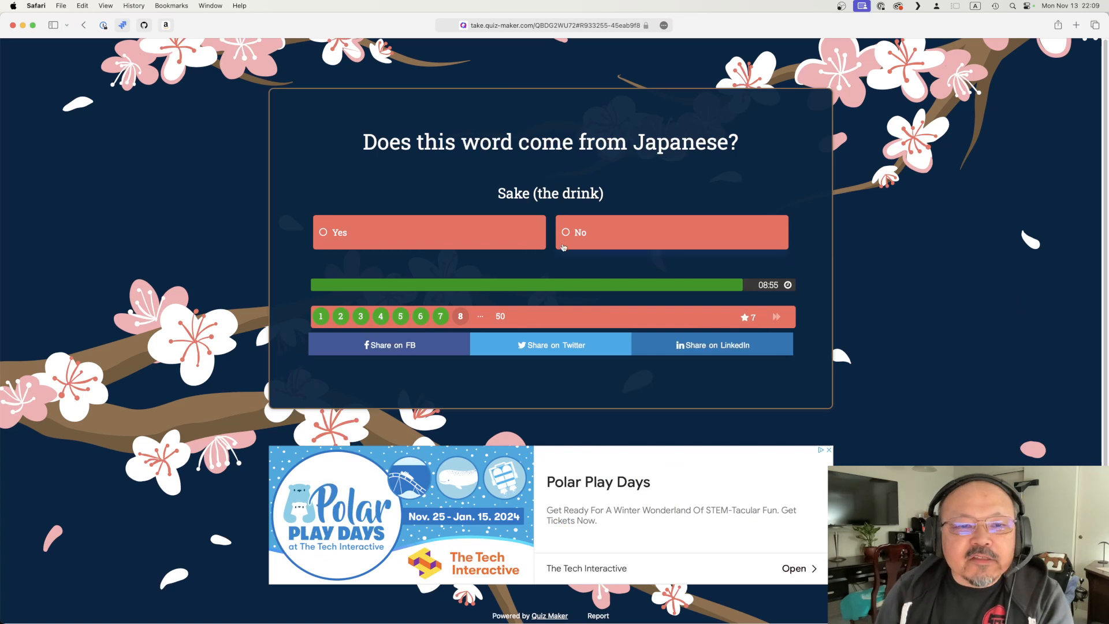
click(428, 232)
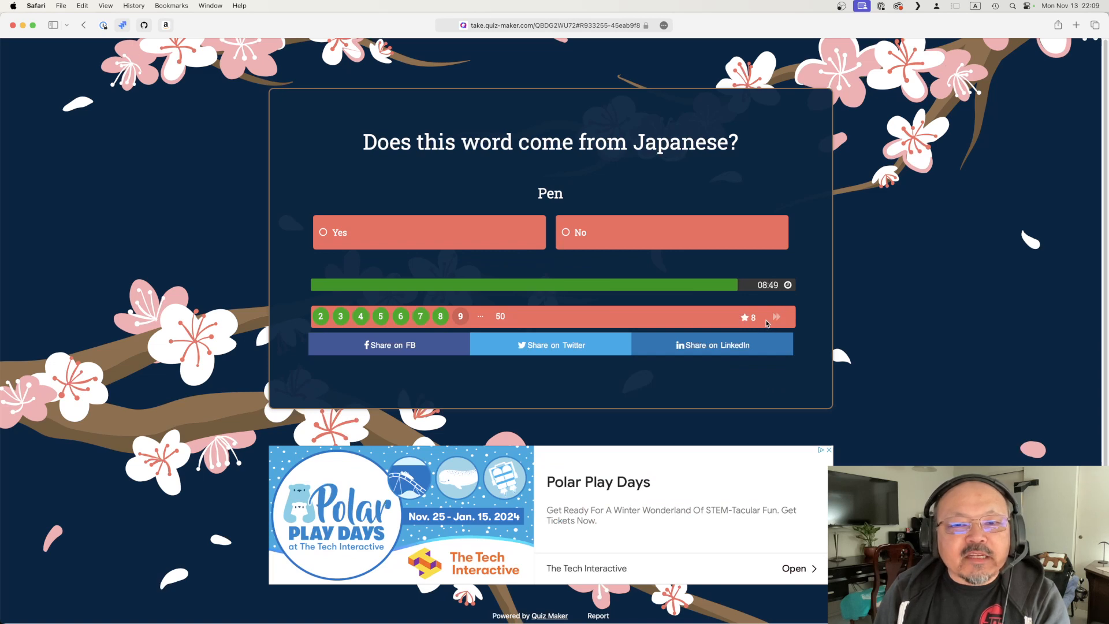
click(671, 233)
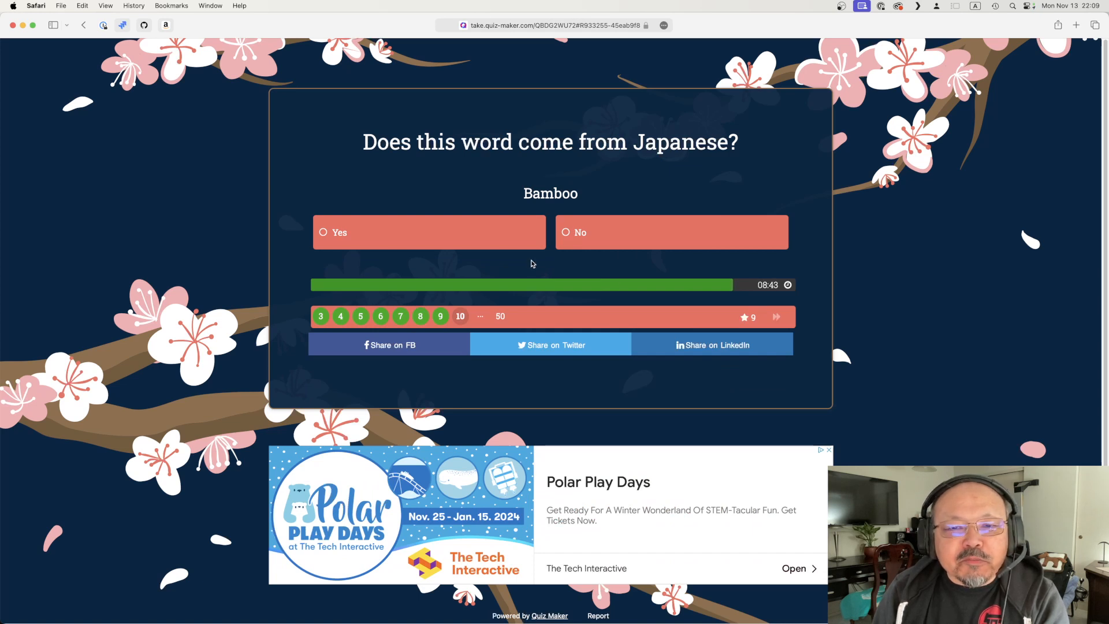
click(670, 232)
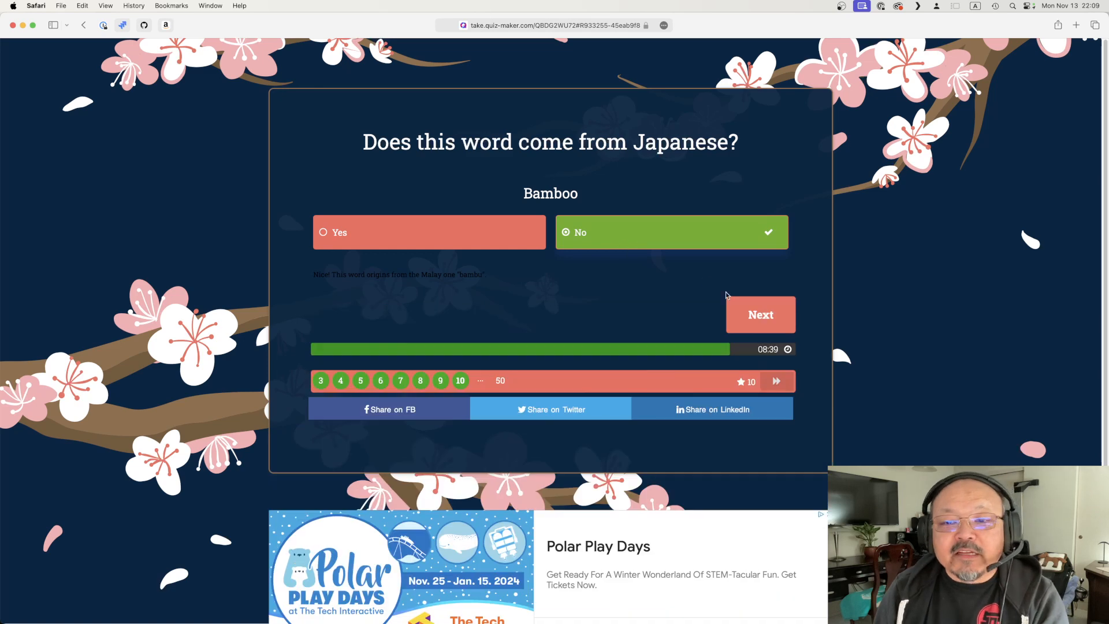
click(760, 315)
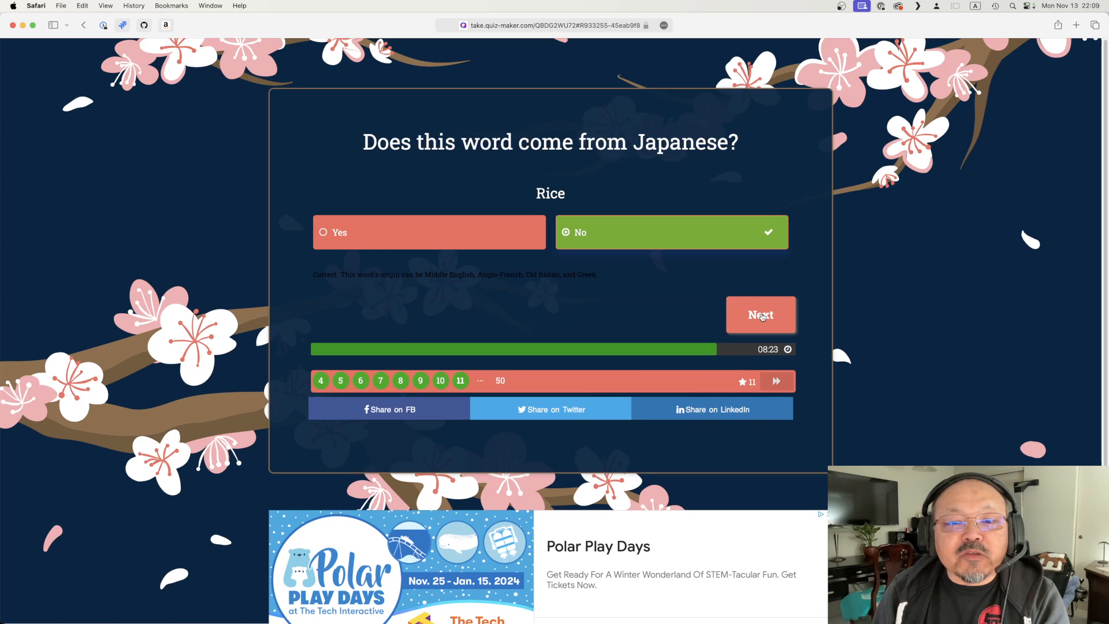
Step: Answer No for Panda and Vanilla, Yes for Sudoku, Zen and Otaku
click(760, 314)
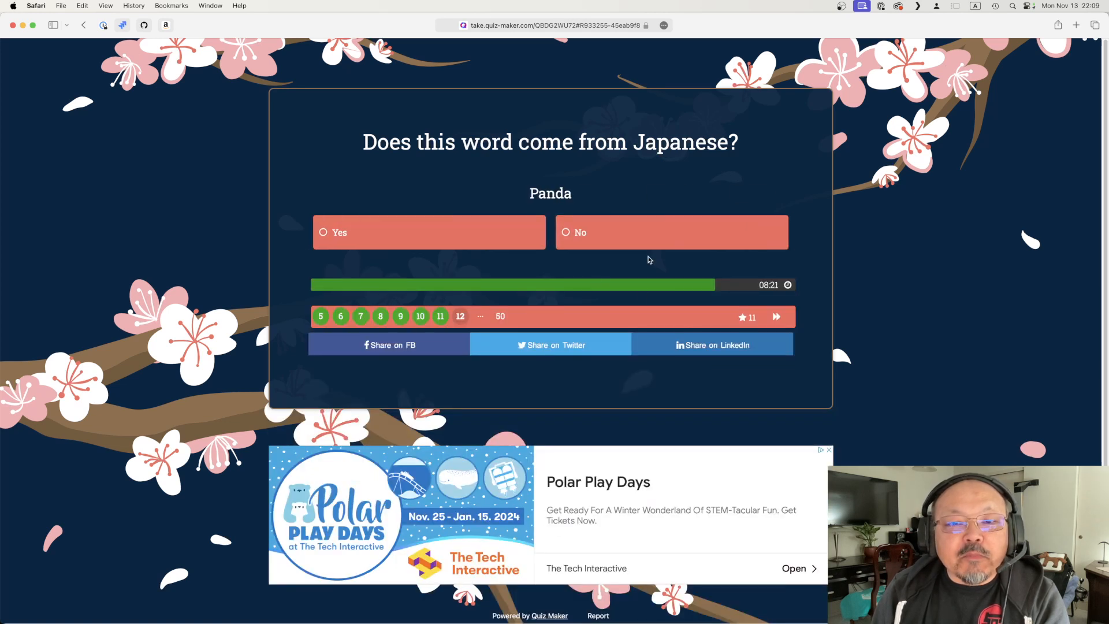
click(672, 232)
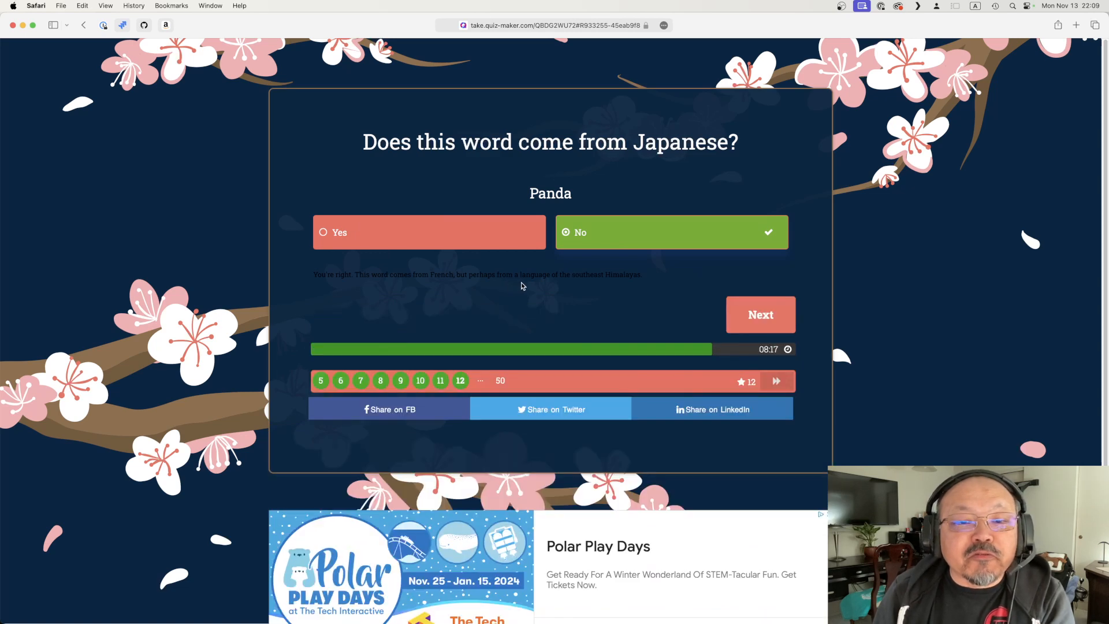
click(760, 314)
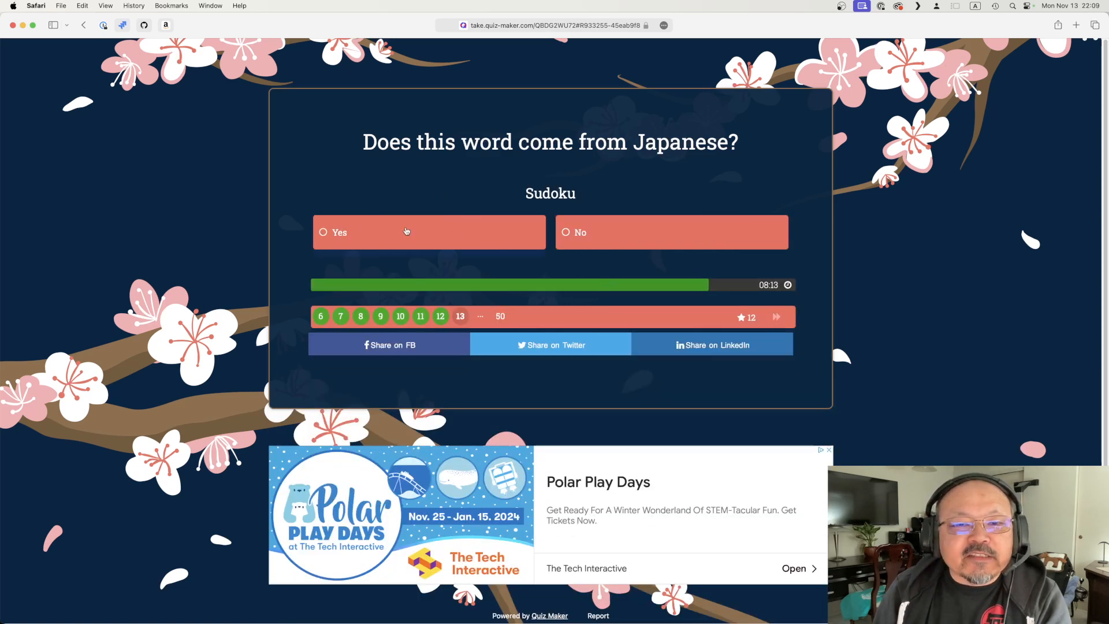
click(407, 232)
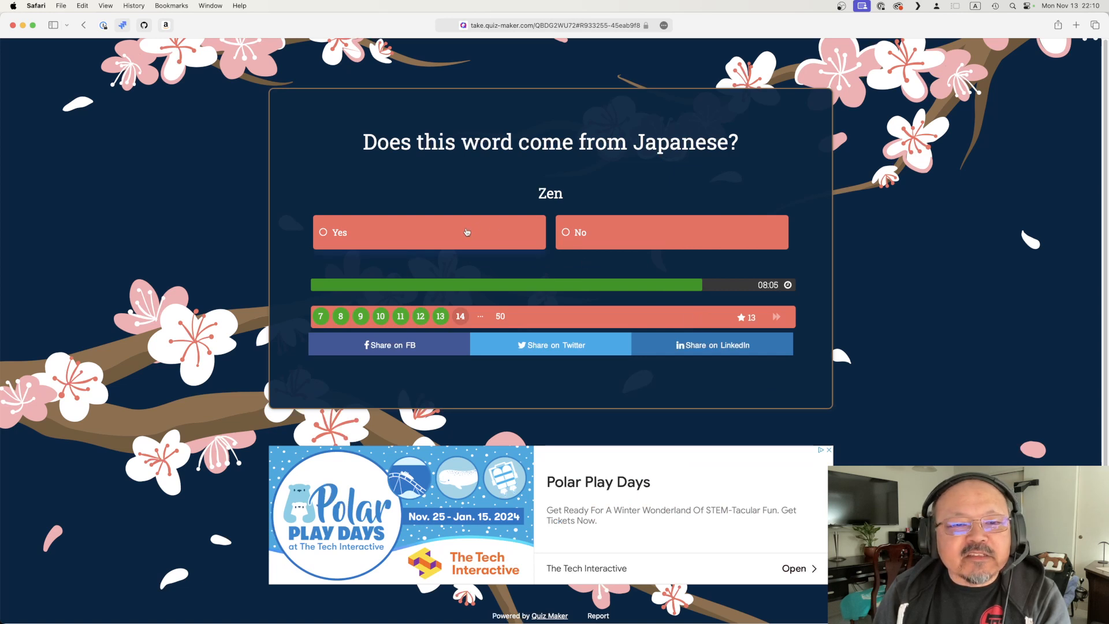
click(429, 232)
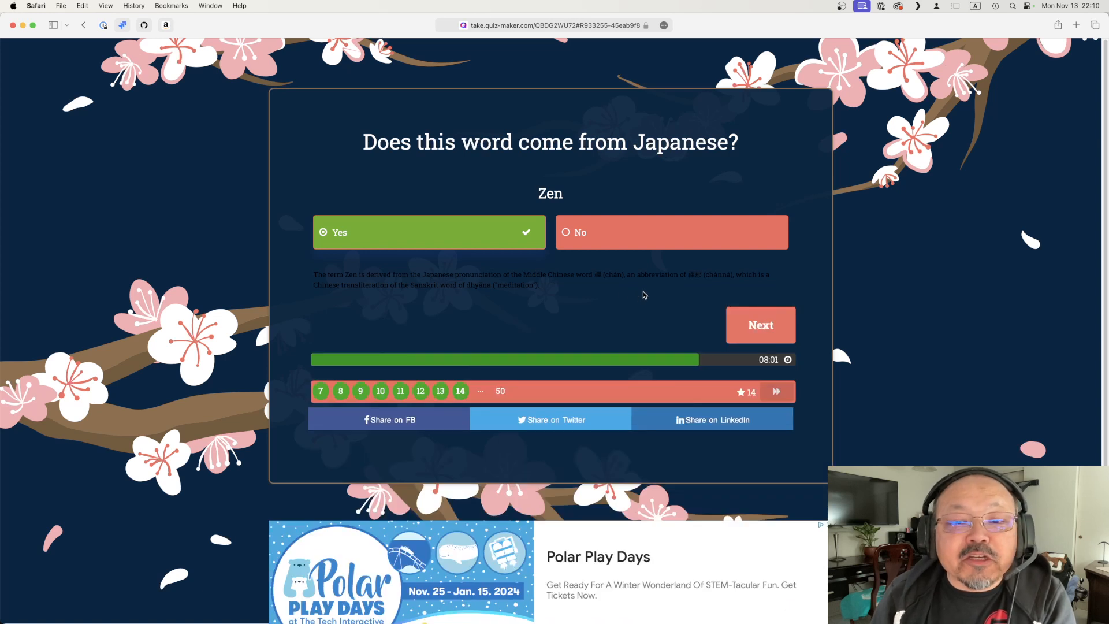
mouse_move(661, 302)
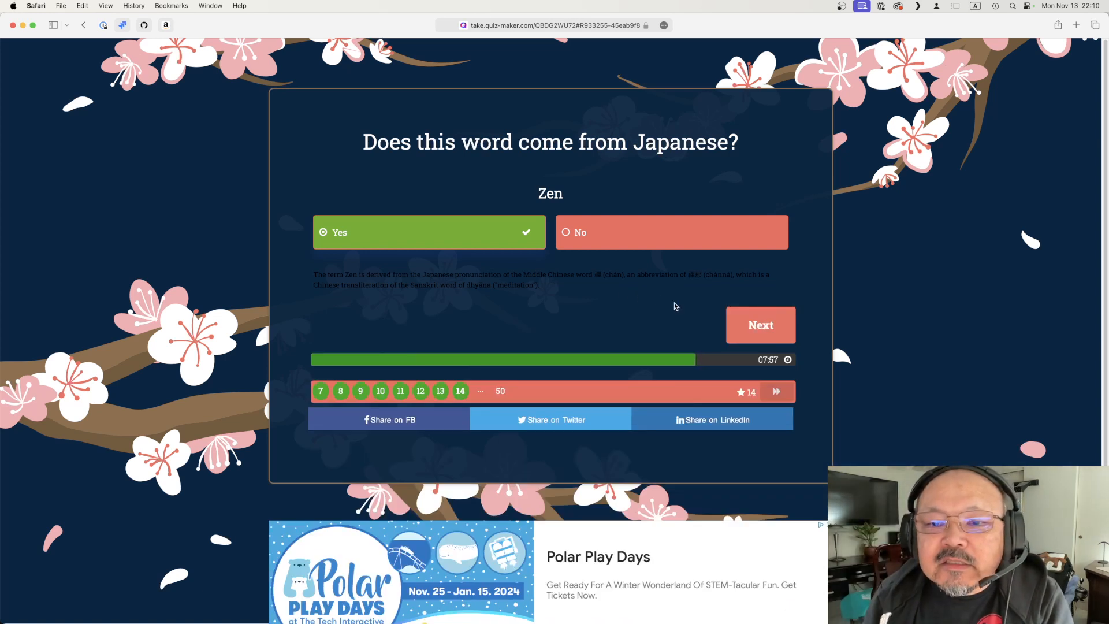
click(760, 324)
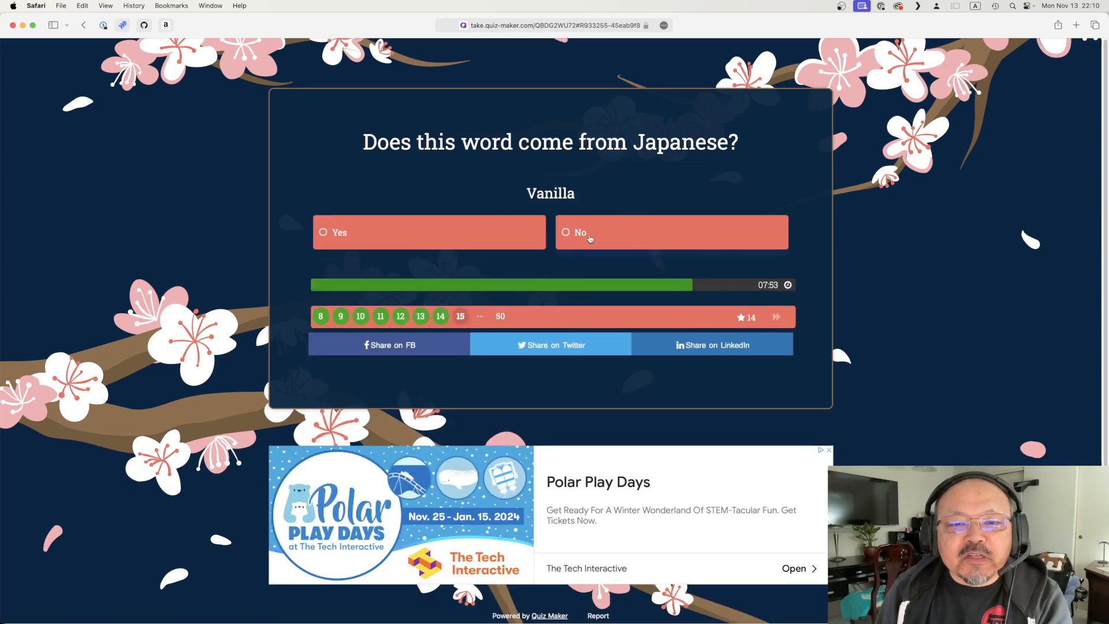
click(670, 232)
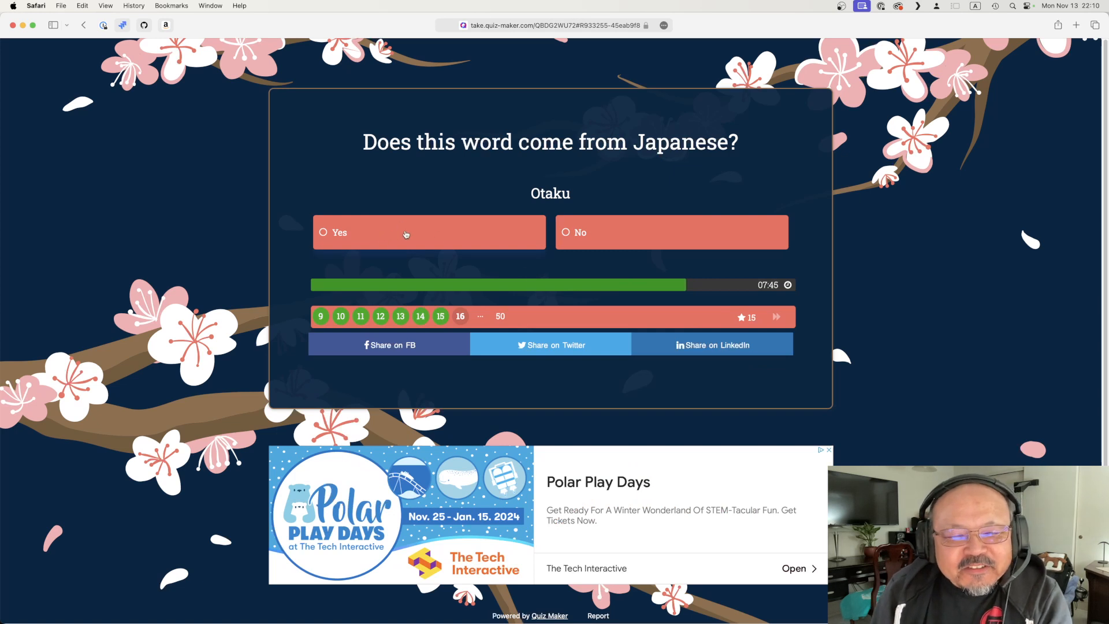
click(407, 232)
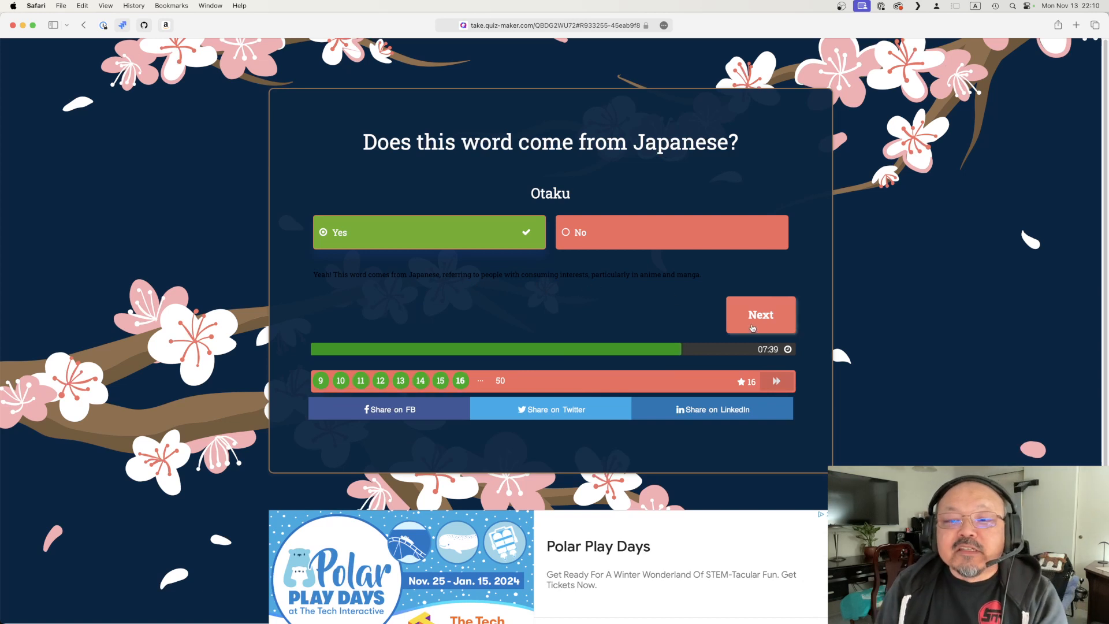
Step: Answer No for Lychee and Babushka, Yes for Futon, reaching Huawei
click(760, 315)
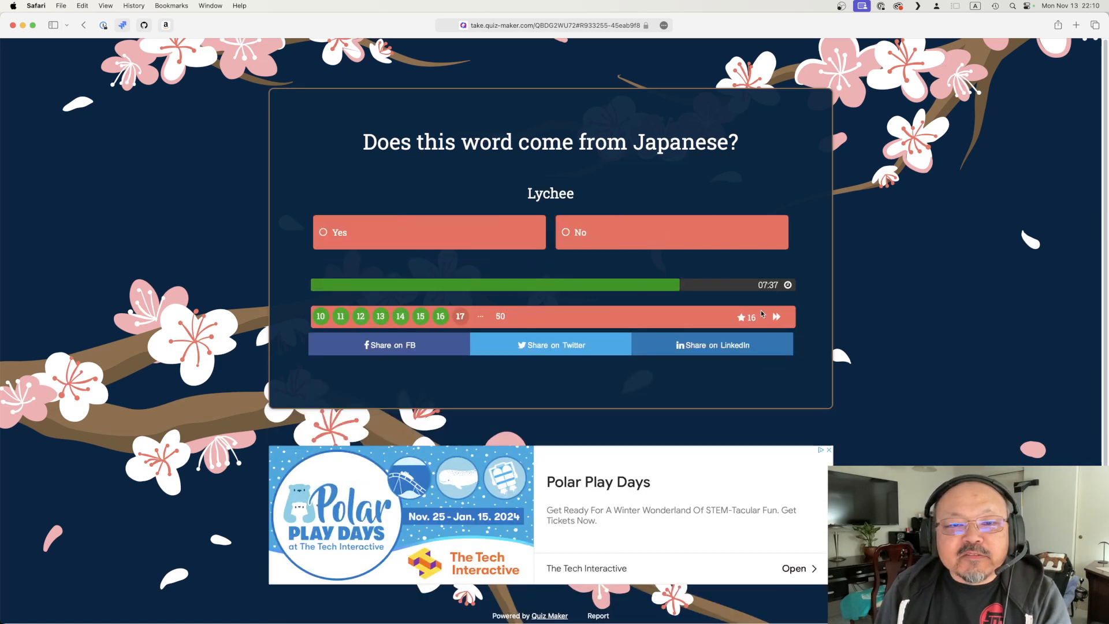
mouse_move(540, 270)
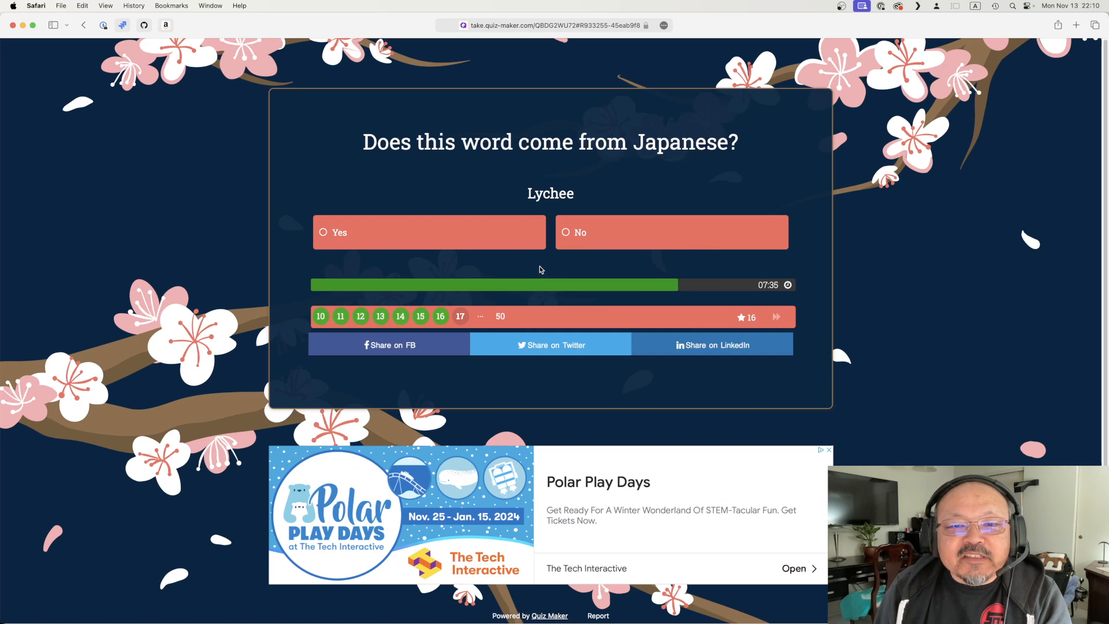
click(671, 232)
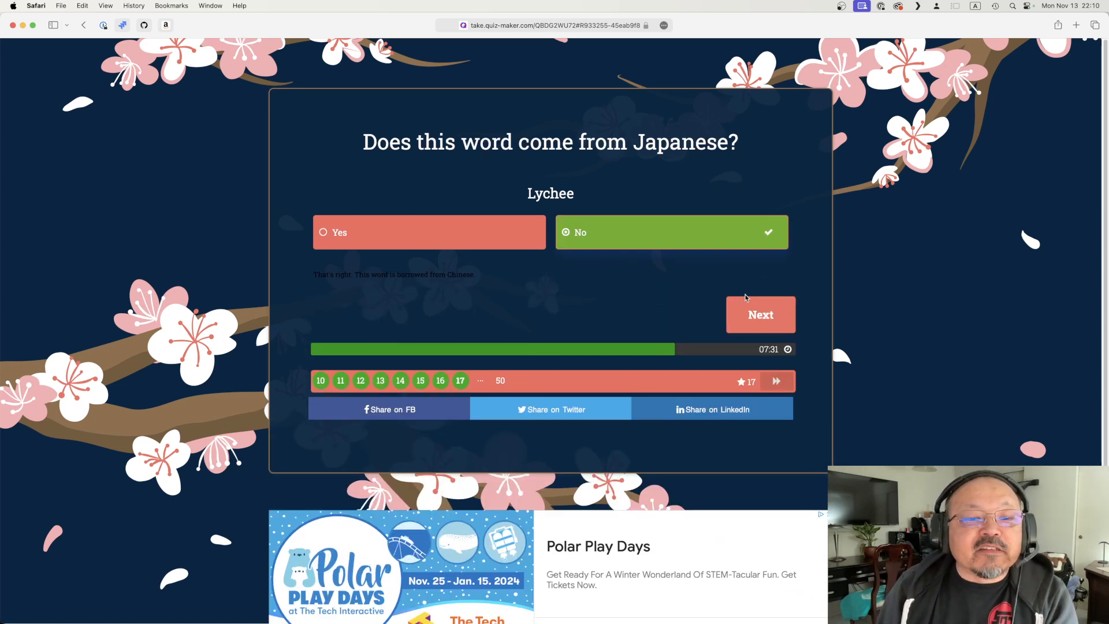
click(760, 315)
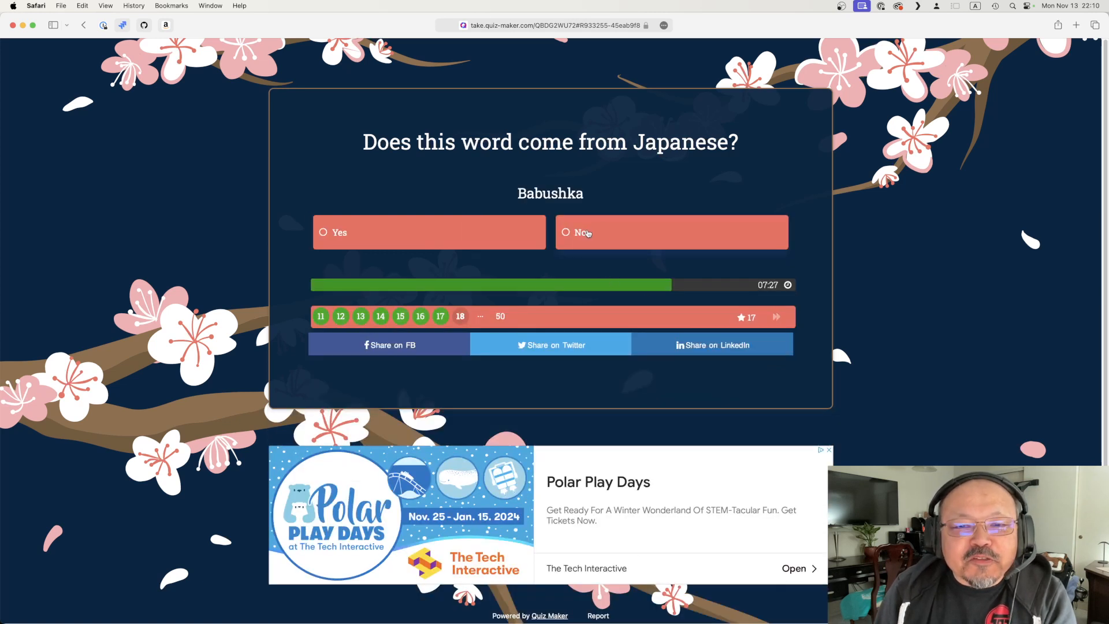
click(670, 232)
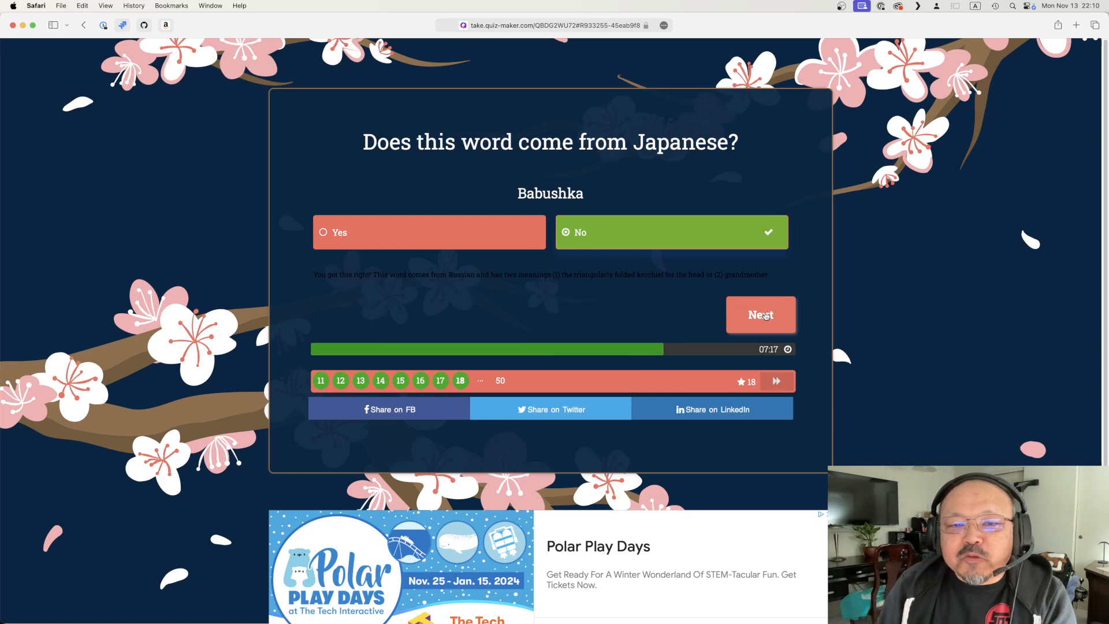
click(761, 314)
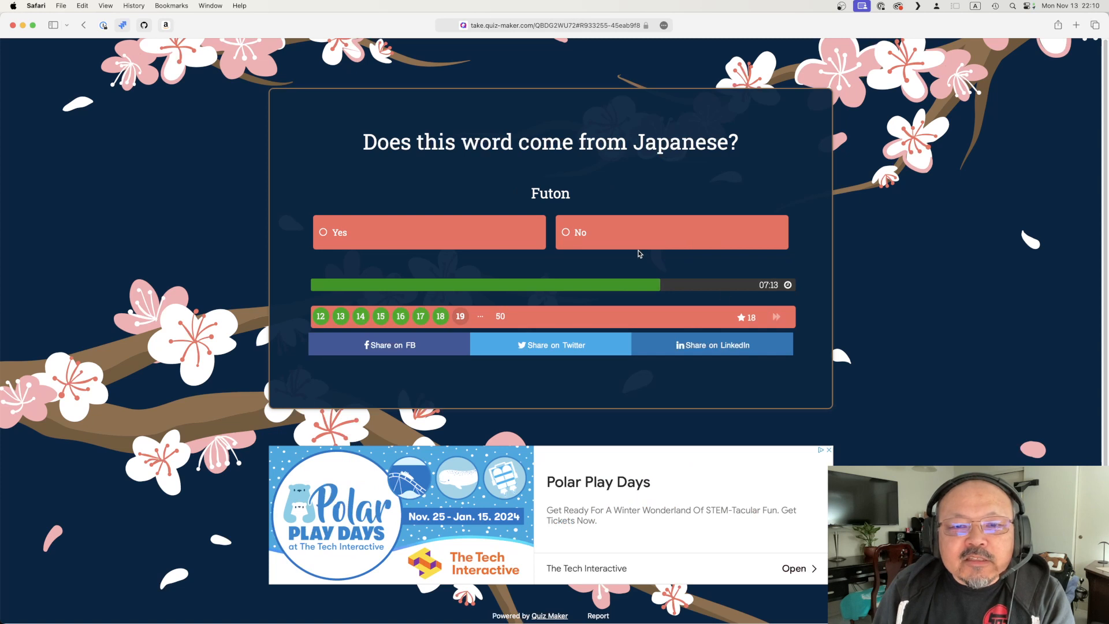
click(429, 232)
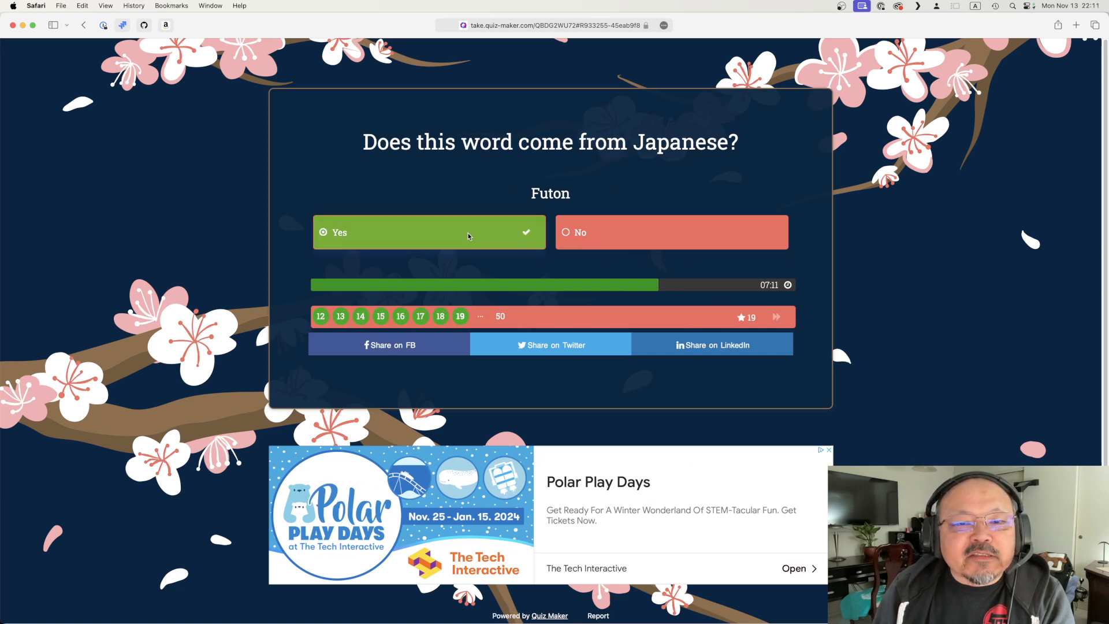
click(428, 232)
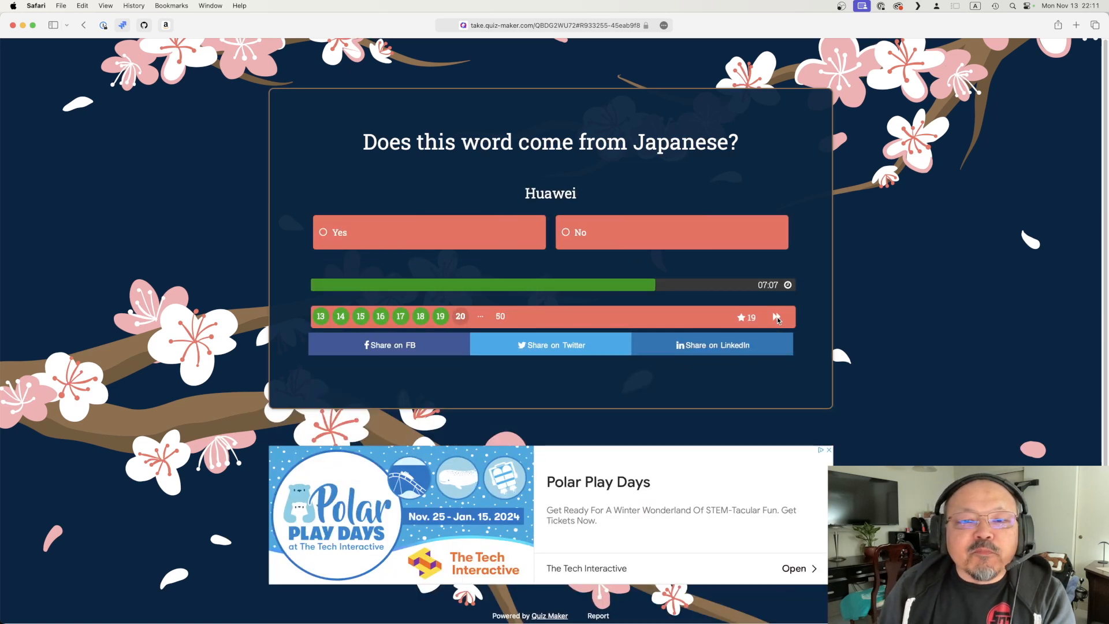
mouse_move(571, 255)
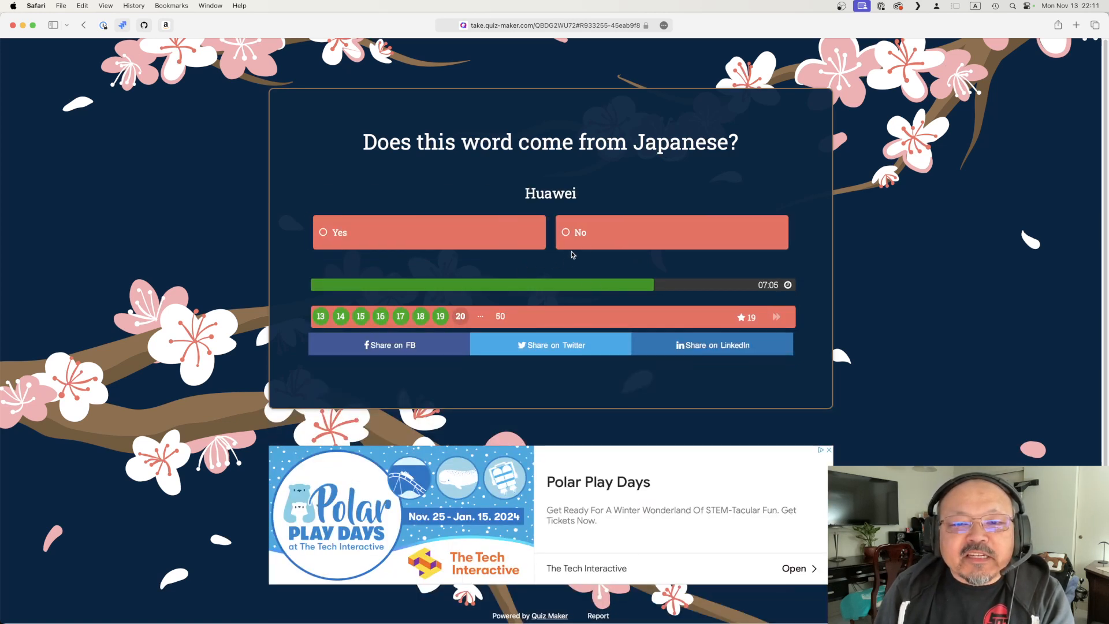
Step: Answer No for Huawei and Yes for Pikachu and Origami
click(671, 232)
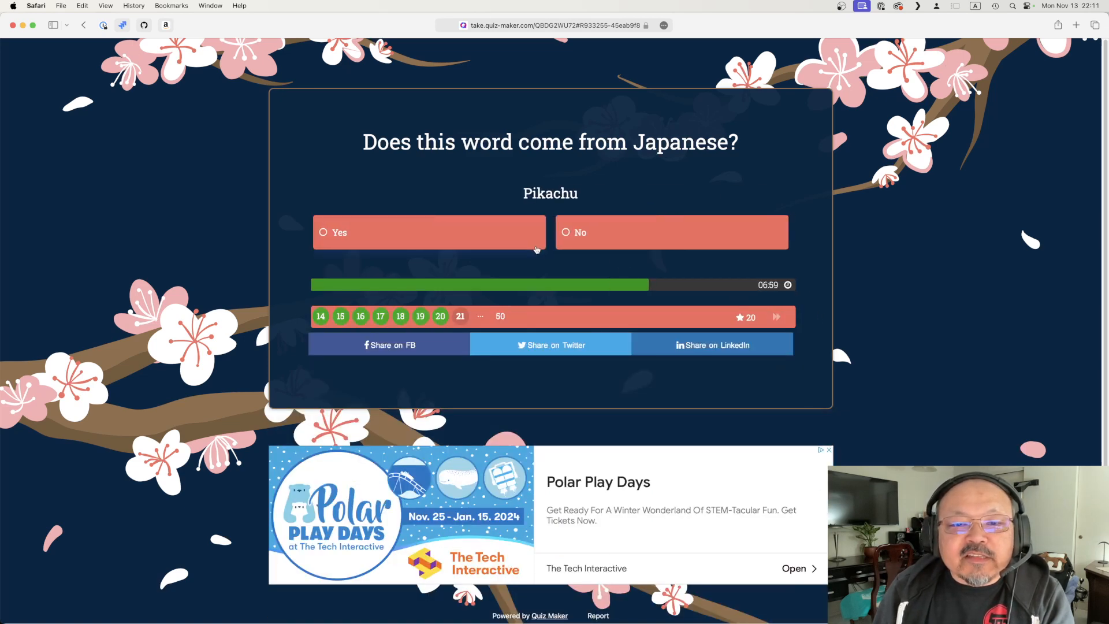
click(429, 232)
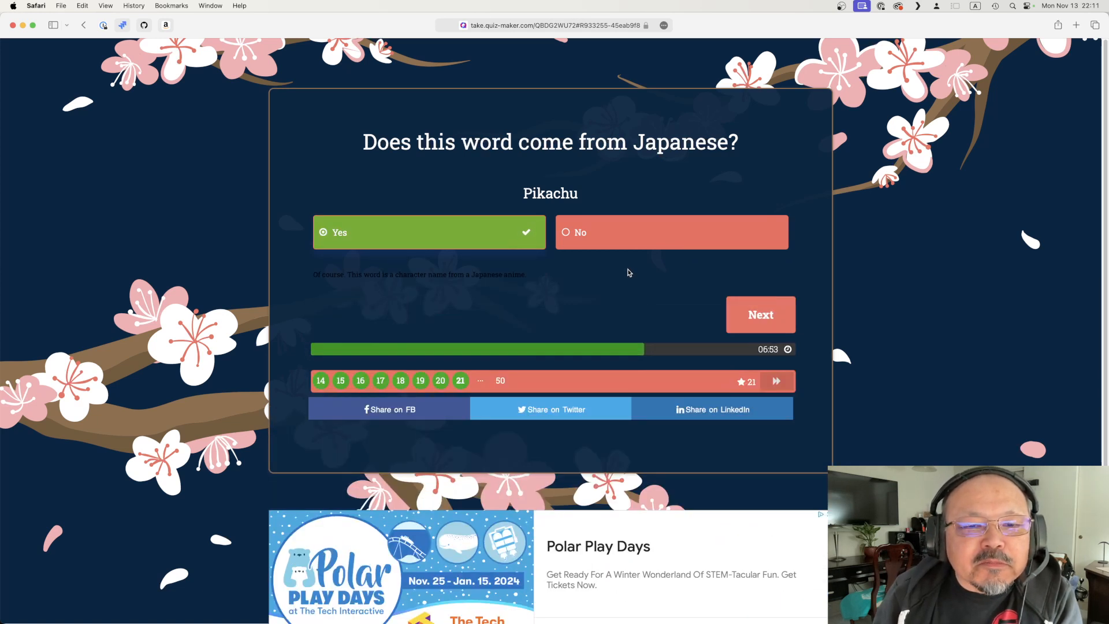
click(760, 314)
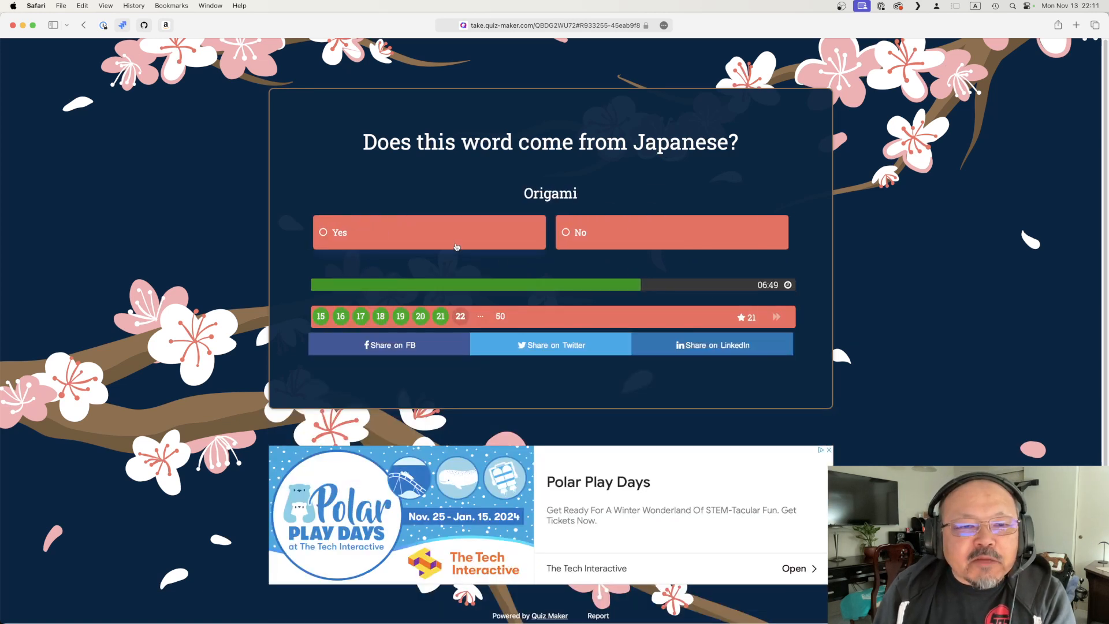
mouse_move(627, 189)
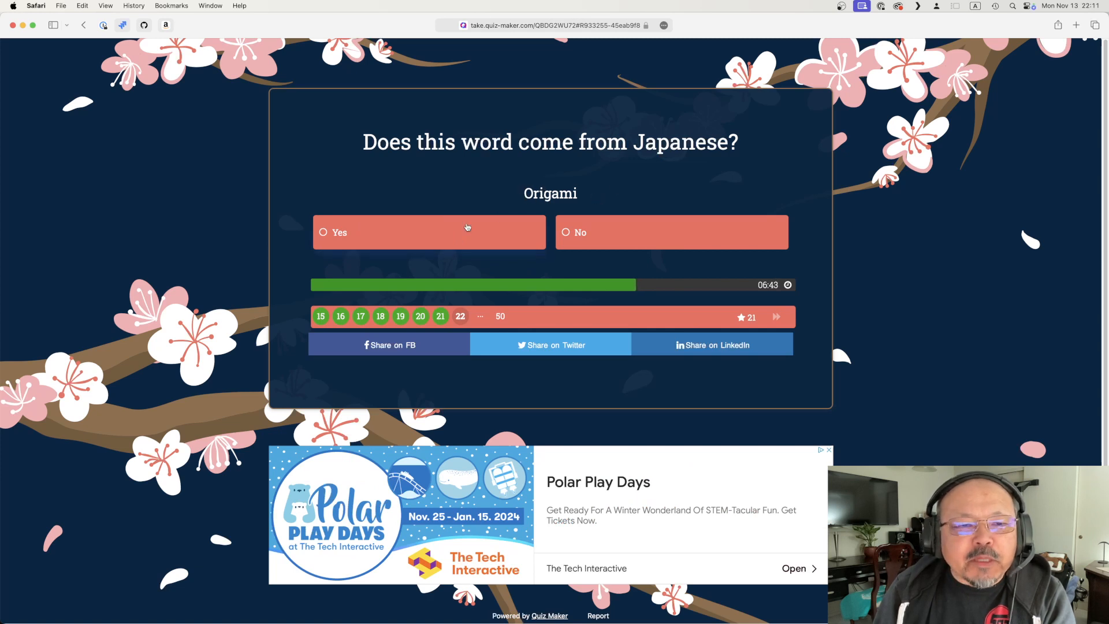
click(429, 233)
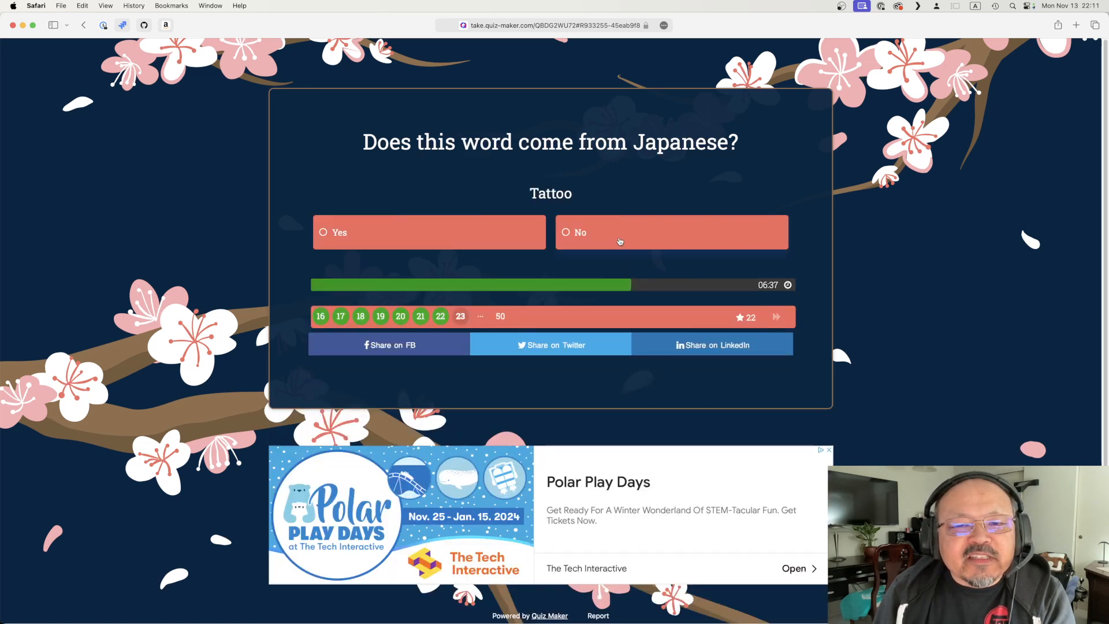
Step: Answer No for Tattoo, Kiwi and Mulan, advancing to Mahjong
click(670, 232)
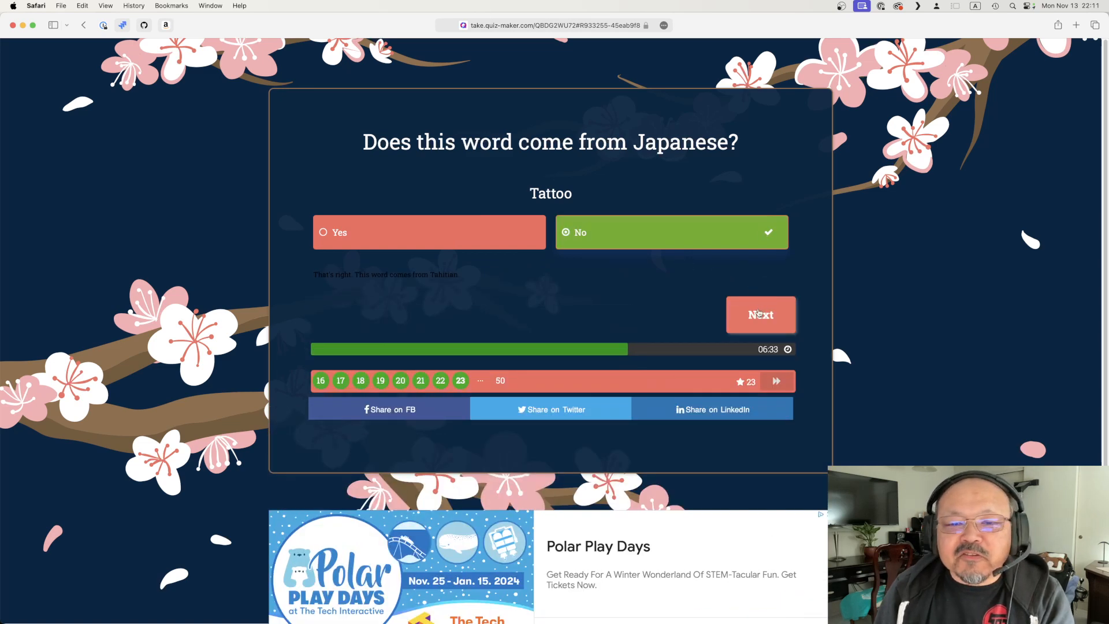
click(760, 315)
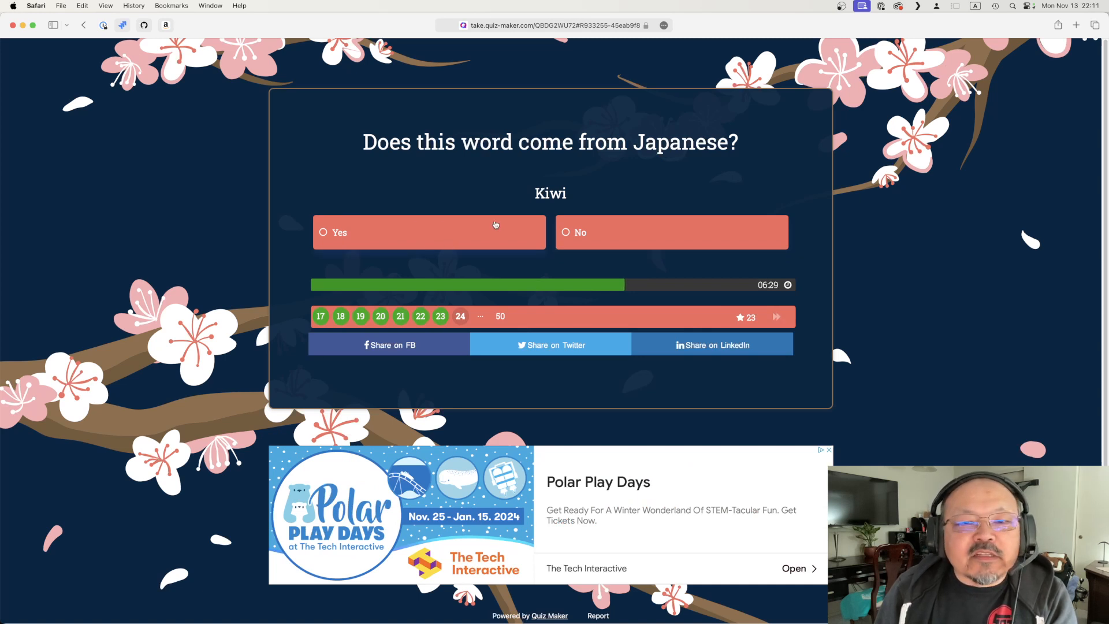
click(671, 232)
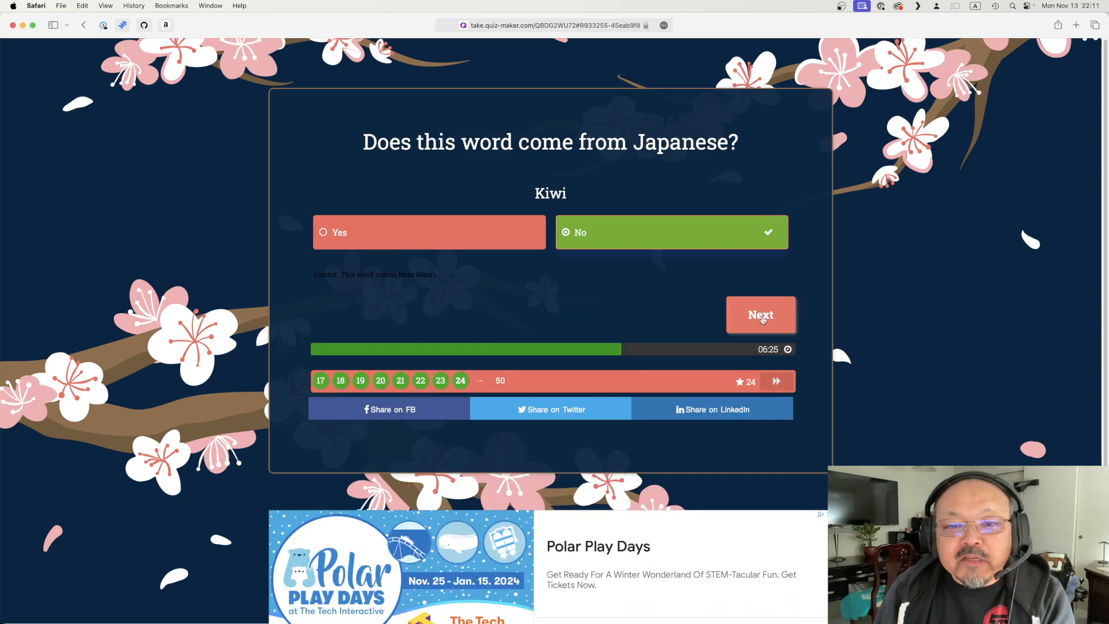
click(761, 315)
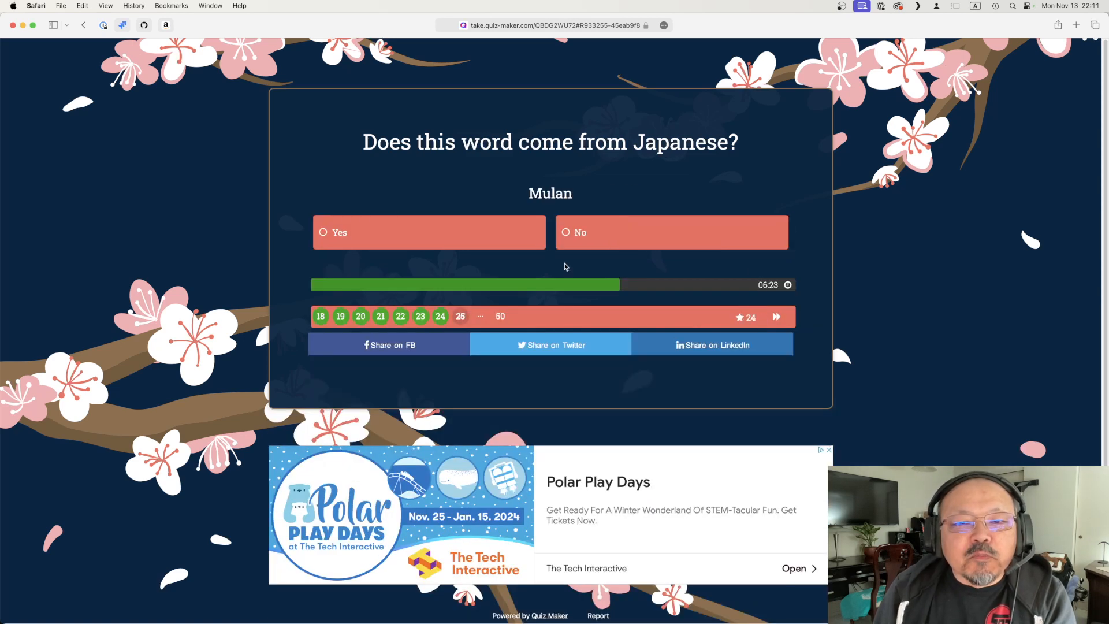
click(670, 233)
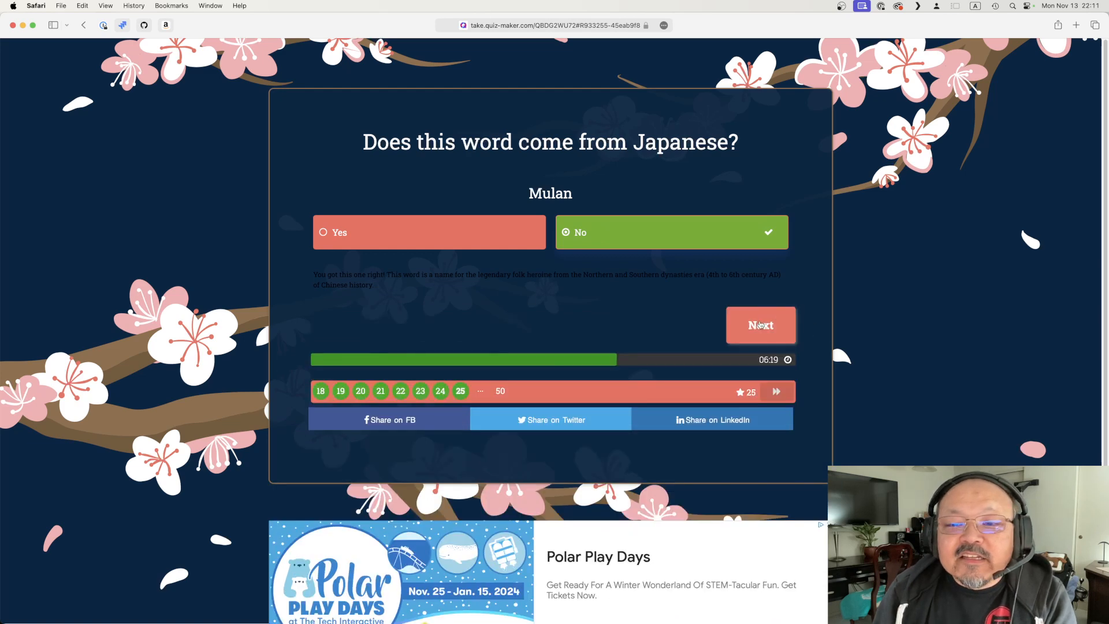
click(761, 324)
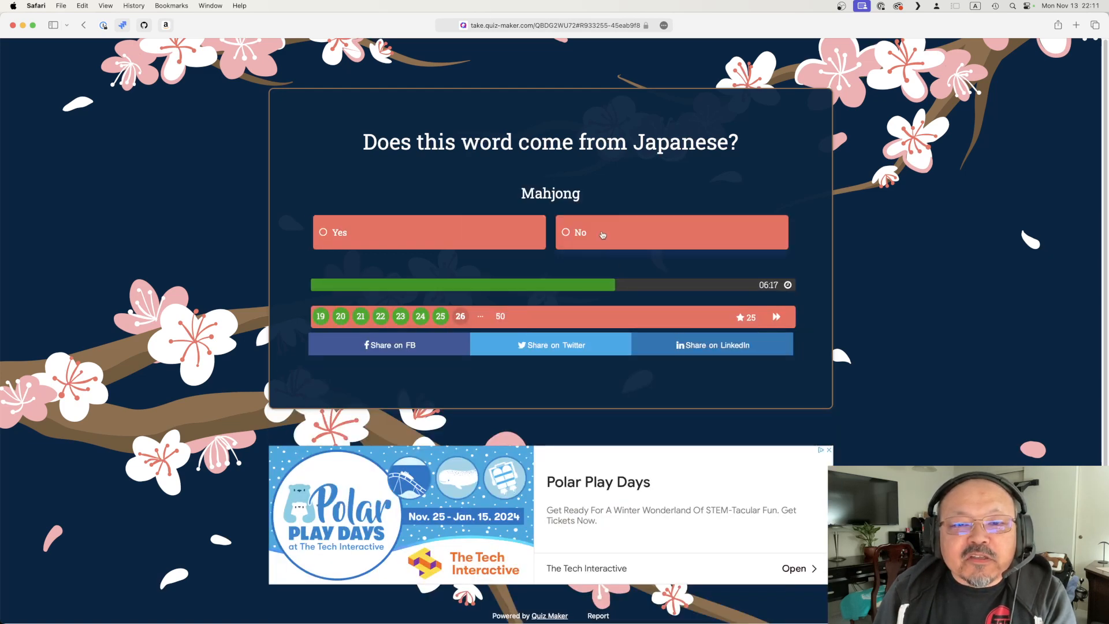
Step: Answer No for Mahjong, Combo and RIMOWA, then advance to Bus
click(671, 232)
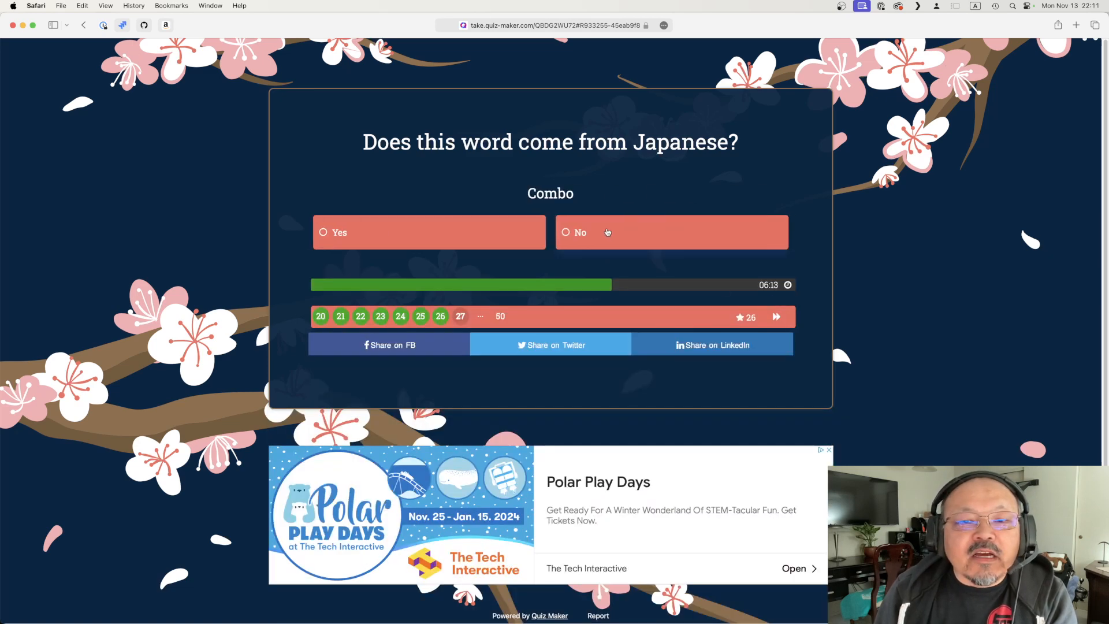
click(670, 232)
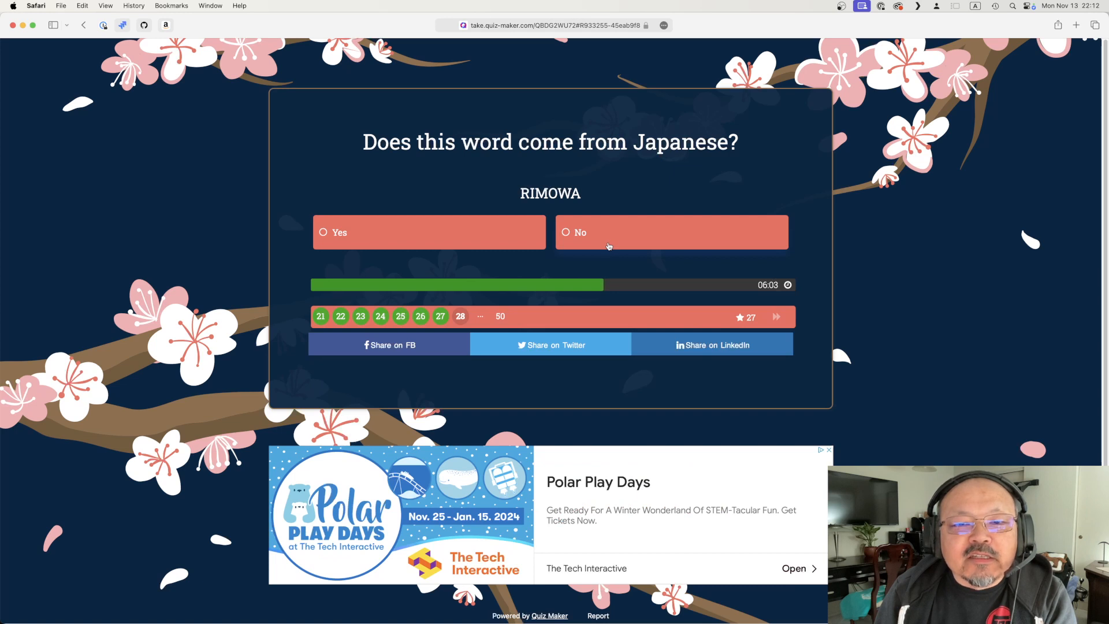
click(670, 232)
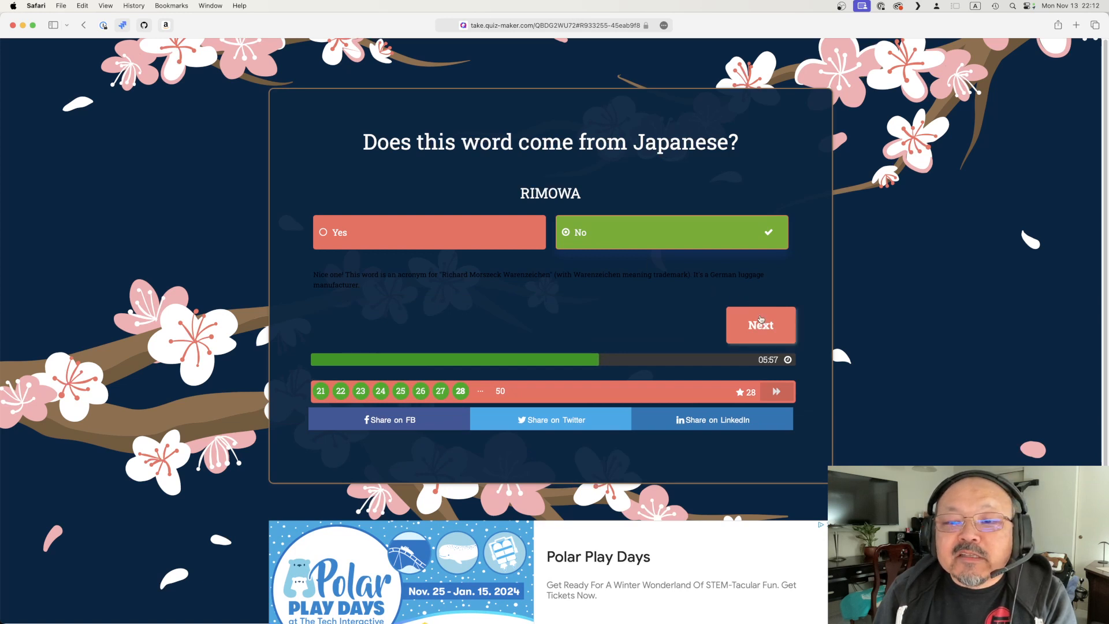
click(760, 325)
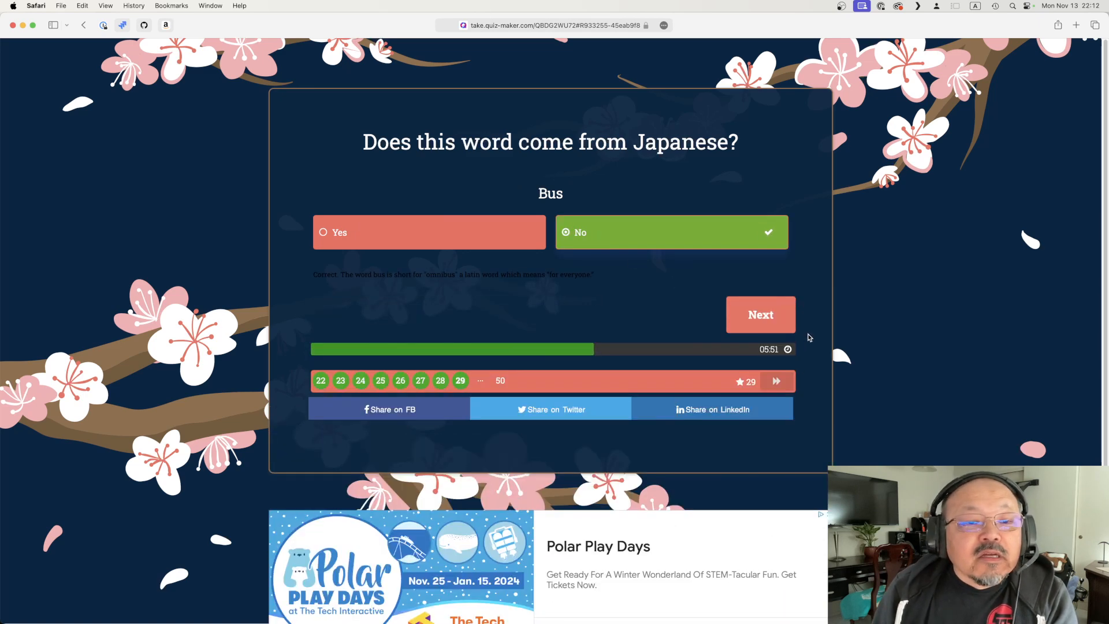
Step: Answer Yes for Tycoon and No for Crocodile
click(760, 314)
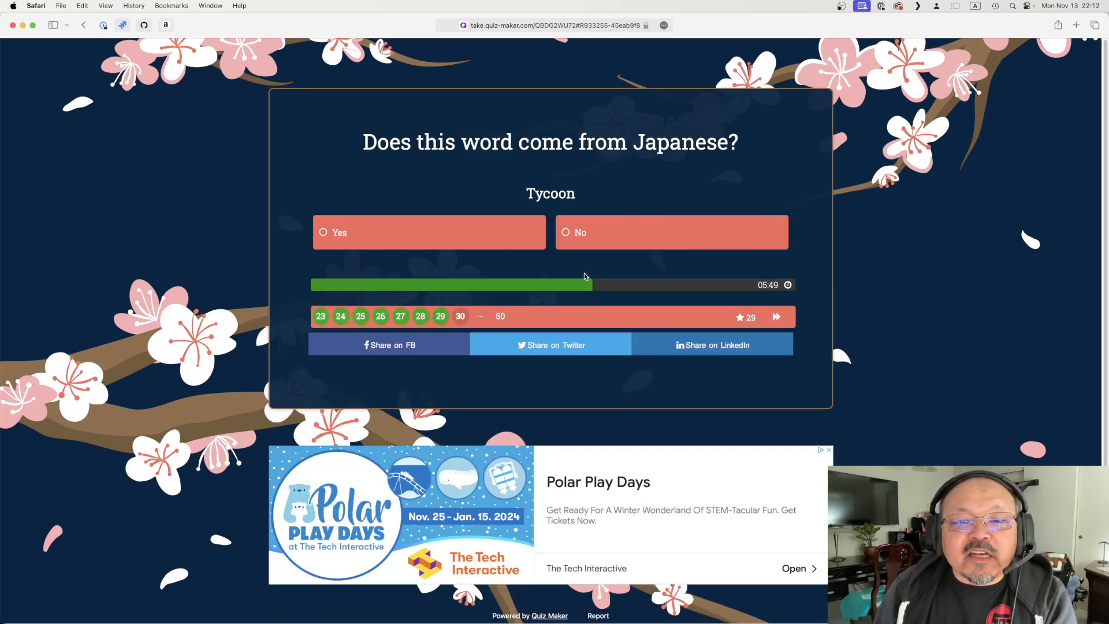
mouse_move(548, 200)
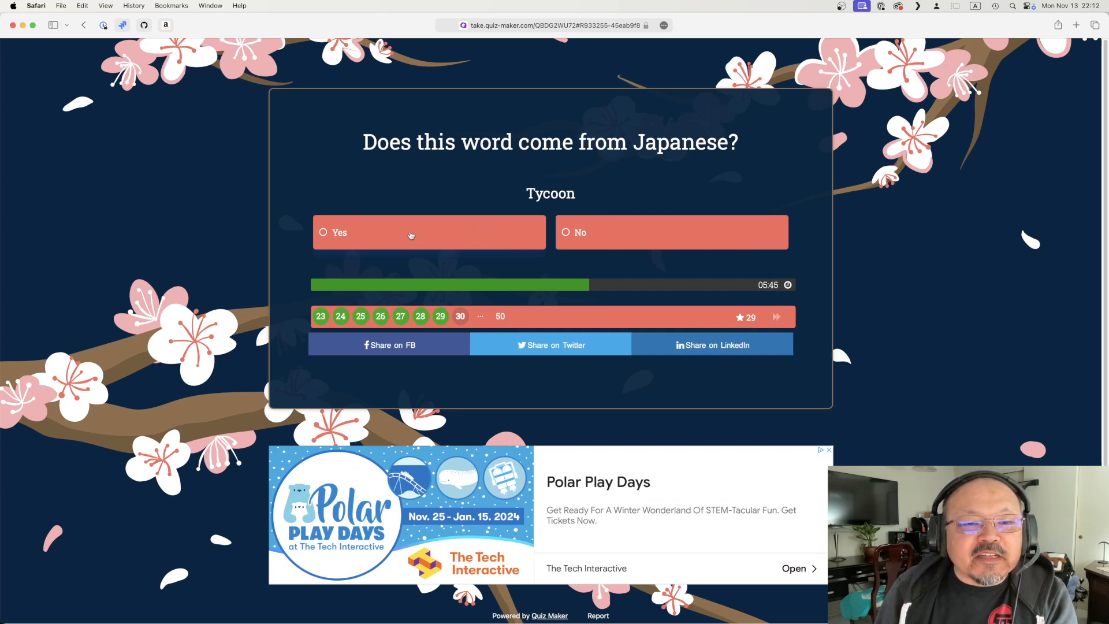
click(410, 232)
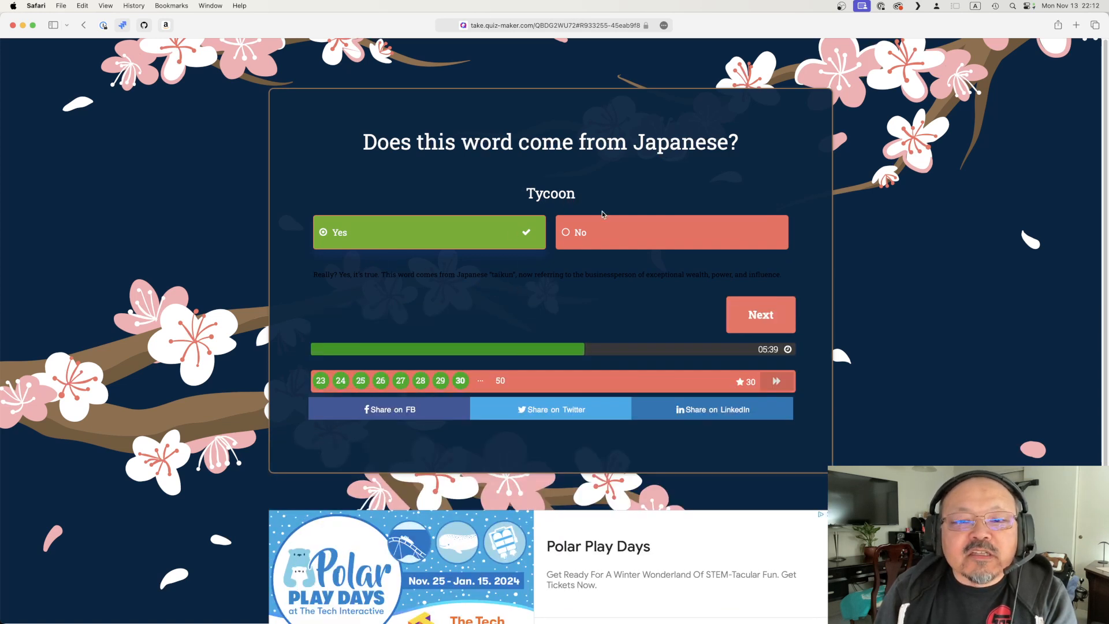
click(760, 314)
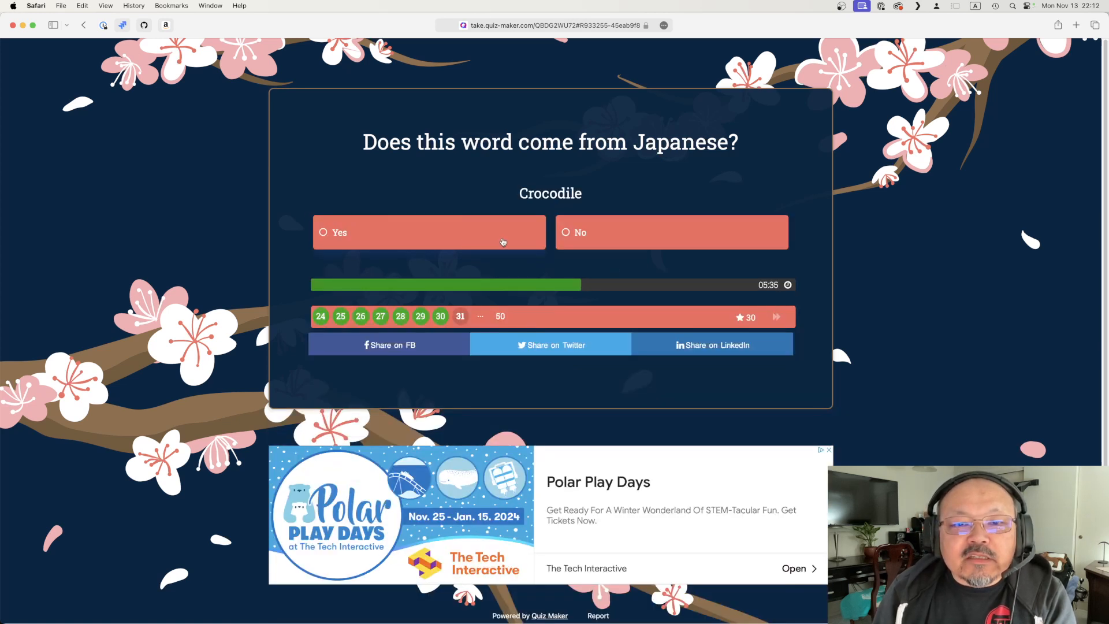
click(670, 233)
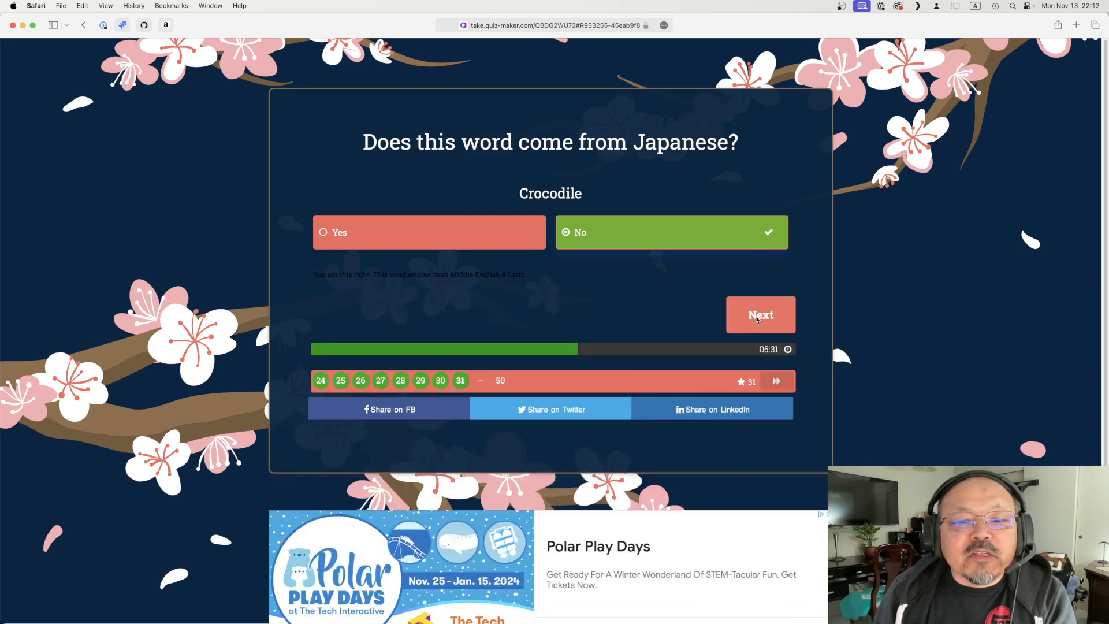
click(760, 315)
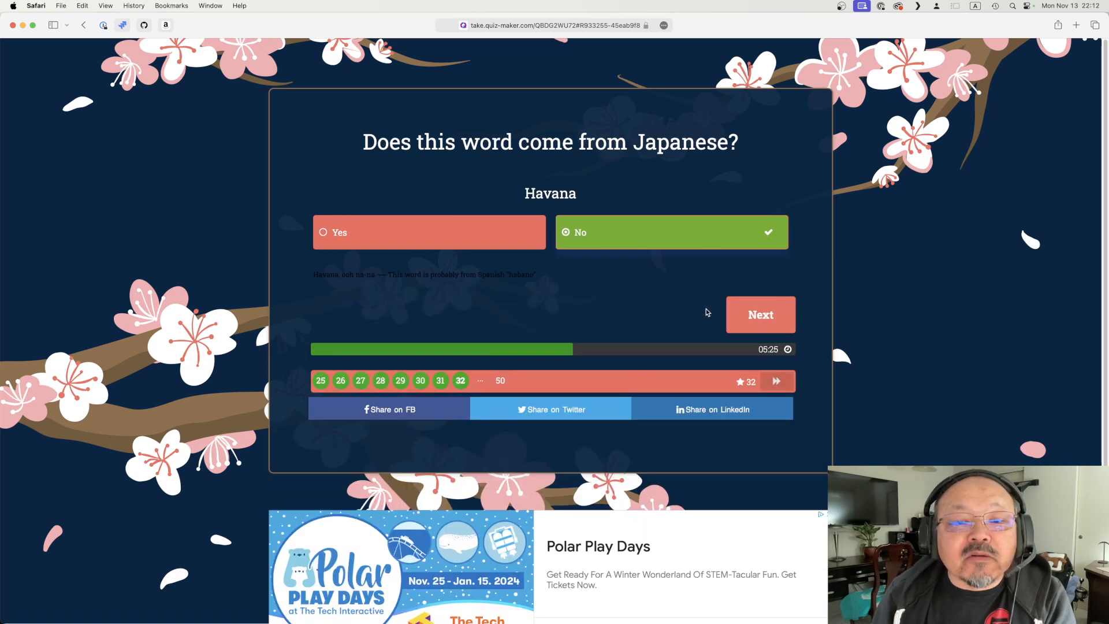
Step: Answer Yes for Emoji, No for Hawaii and Okra
click(760, 314)
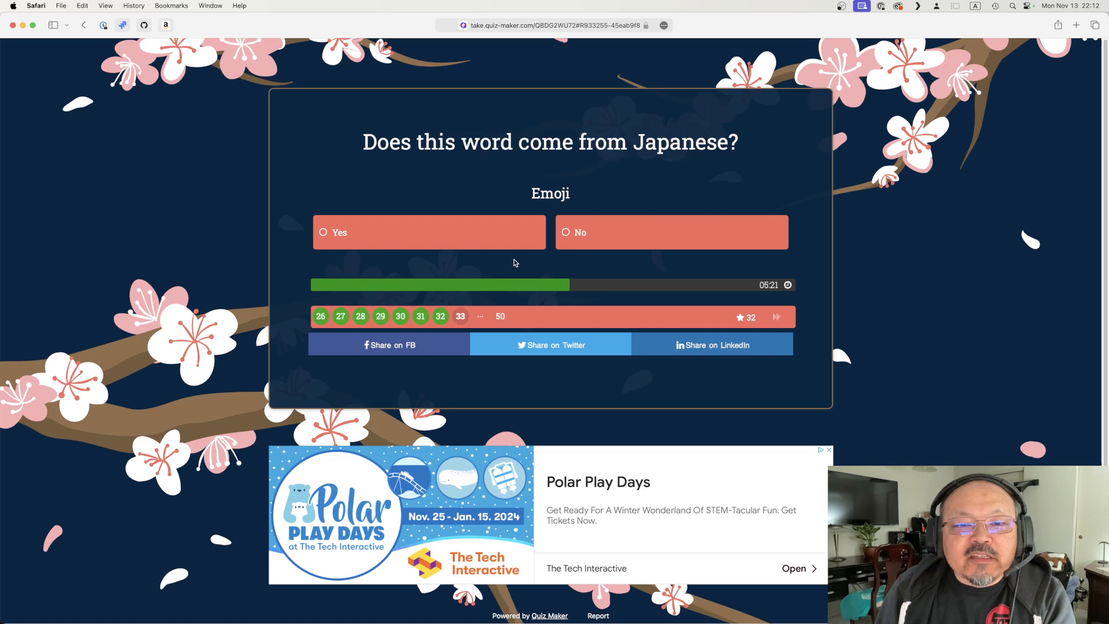
click(428, 232)
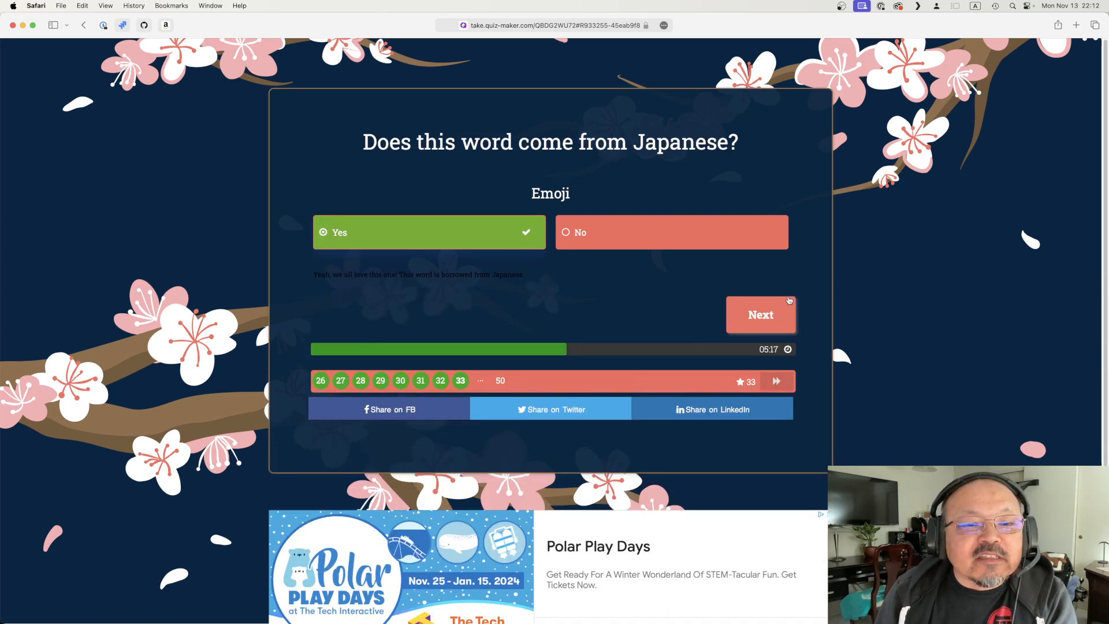
click(760, 314)
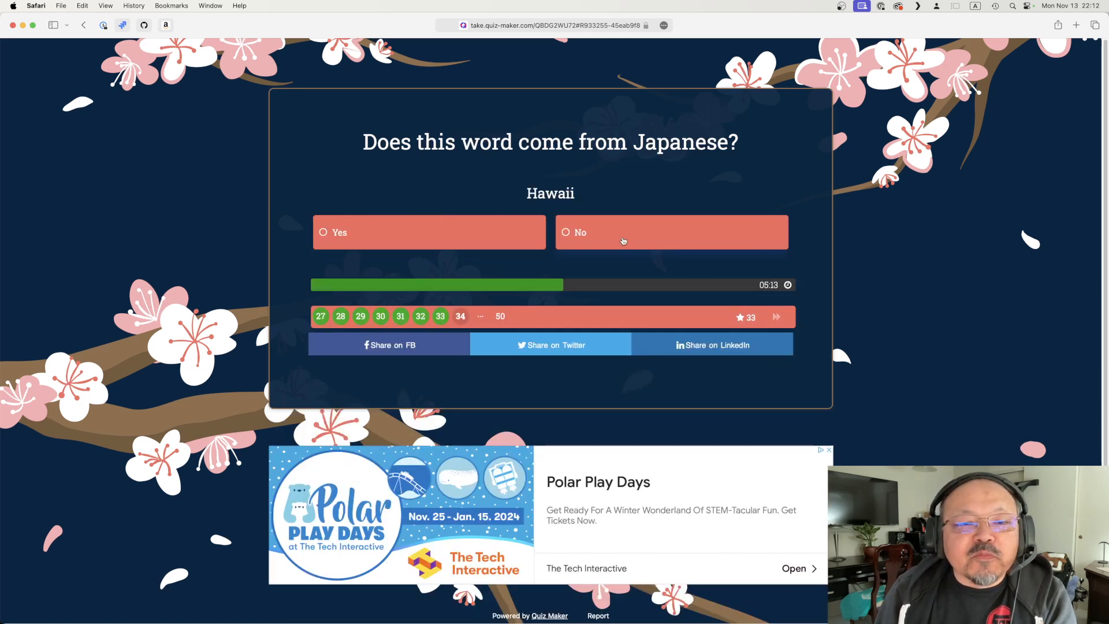
click(670, 232)
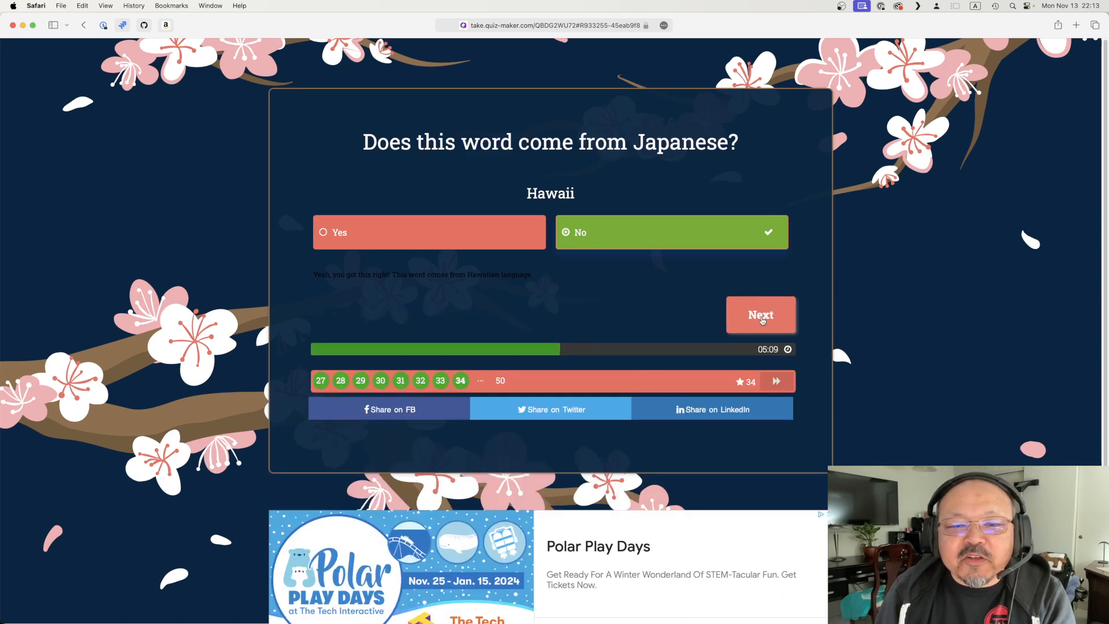
click(761, 314)
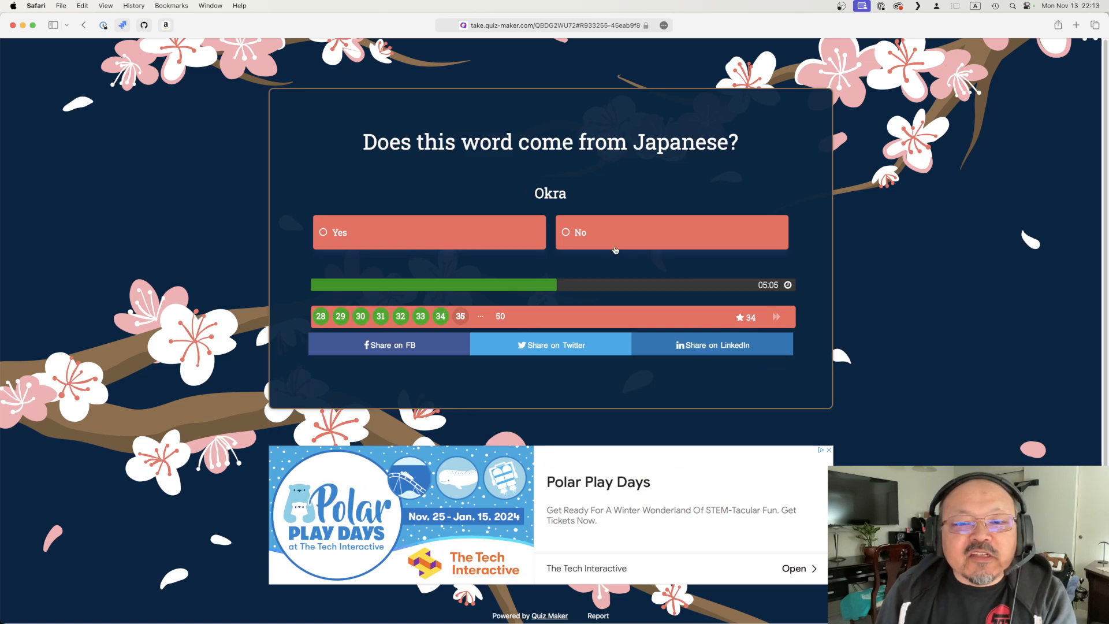
click(671, 232)
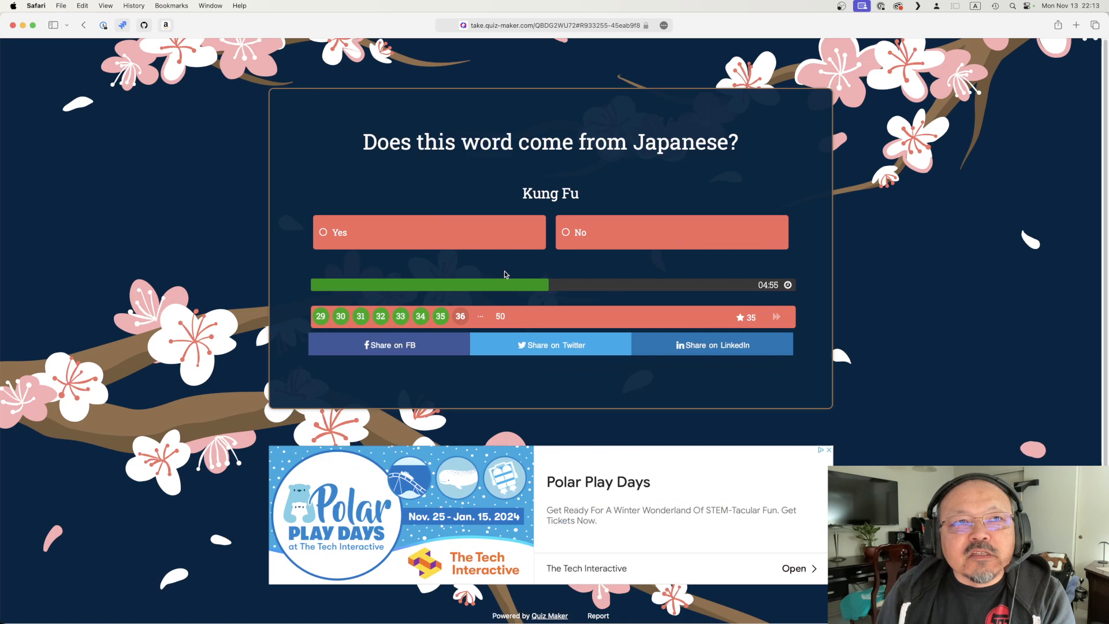
Step: Answer No for Kung Fu, Yes for Tsunami, then No for Taboo
click(671, 232)
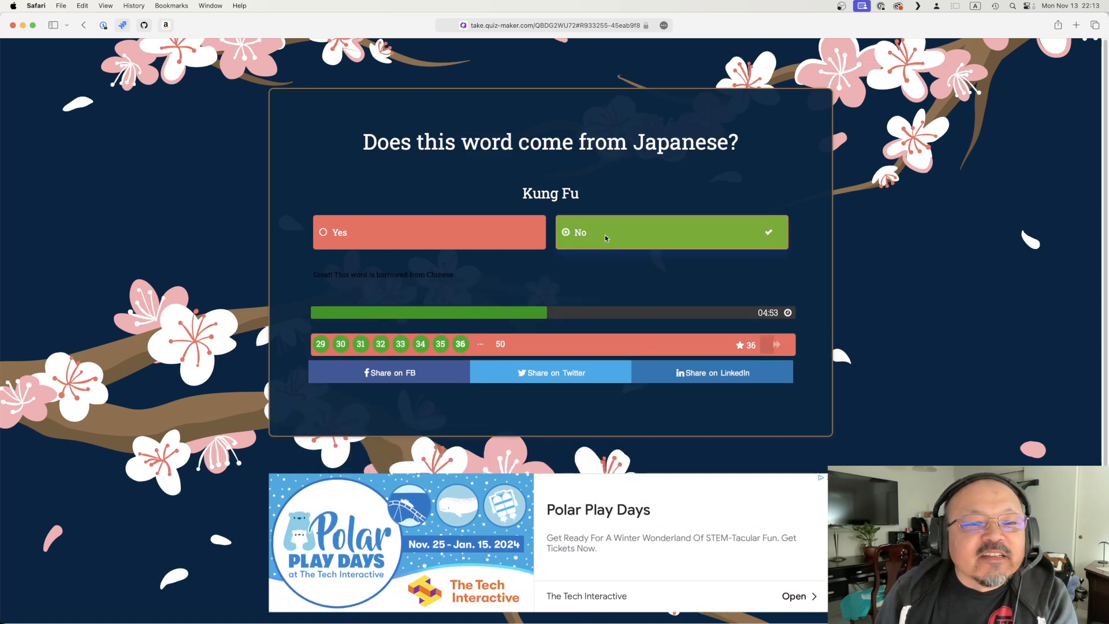
click(776, 344)
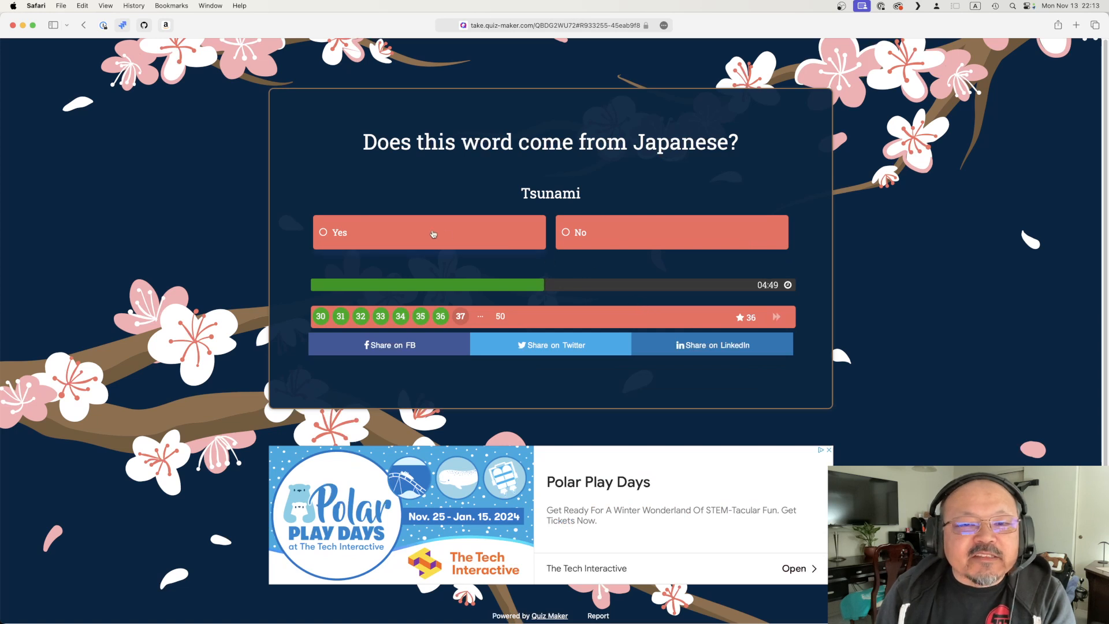
click(429, 232)
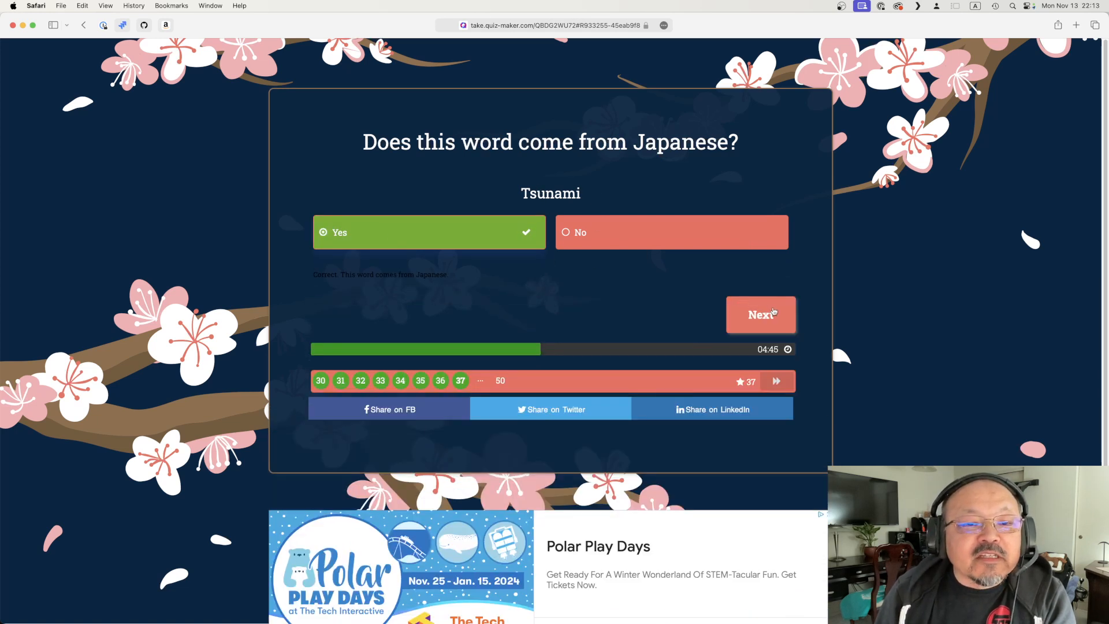
click(760, 315)
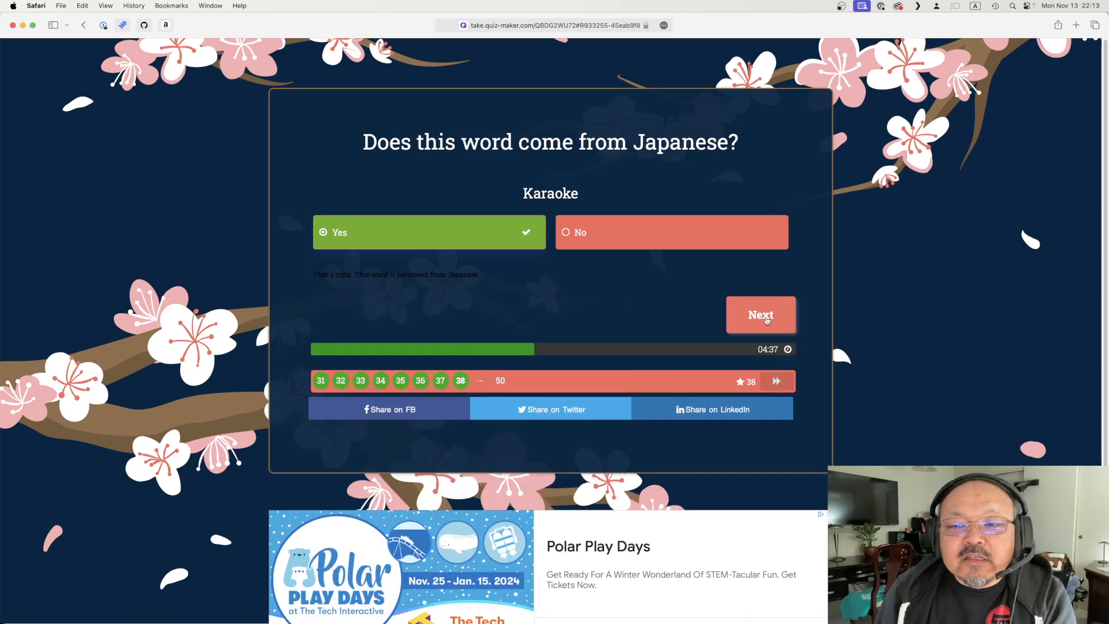
click(761, 315)
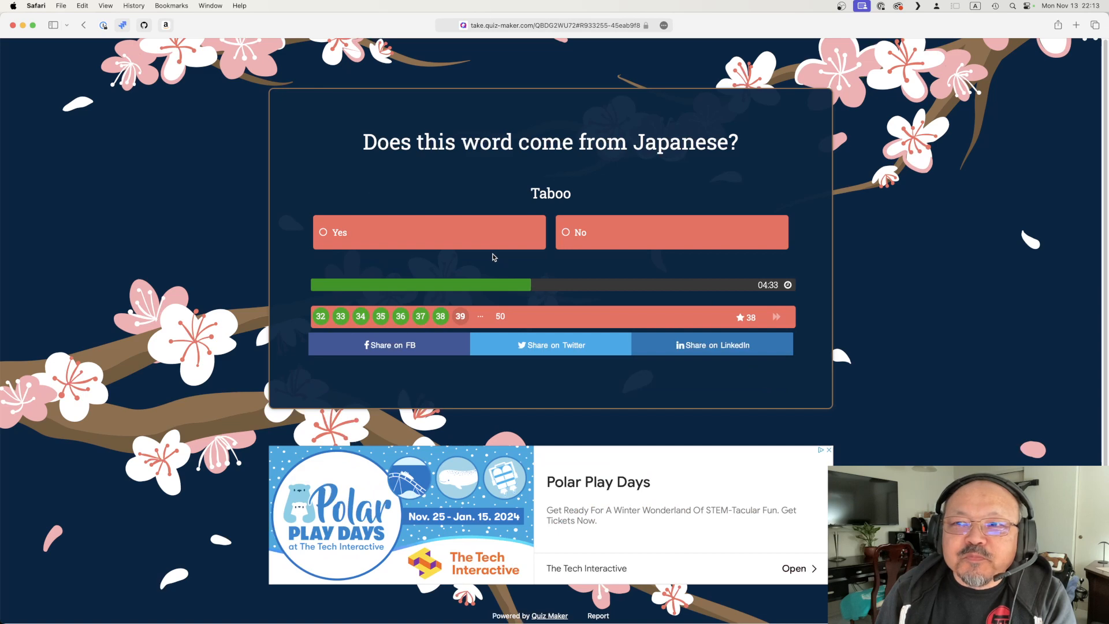
click(671, 232)
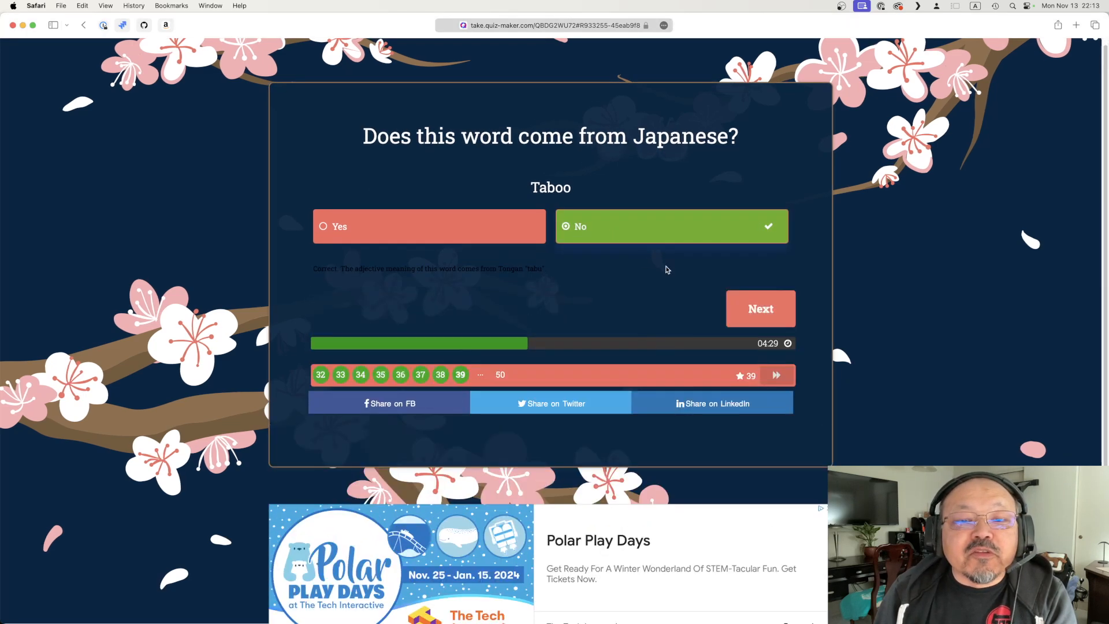
Step: Answer No for Guru and Audio
click(760, 308)
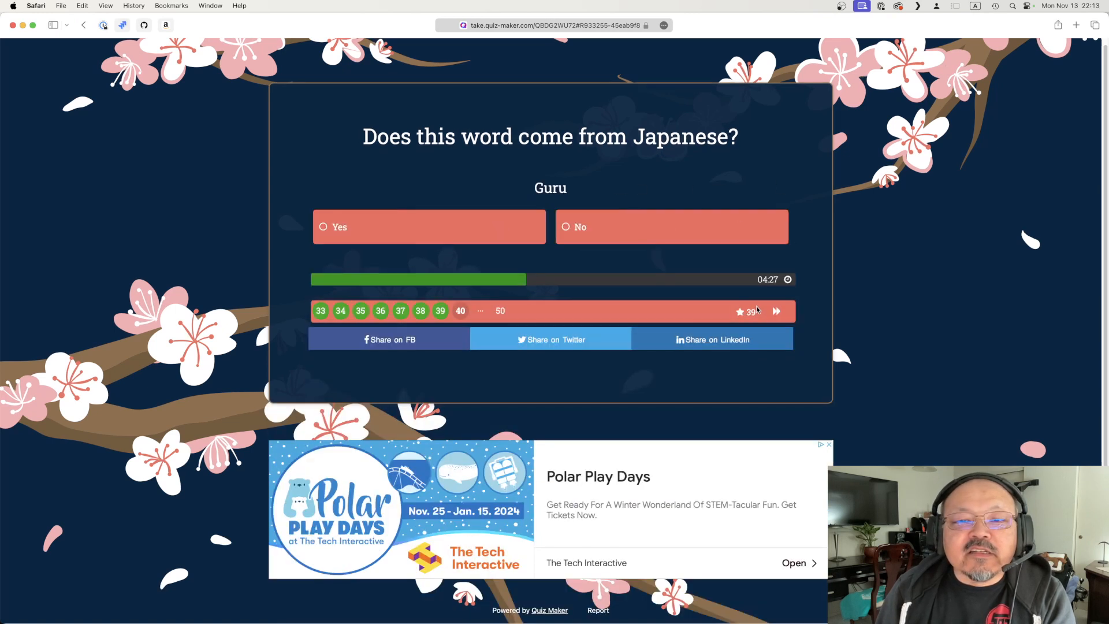
mouse_move(597, 271)
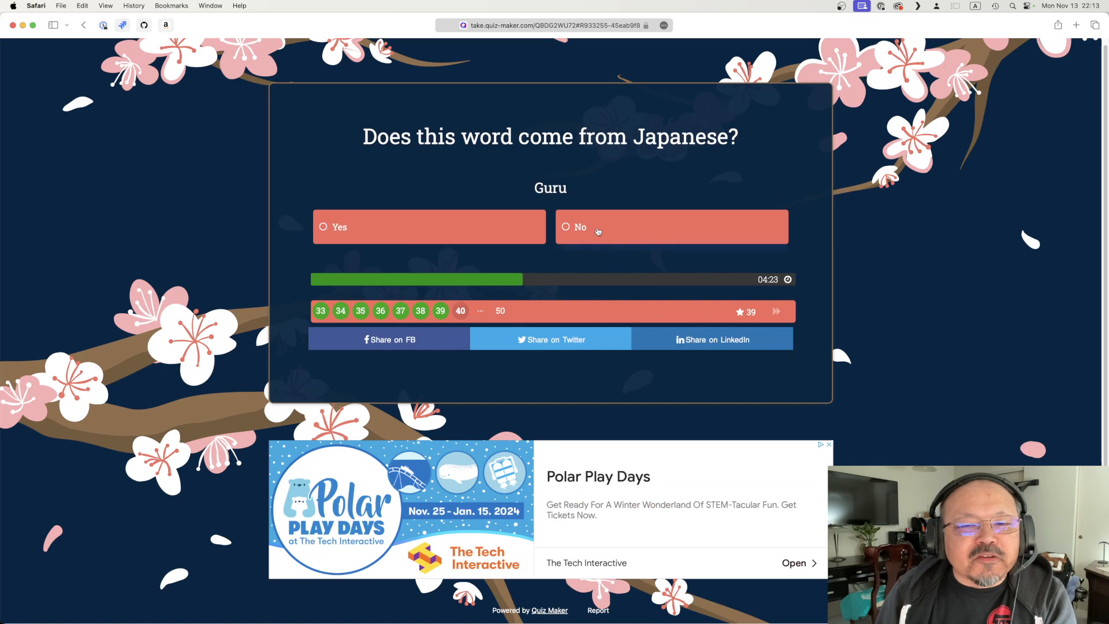
click(579, 227)
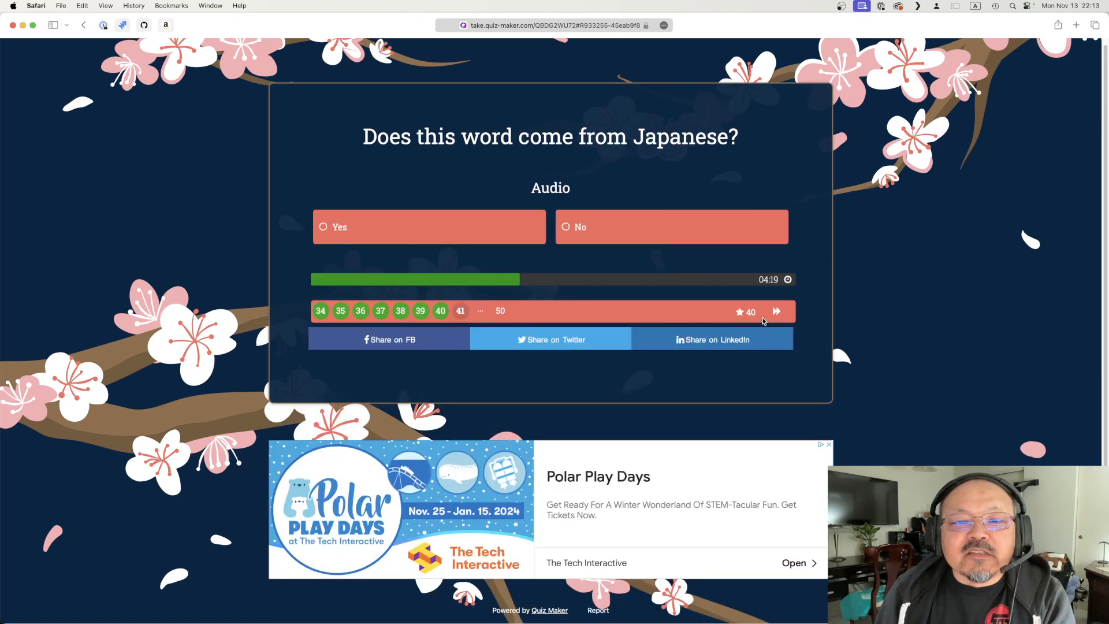
click(671, 226)
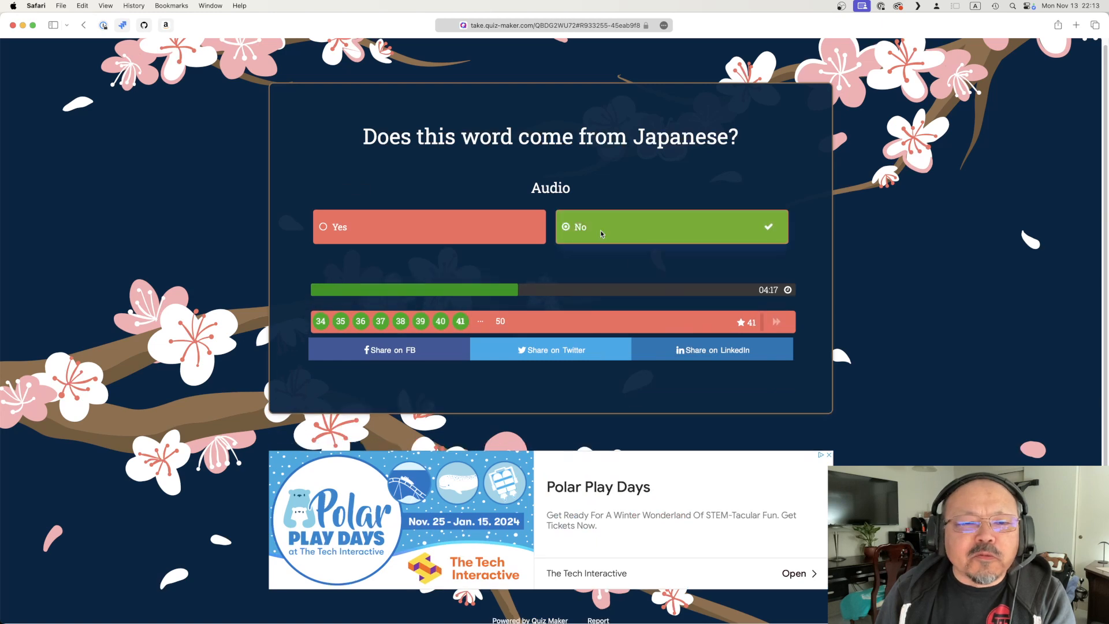
click(670, 227)
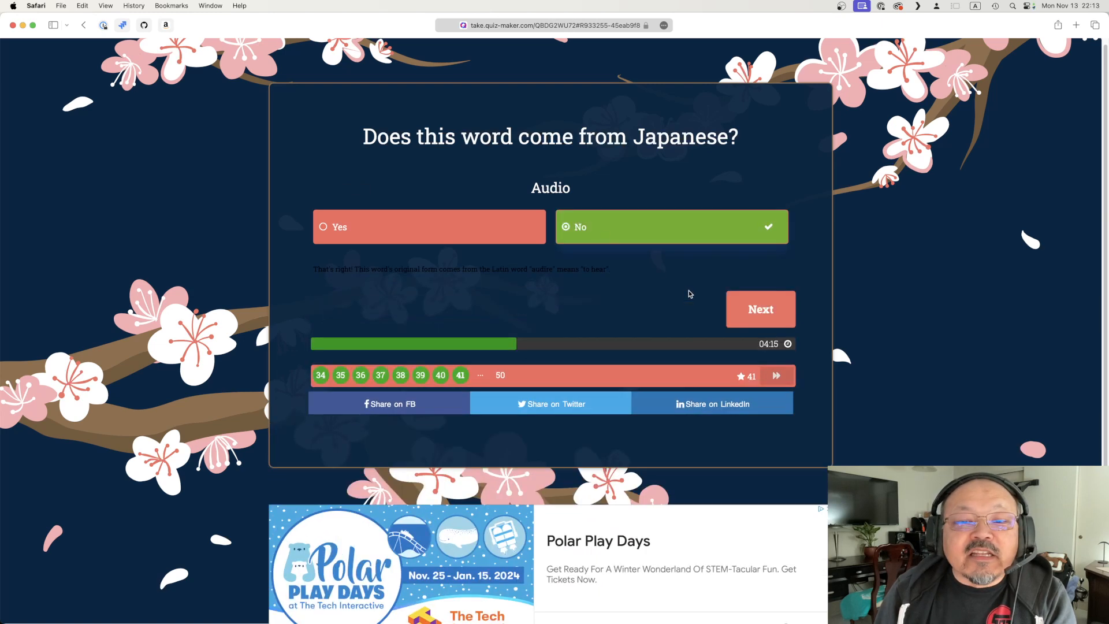
Step: Answer No for Gas, Photo, Sesame and Chakra
click(760, 309)
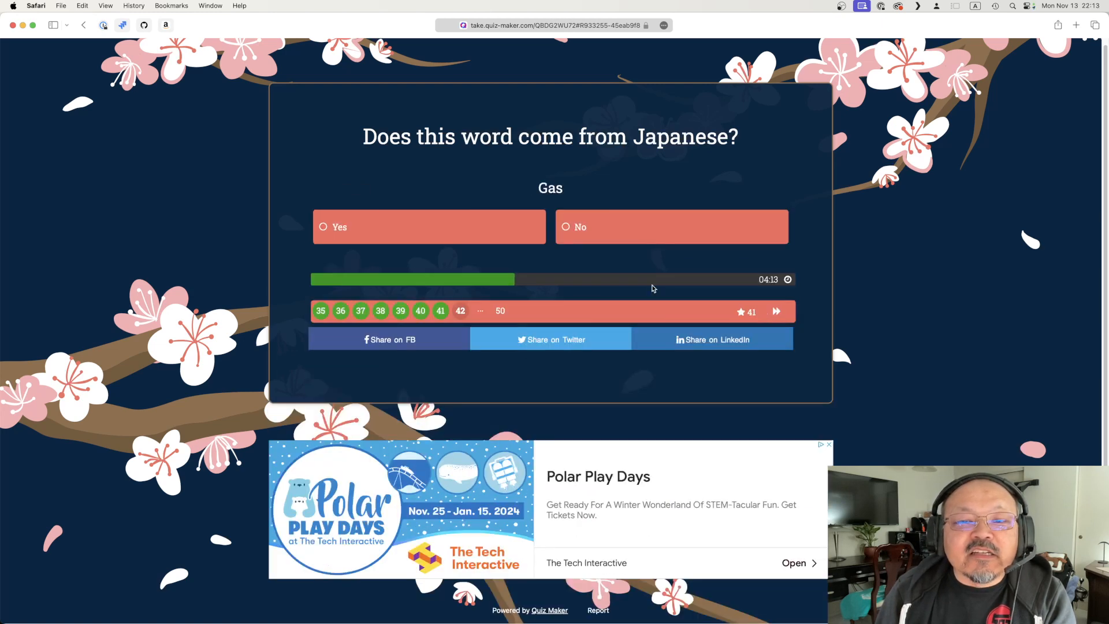
click(671, 226)
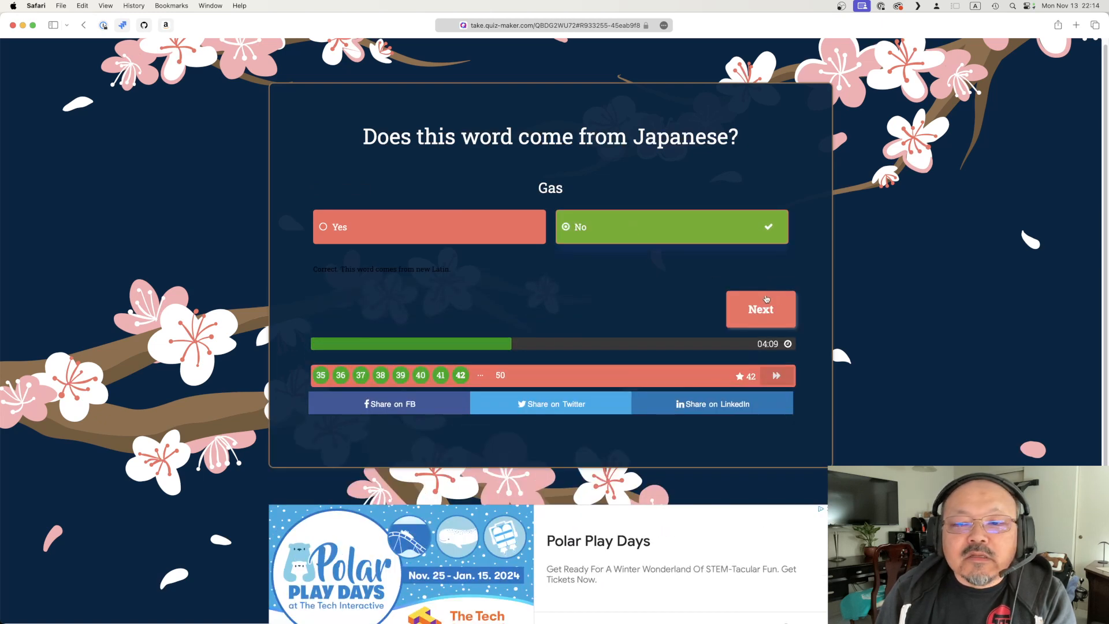
click(760, 309)
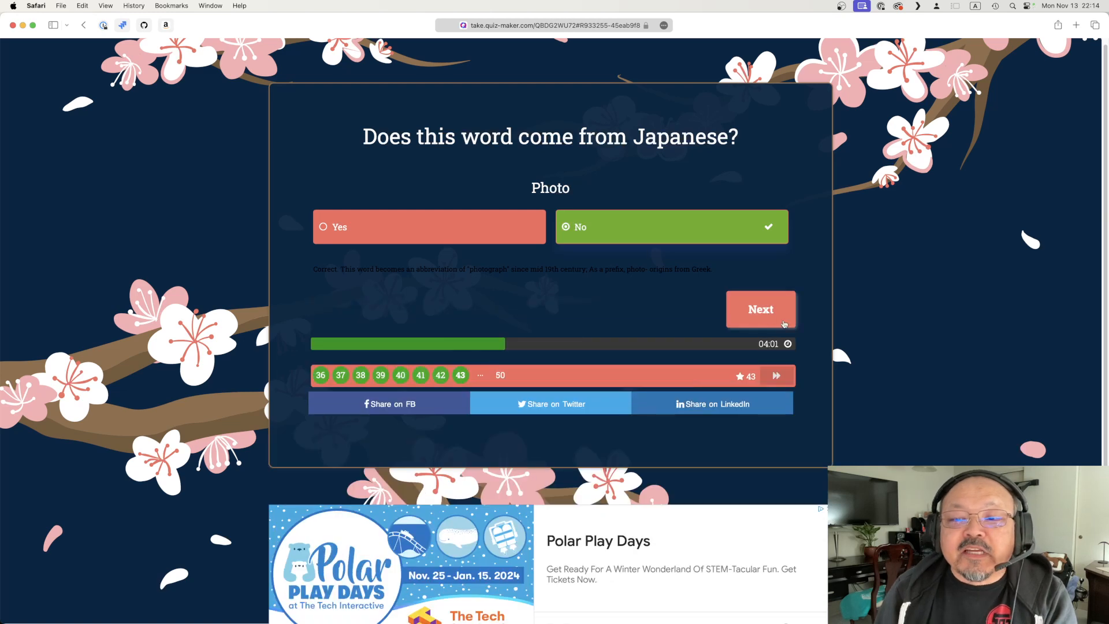
click(760, 309)
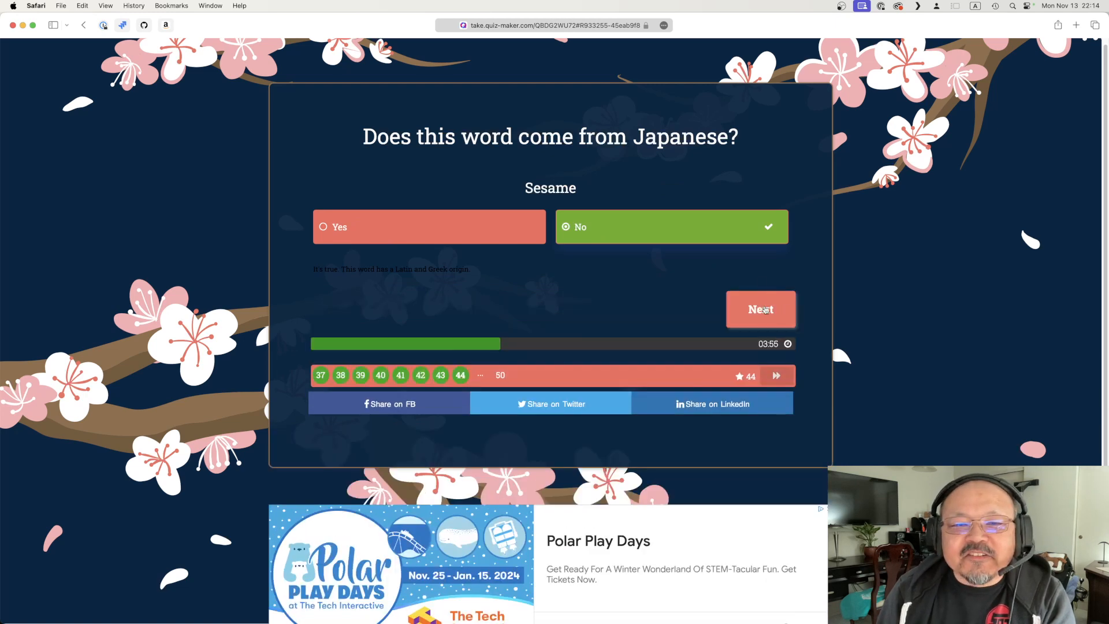
click(760, 309)
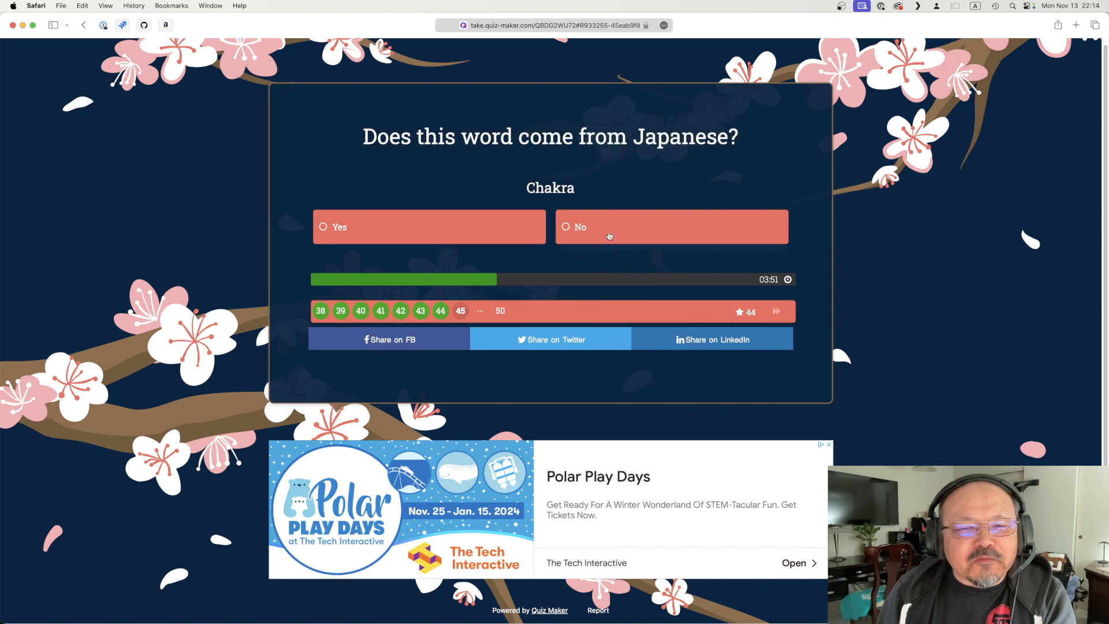
click(608, 227)
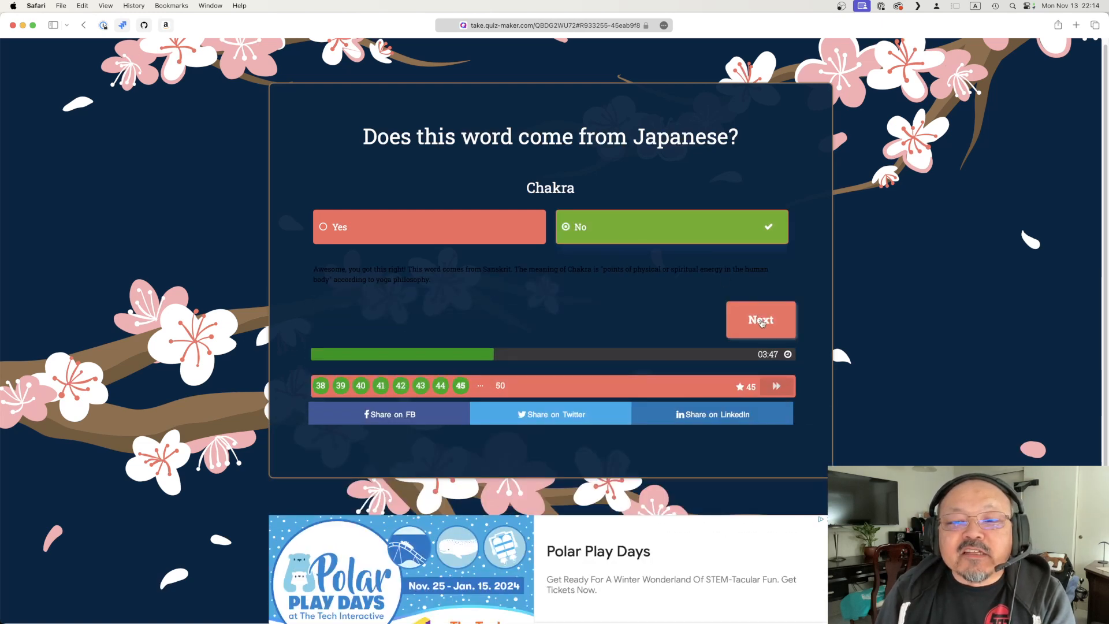
Step: Answer No for Namaste, Ham, Lenovo, Nokia and Kindergarten, then finish the quiz
click(761, 320)
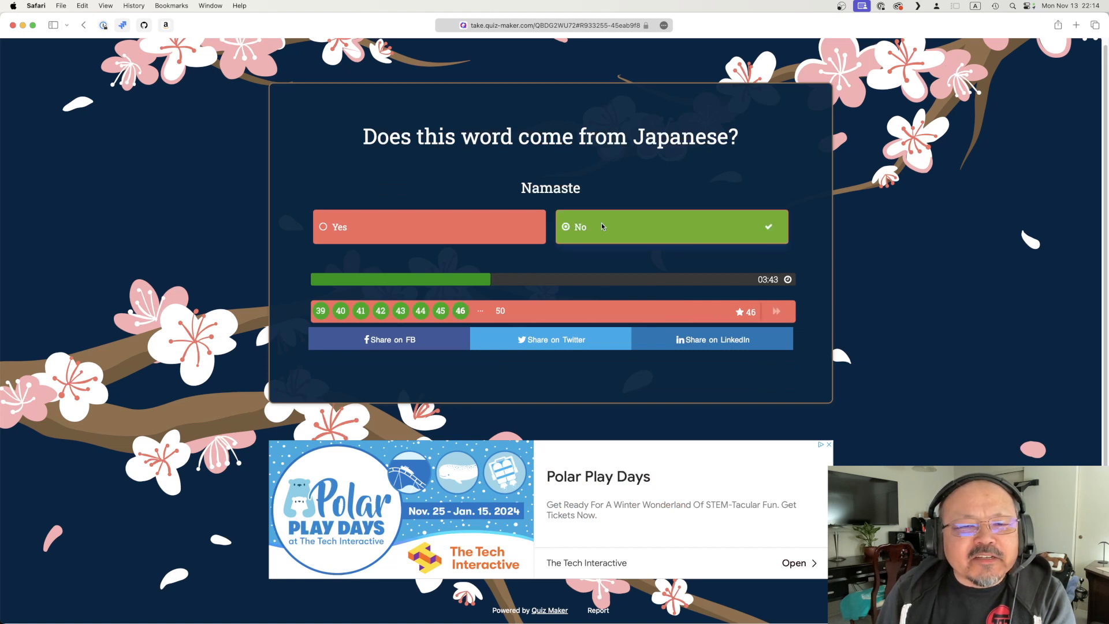
click(669, 226)
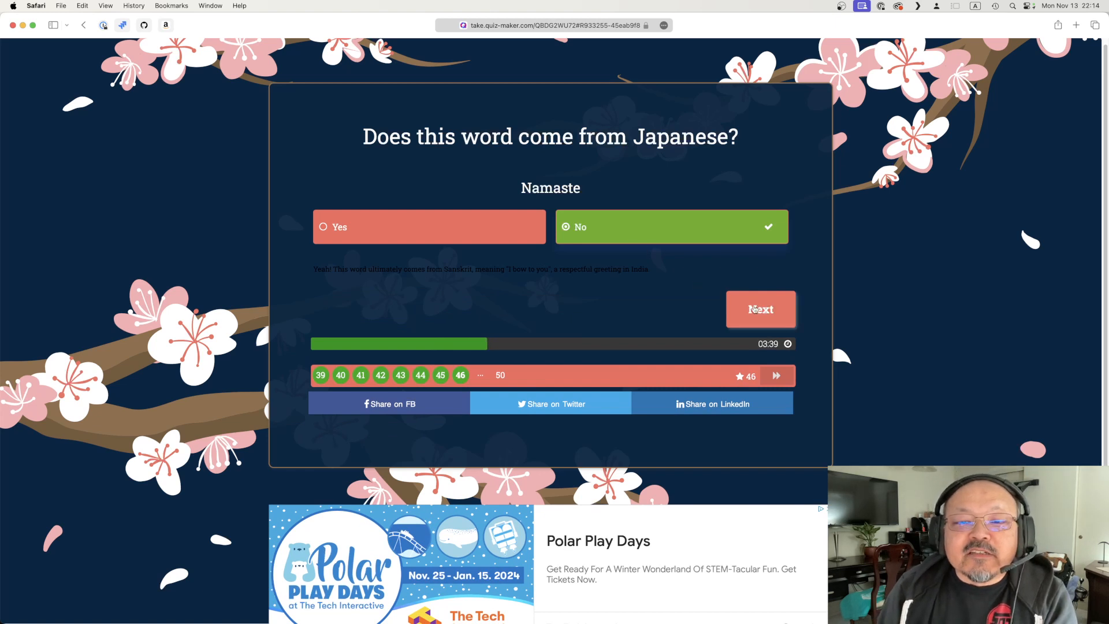
click(760, 309)
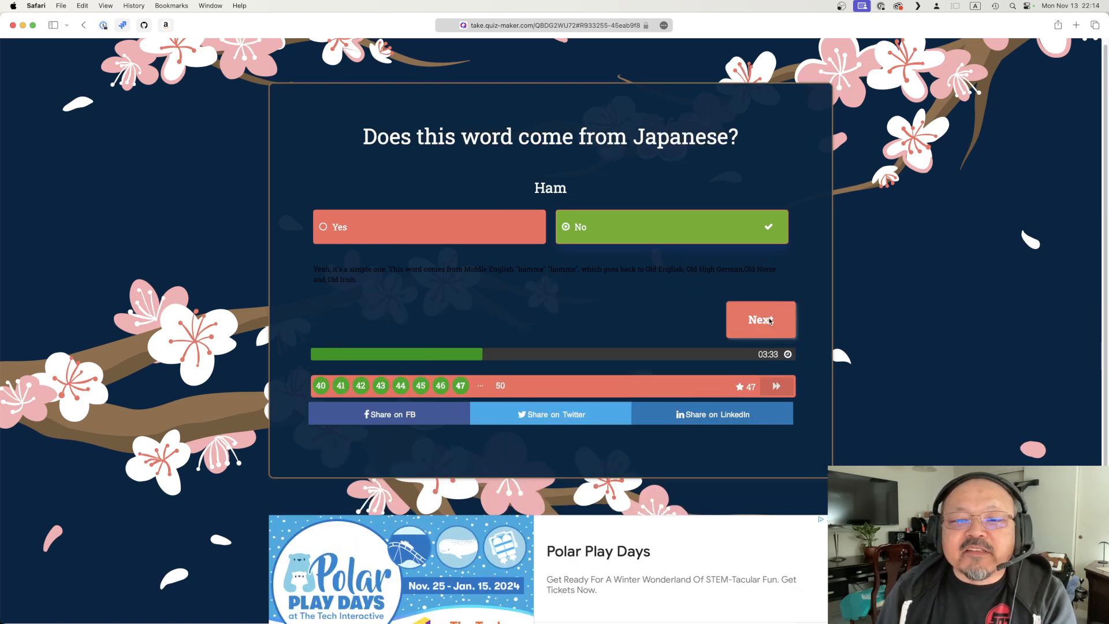
click(760, 319)
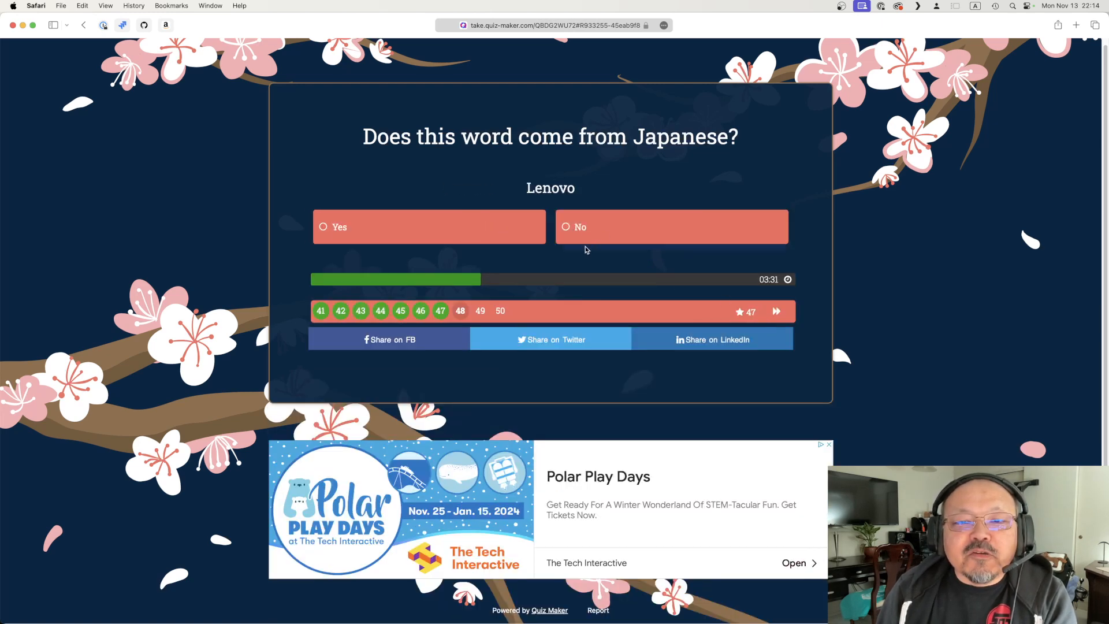
click(670, 226)
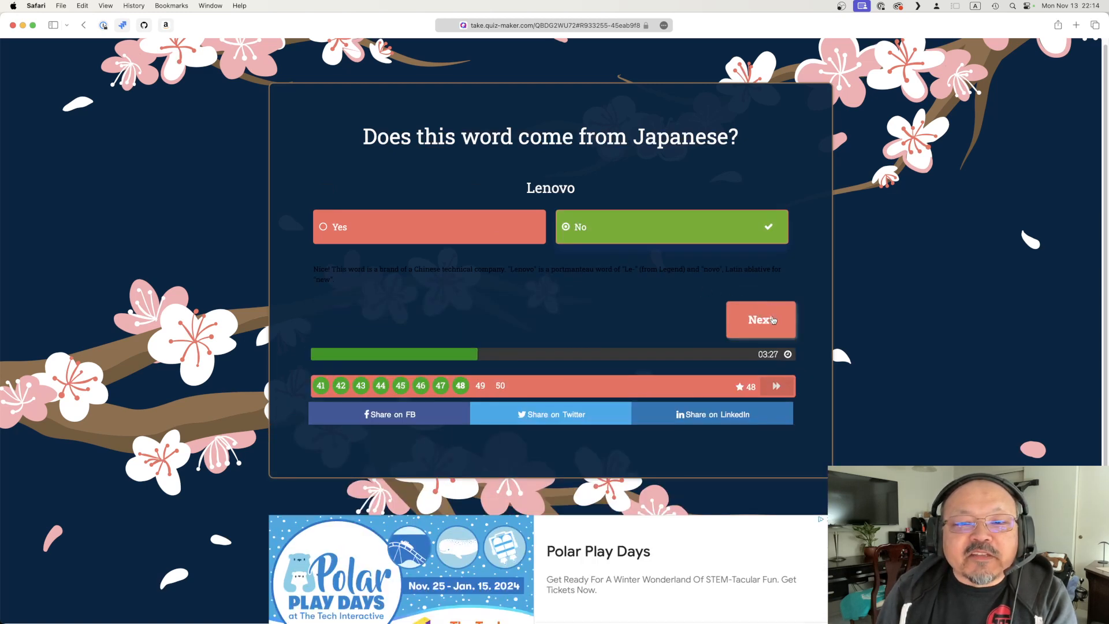
click(760, 319)
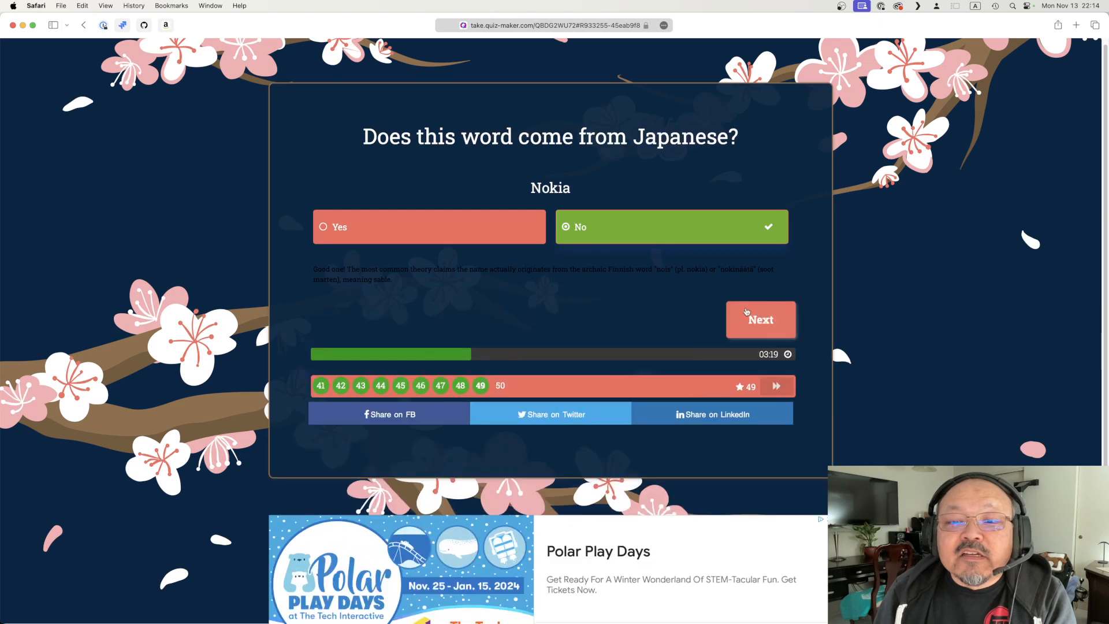
click(760, 318)
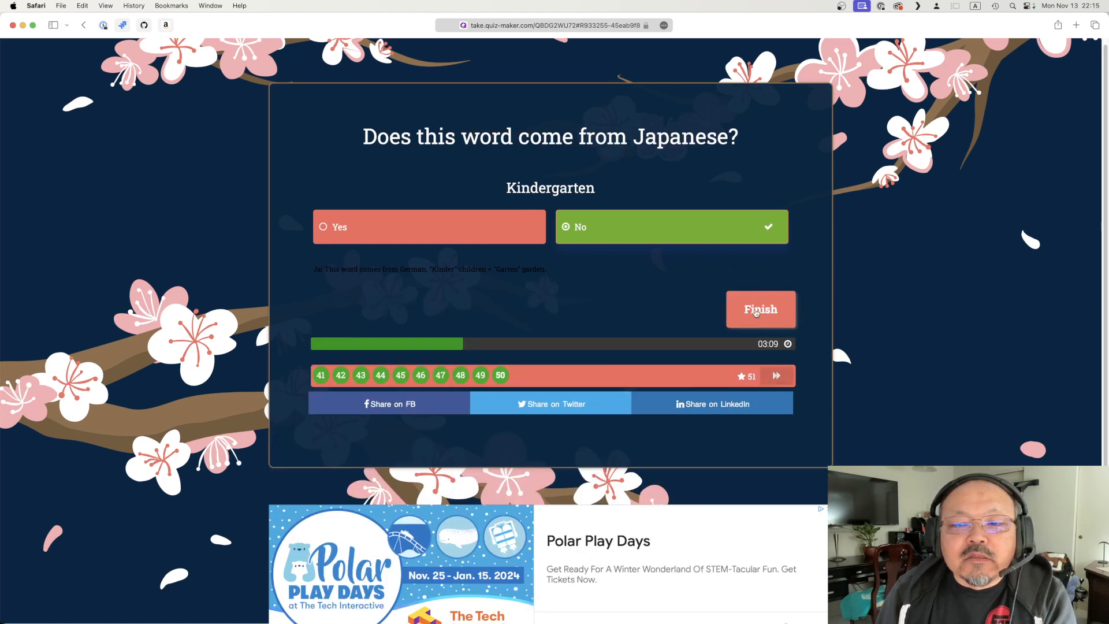
click(760, 308)
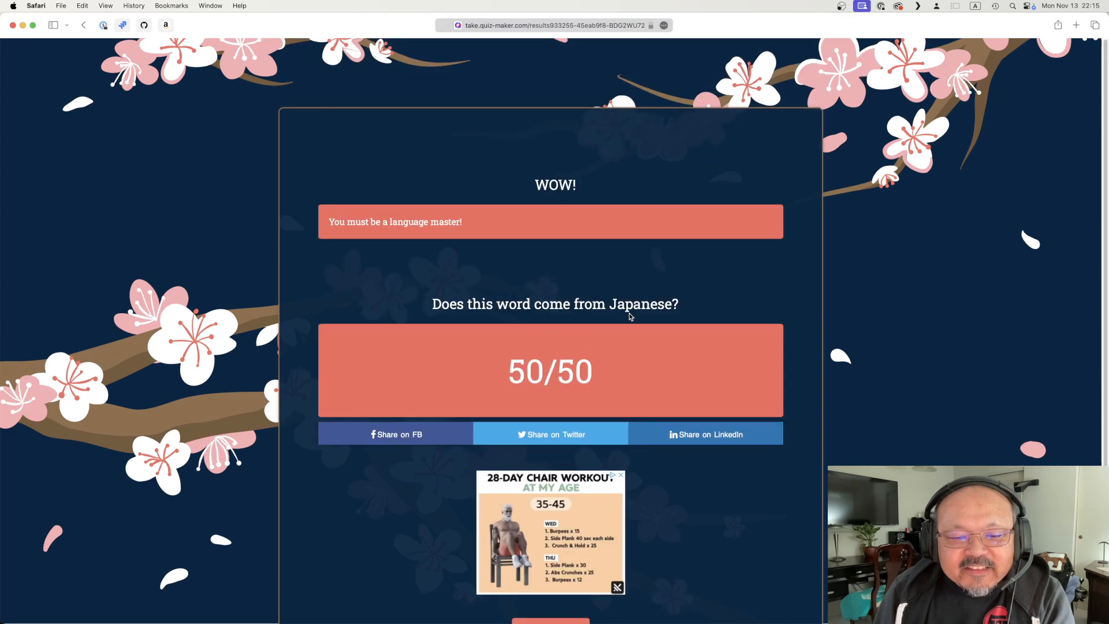
Step: Scroll the WOW! results page to review the perfect 50/50 score
scroll(down, 3)
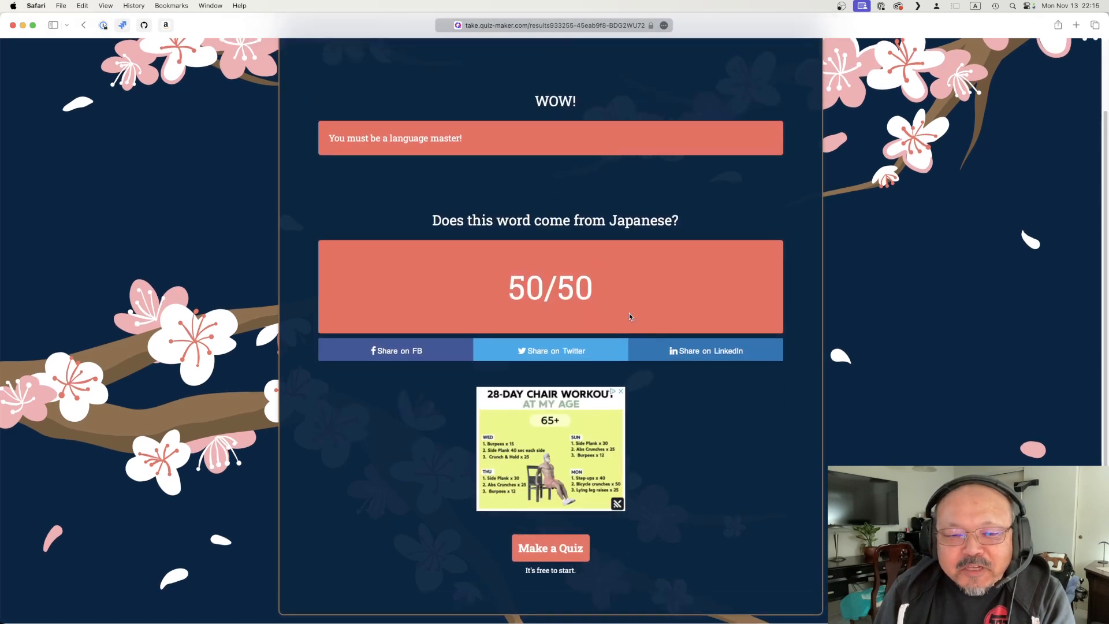
scroll(up, 3)
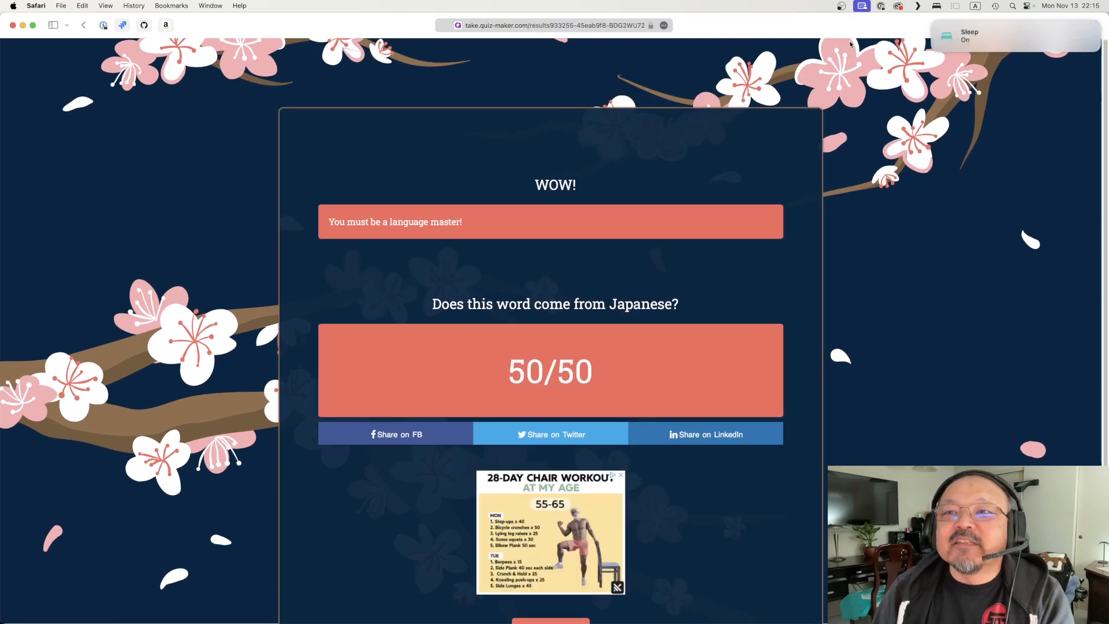
click(862, 5)
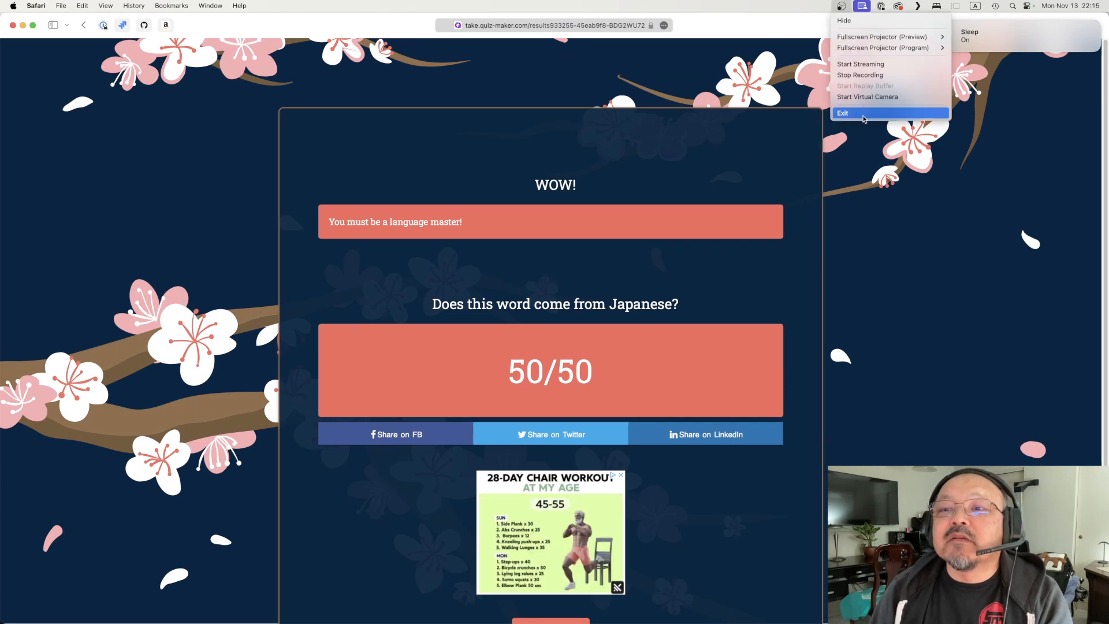